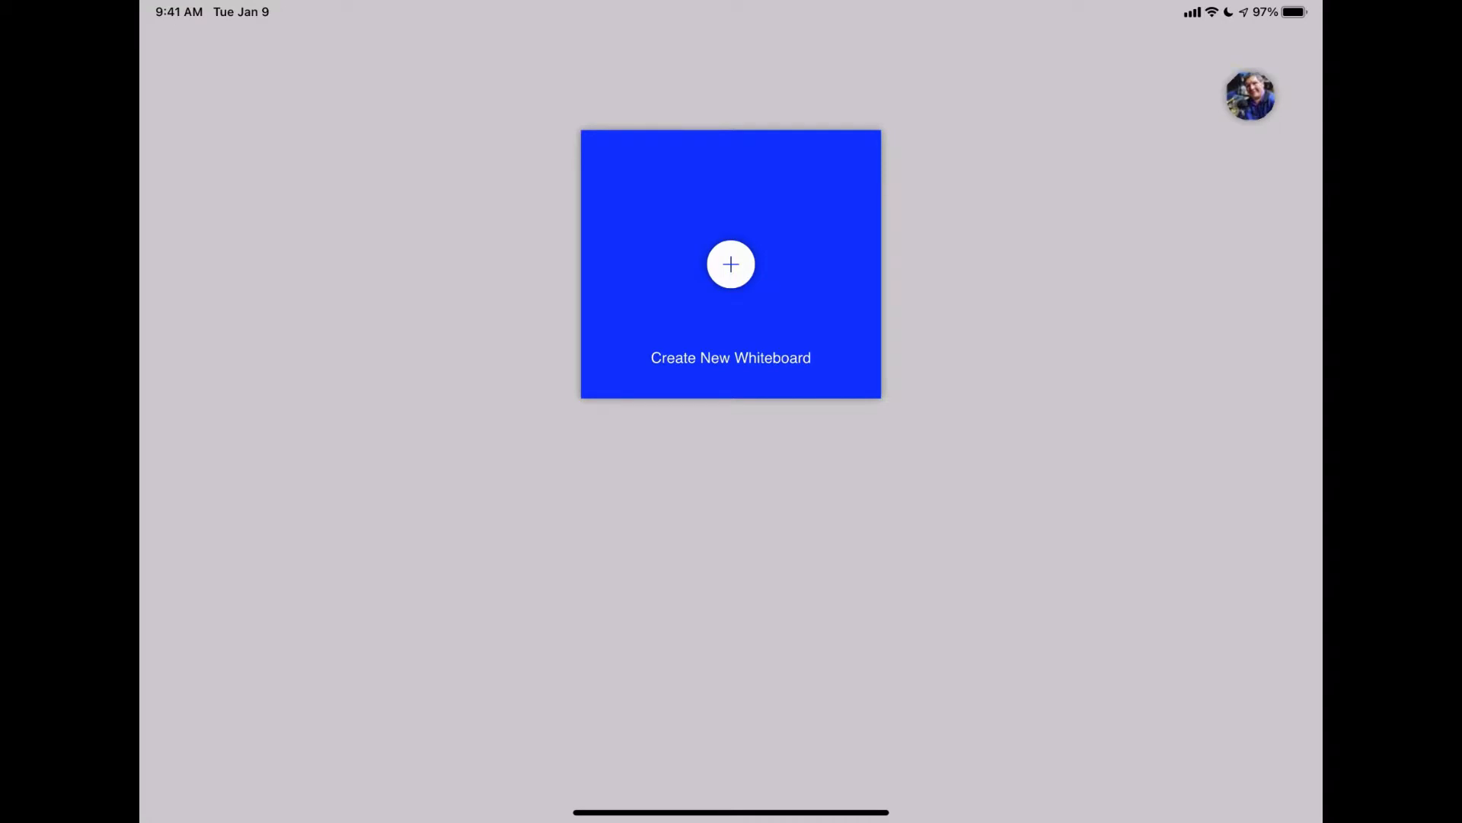
Create and open a new blank whiteboard from the gallery
{"action": "left_click", "coordinate": [729, 264]}
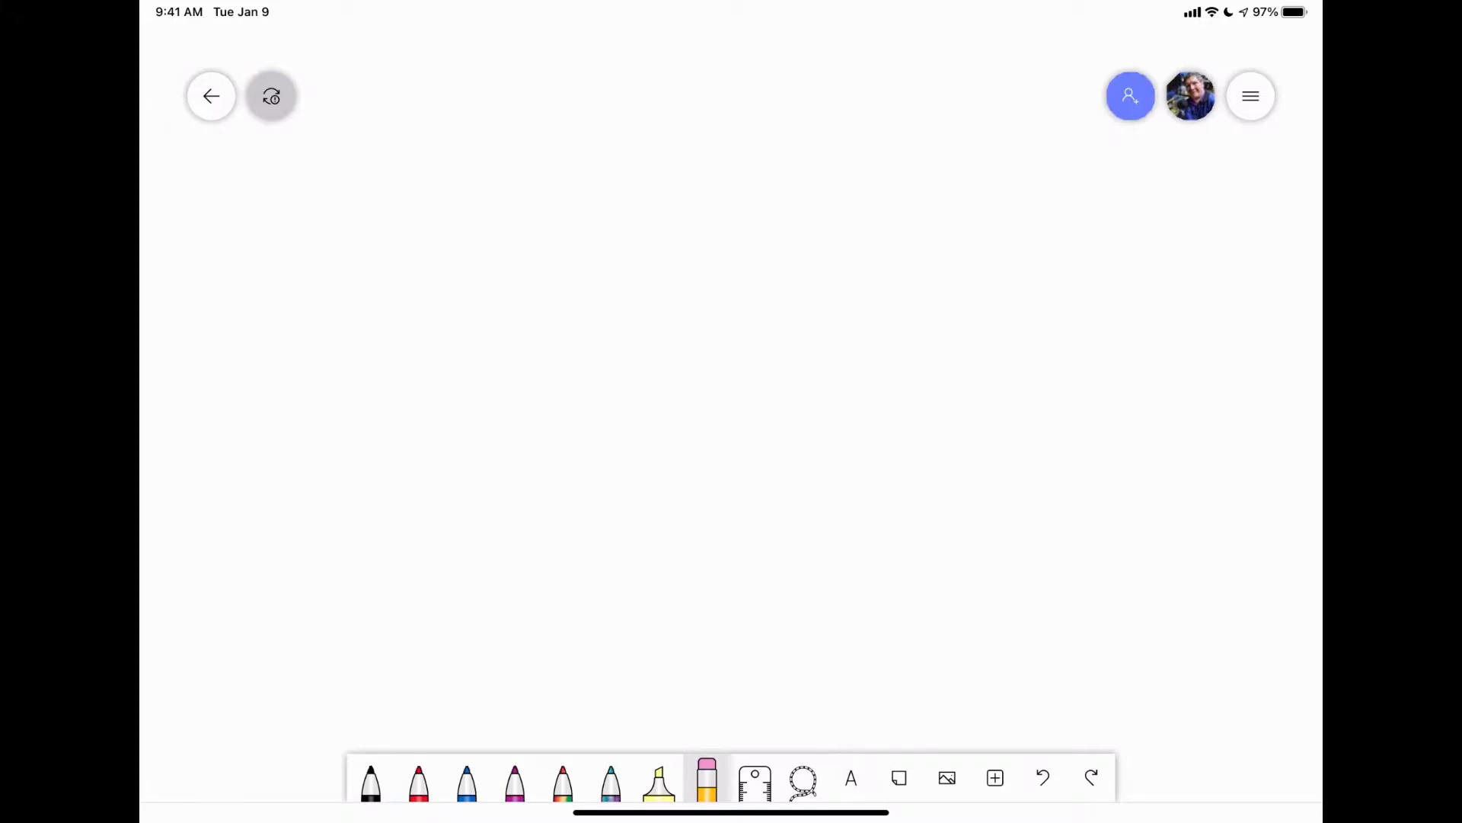
{"action": "left_click", "coordinate": [1128, 94]}
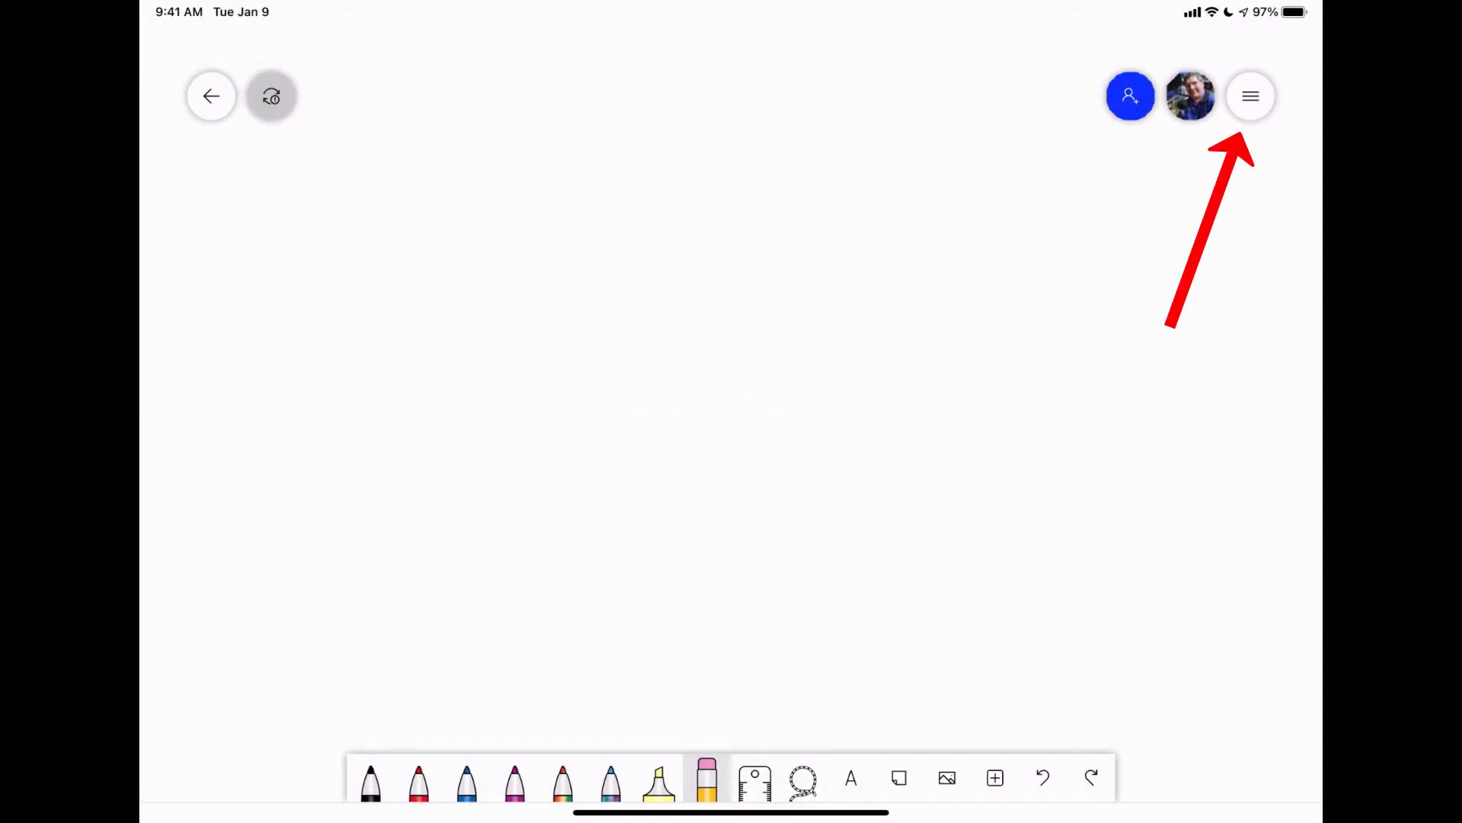
{"action": "left_click", "coordinate": [1250, 96]}
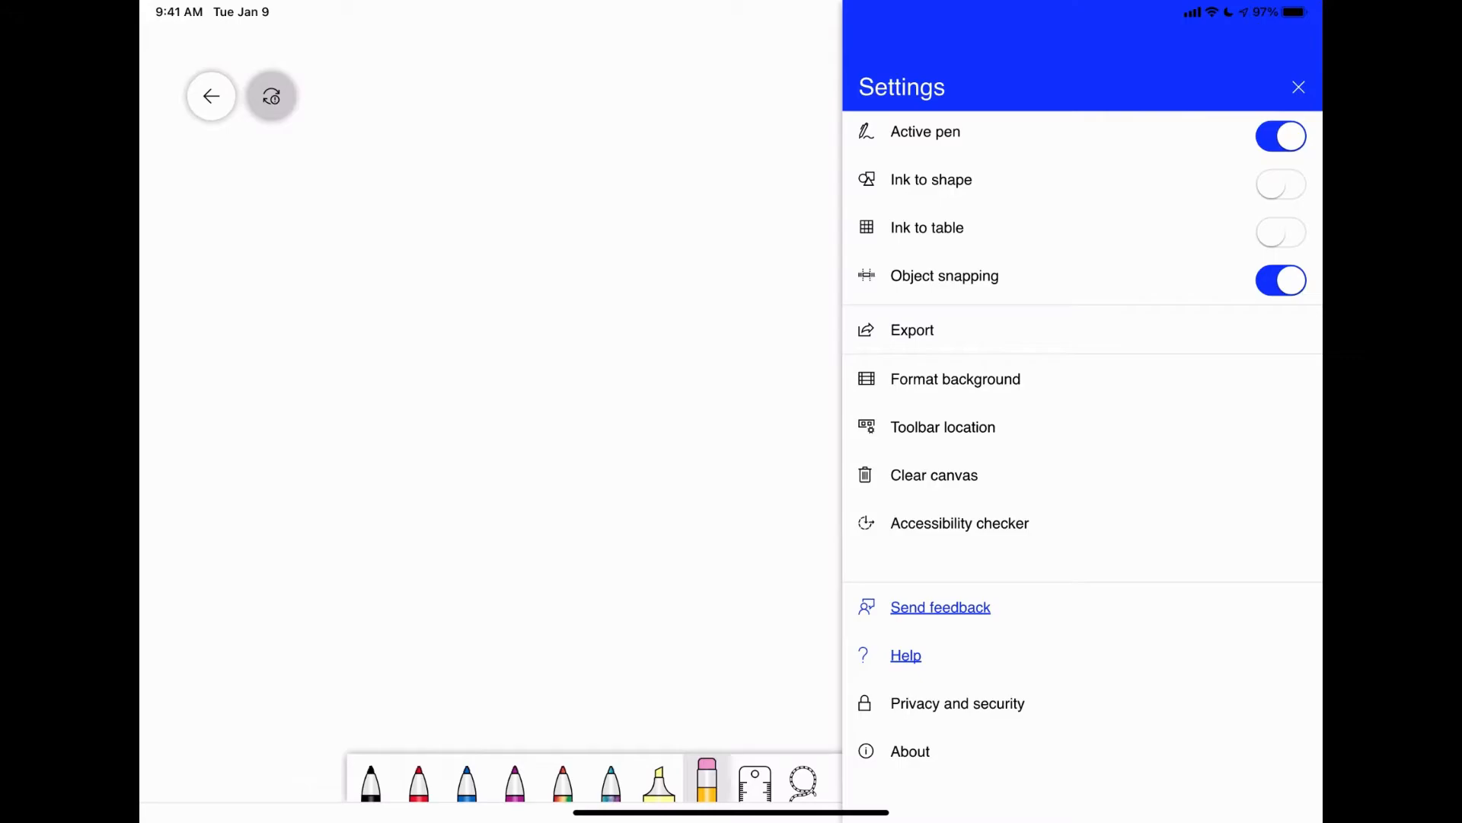
{"action": "left_click", "coordinate": [1298, 87]}
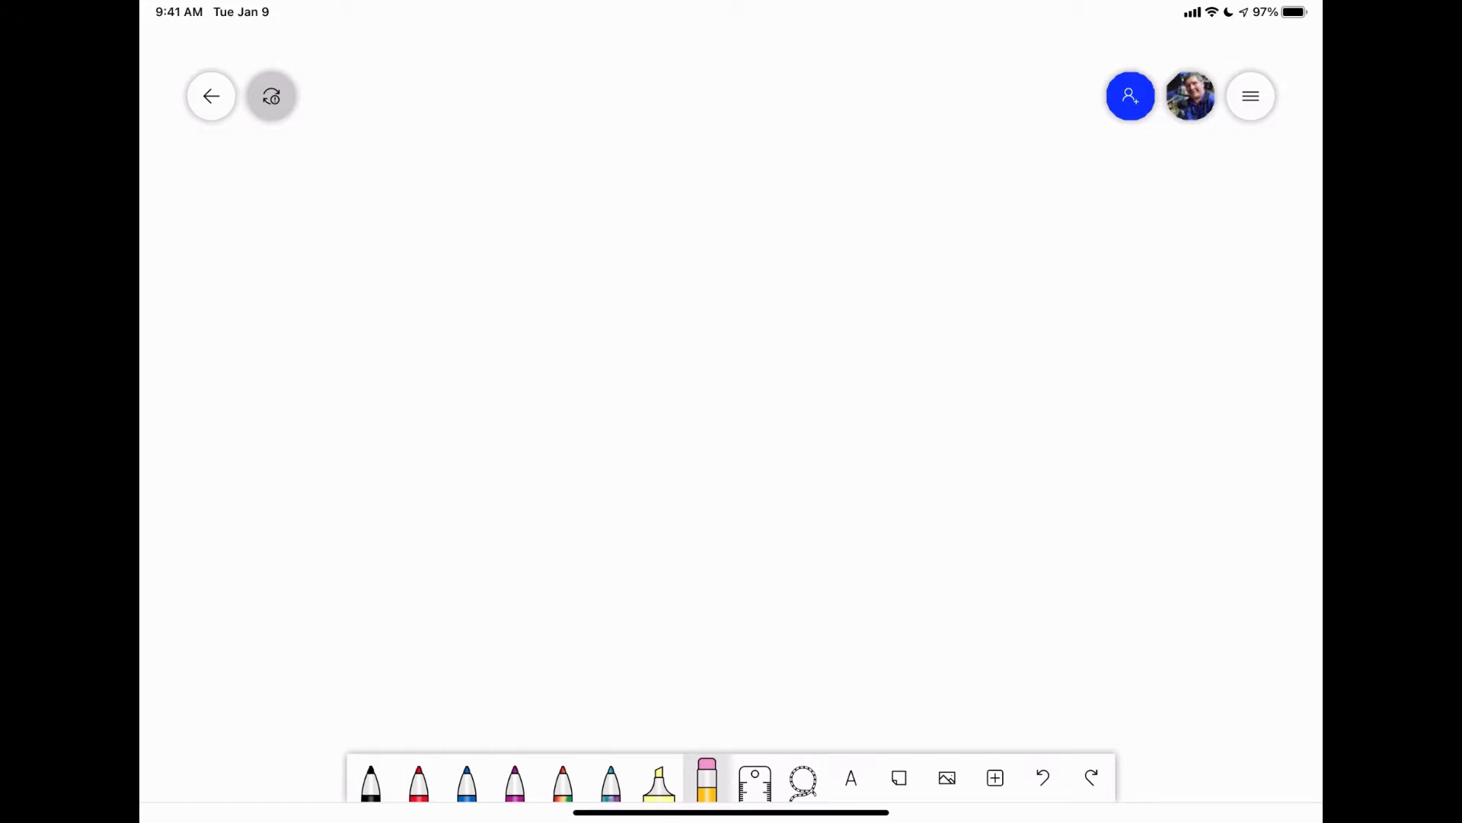
Recolour one pen to yellow and another to light blue from their palettes
{"action": "left_click", "coordinate": [370, 782]}
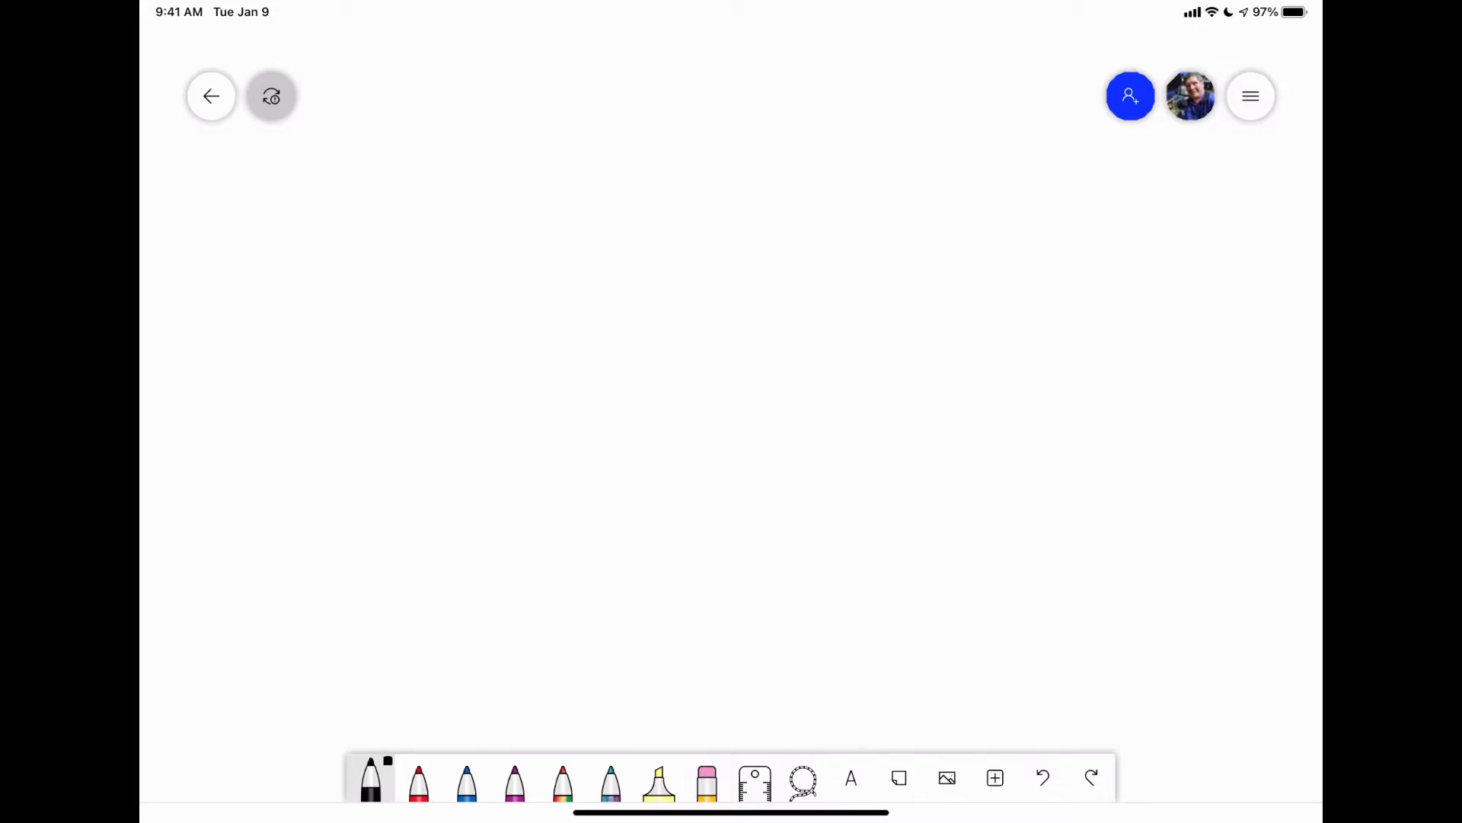
{"action": "left_click", "coordinate": [371, 779]}
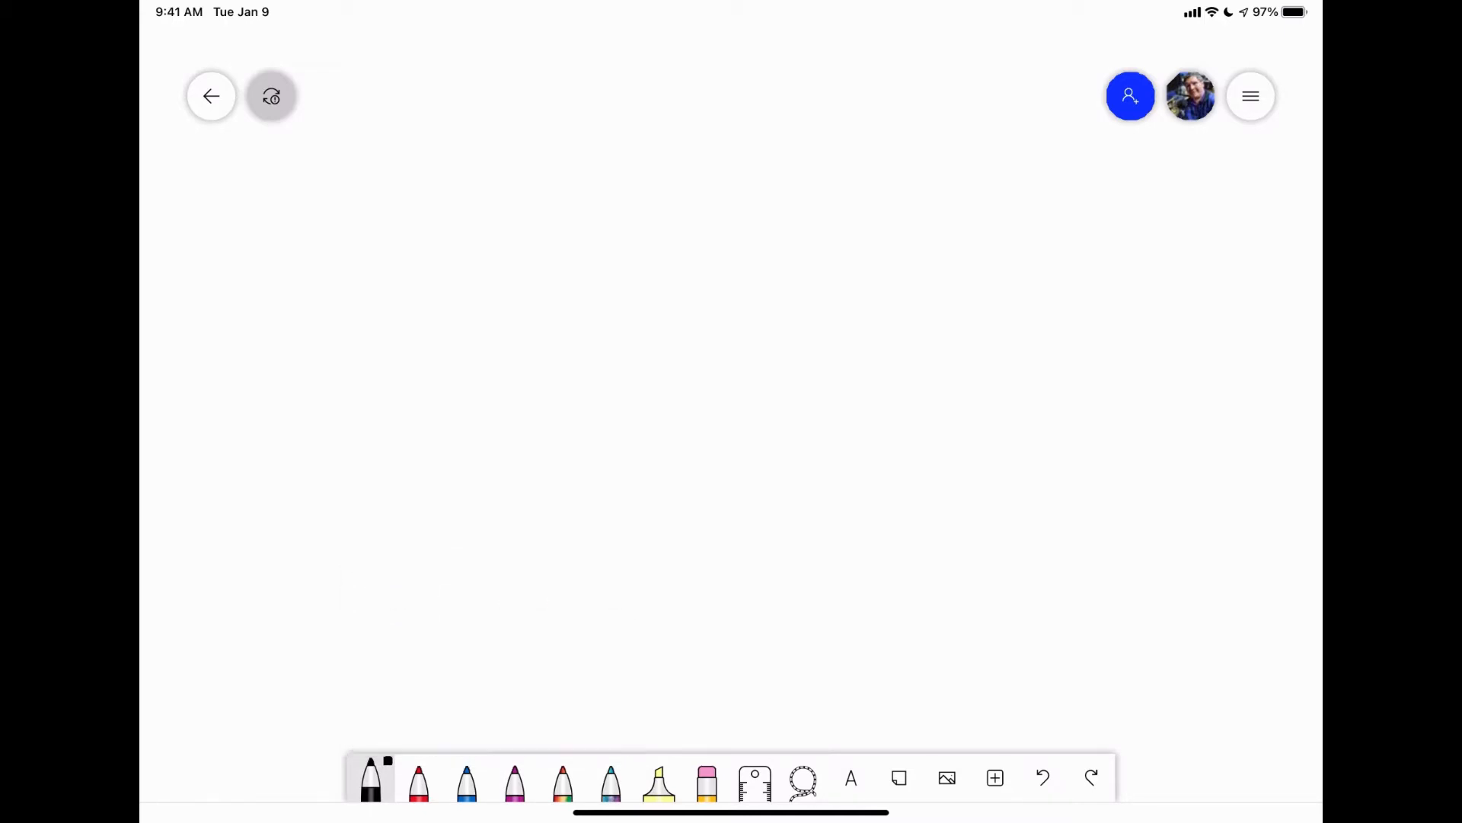
{"action": "left_click", "coordinate": [417, 778]}
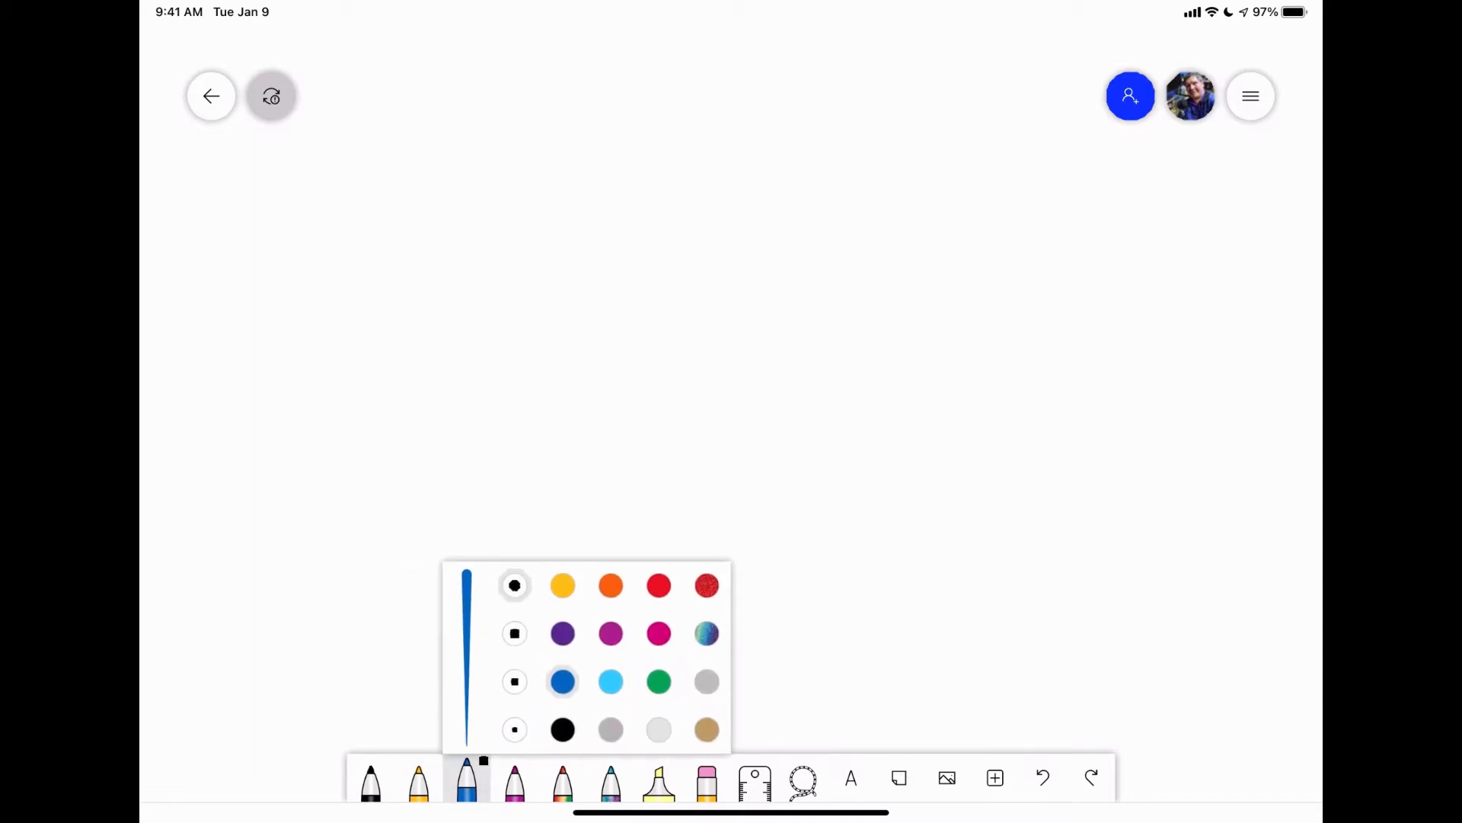
{"action": "left_click", "coordinate": [609, 682]}
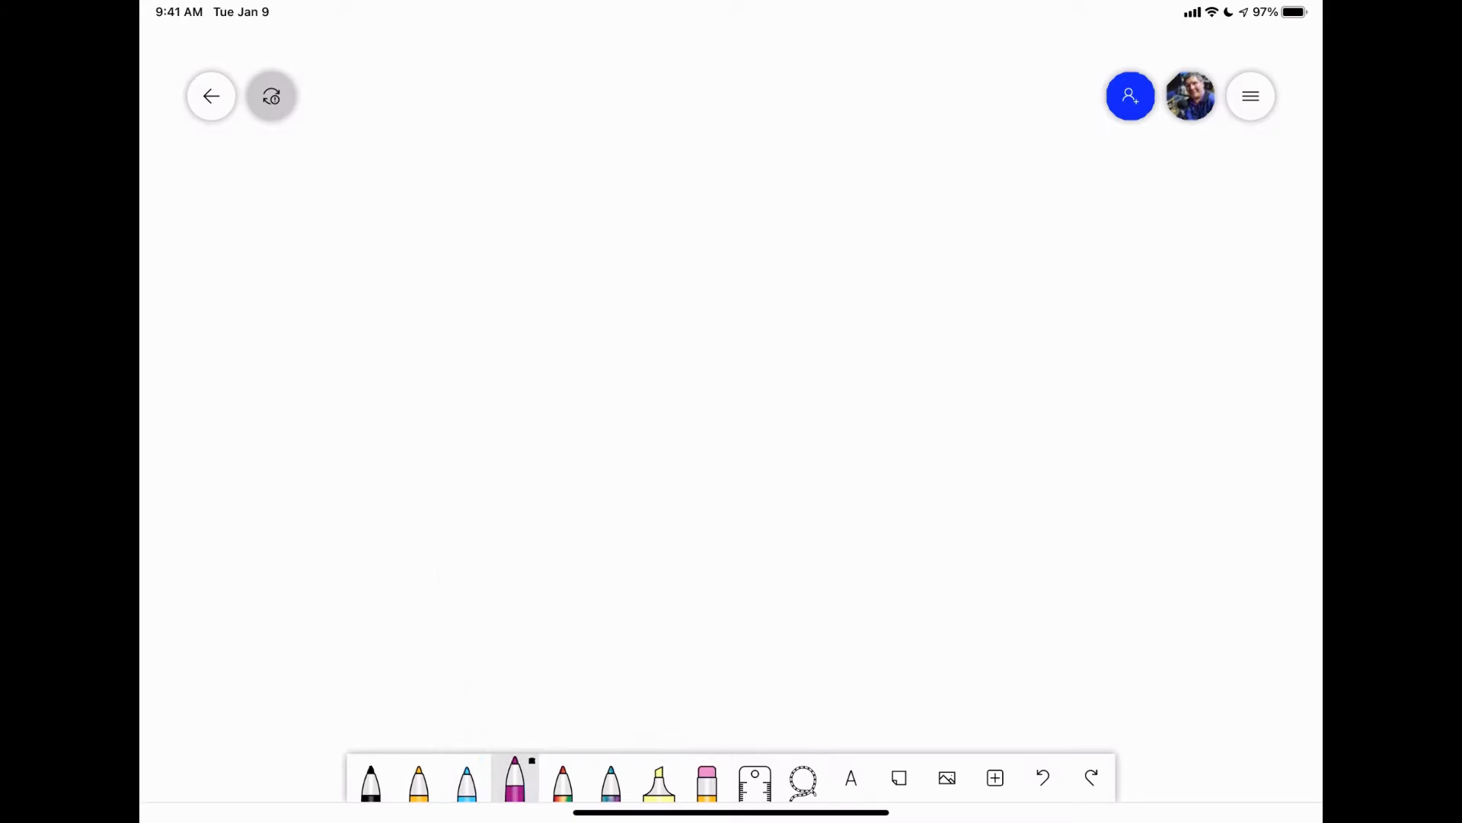
Recolour the pen after the multicolour galaxy ink to red
{"action": "left_click", "coordinate": [562, 782]}
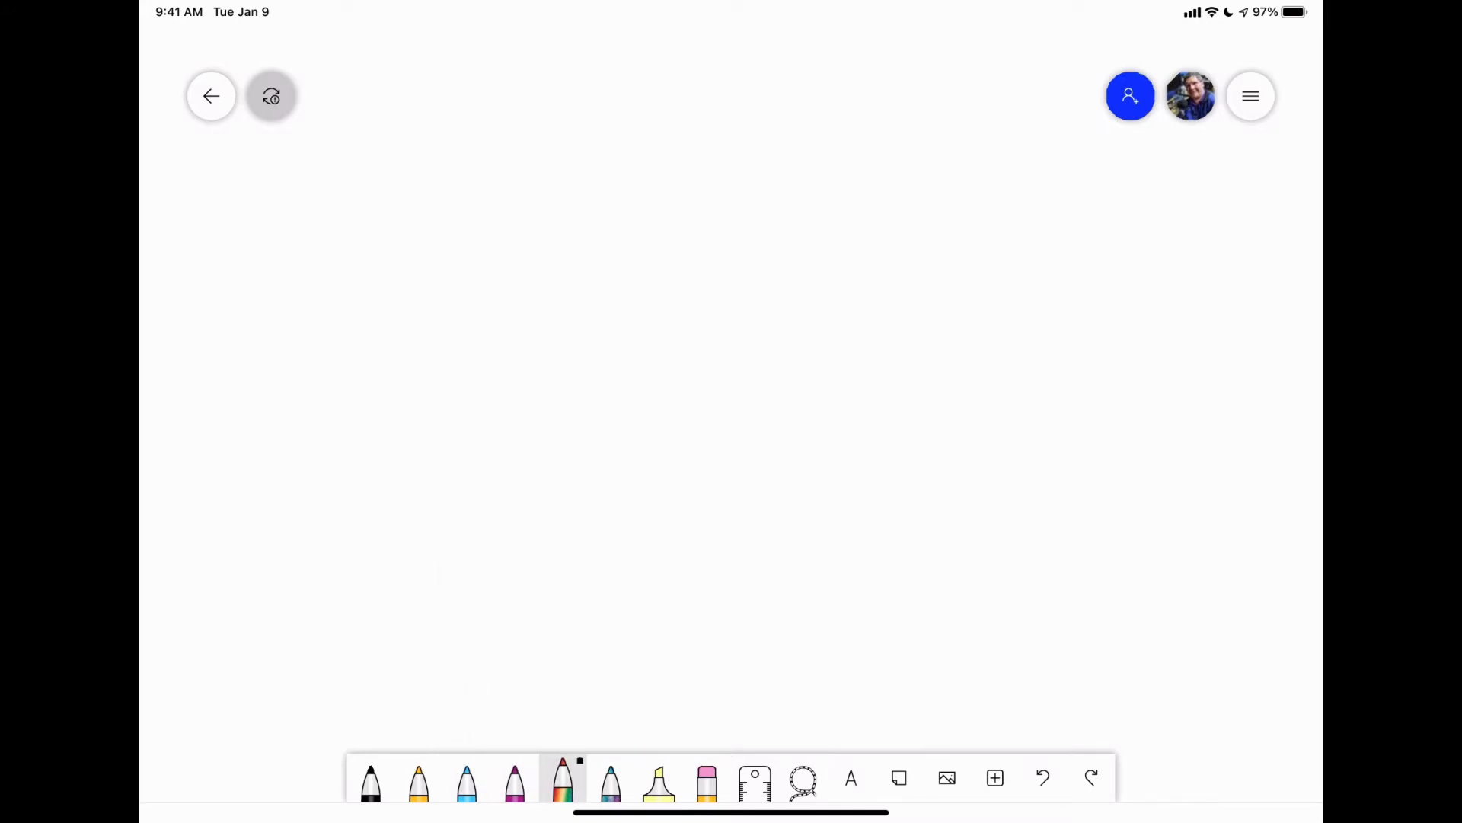
{"action": "left_click", "coordinate": [562, 778]}
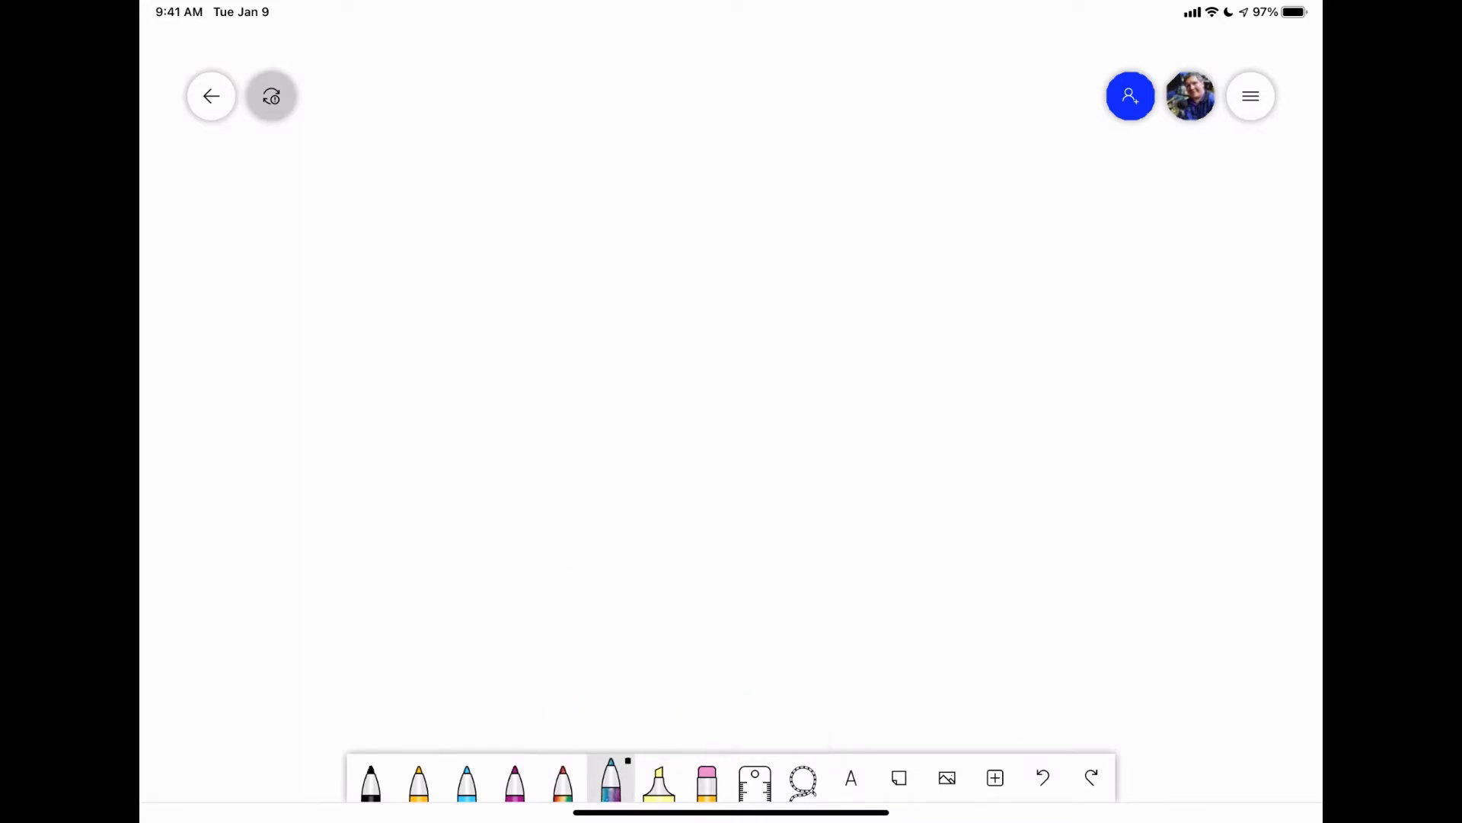
{"action": "left_click", "coordinate": [609, 780]}
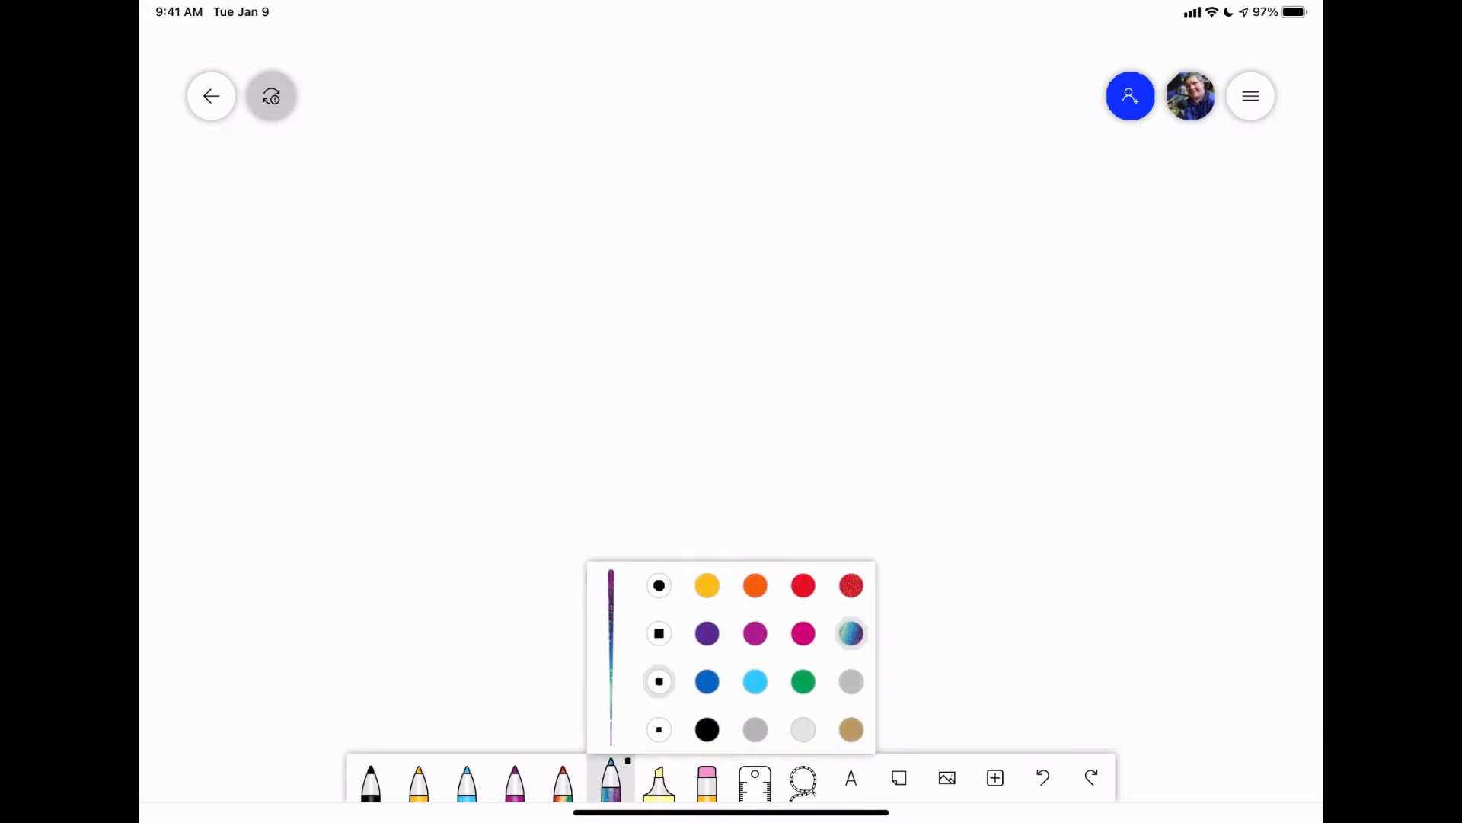
{"action": "left_click", "coordinate": [802, 585]}
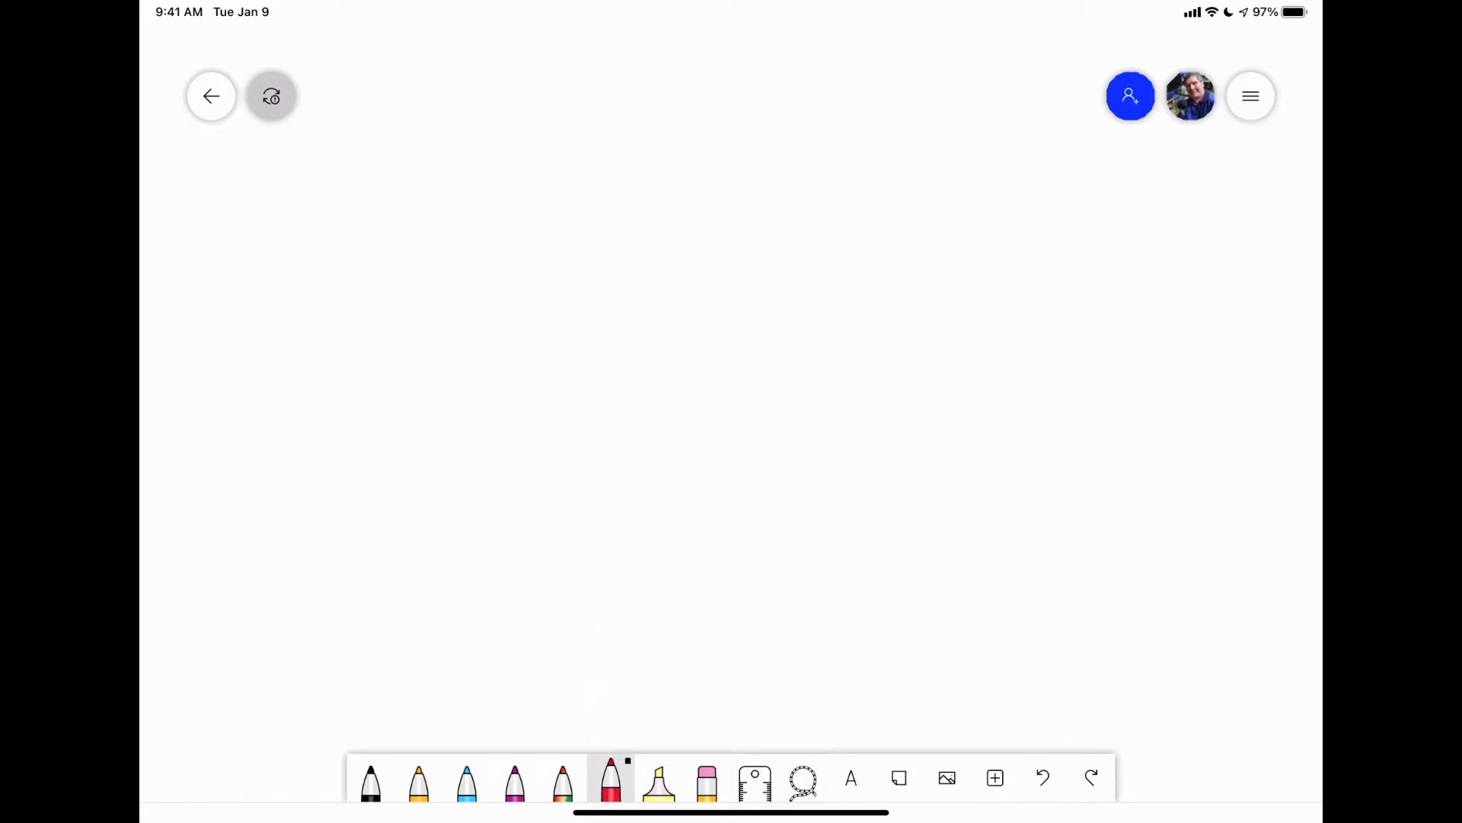
Draw vertical test strokes in black, yellow, light blue, purple, galaxy and red, then return to black
{"action": "left_click_drag", "start_coordinate": [377, 259], "coordinate": [379, 593]}
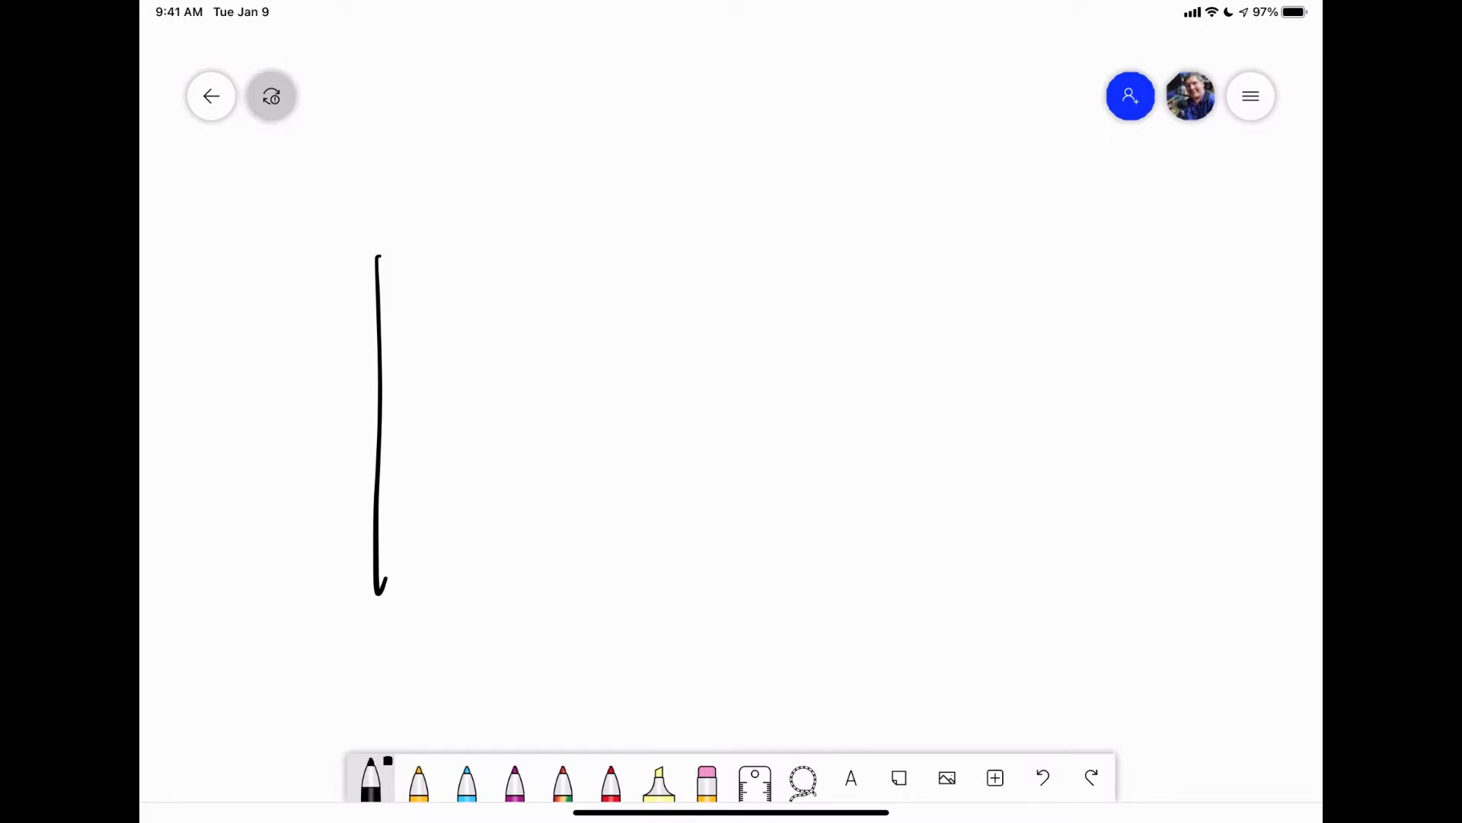
{"action": "left_click_drag", "start_coordinate": [521, 259], "coordinate": [504, 629]}
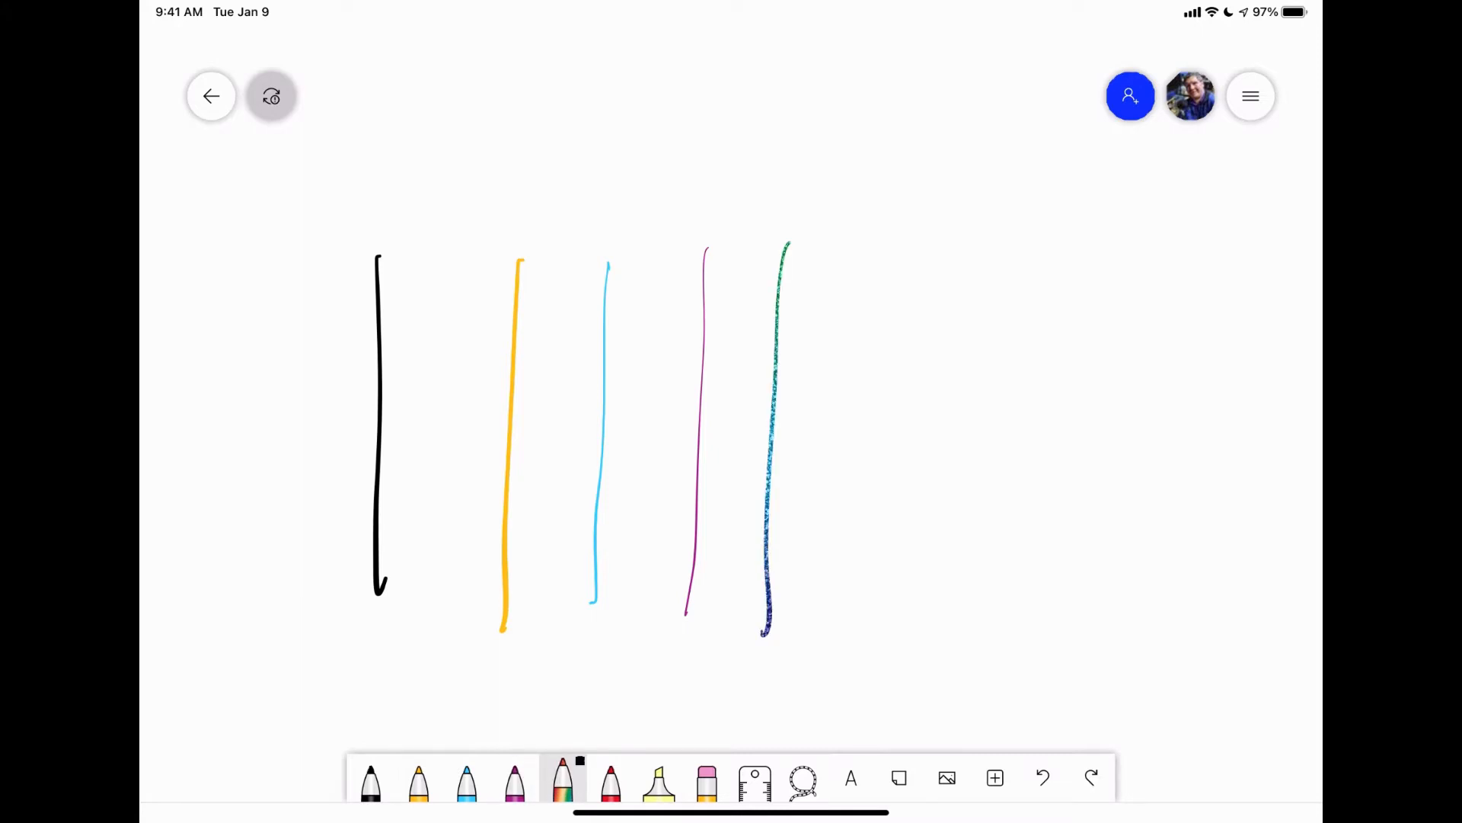
{"action": "left_click_drag", "start_coordinate": [867, 252], "coordinate": [840, 625]}
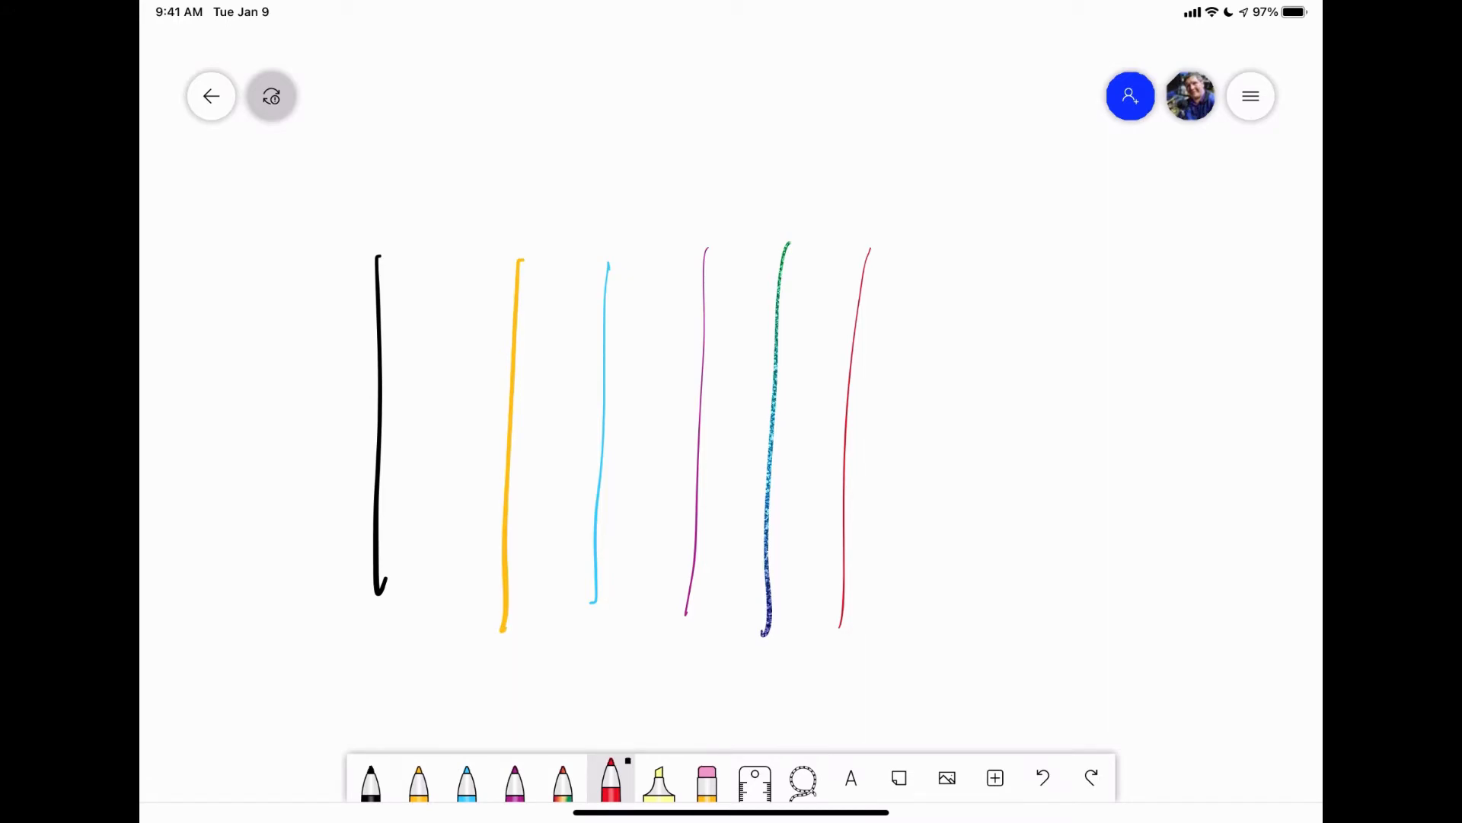
{"action": "left_click", "coordinate": [370, 779]}
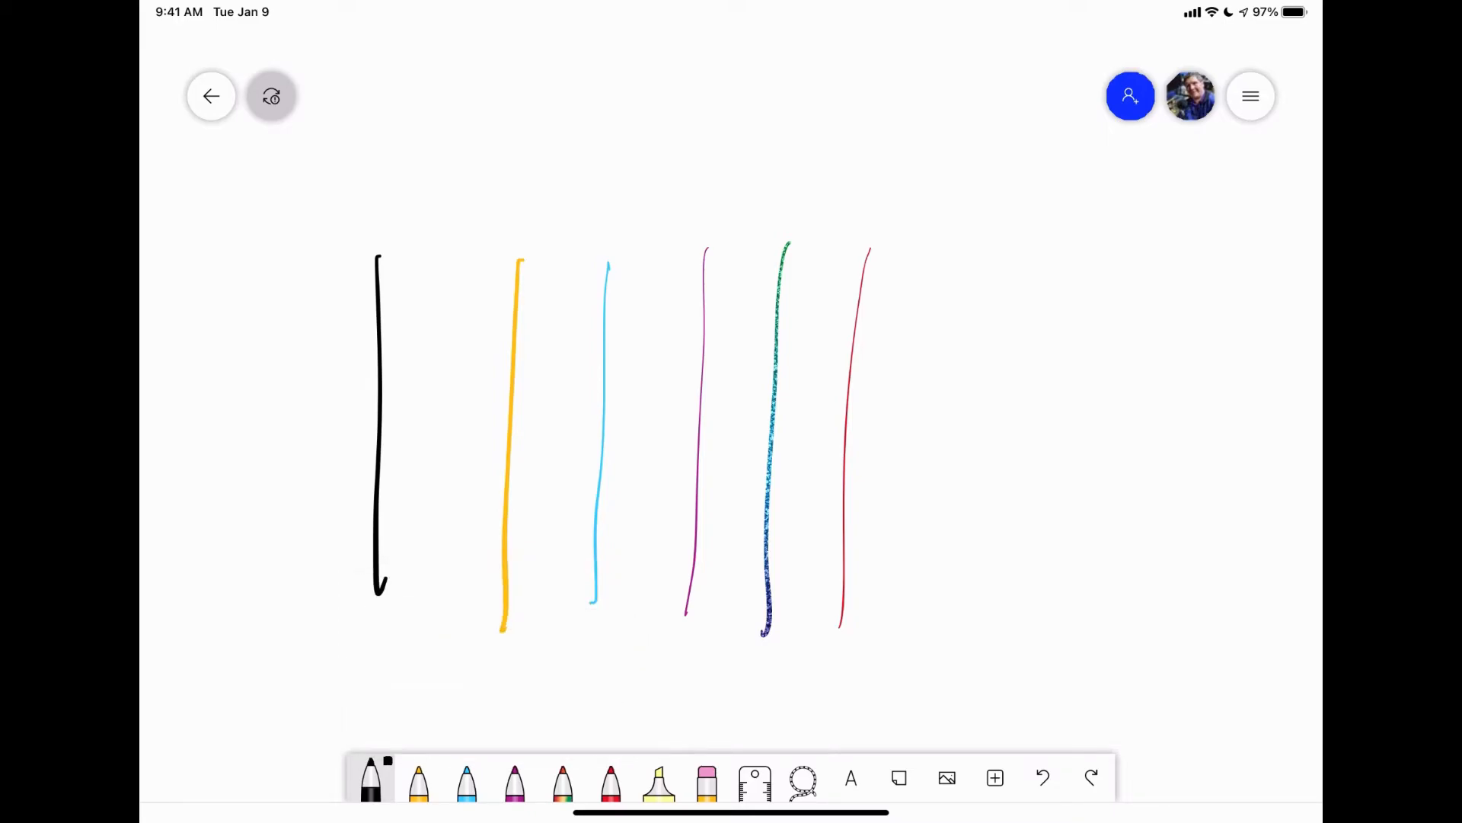
Add a yellow highlighter stroke, switch the highlighter to green for two more, then pick the eraser
{"action": "left_click", "coordinate": [659, 776]}
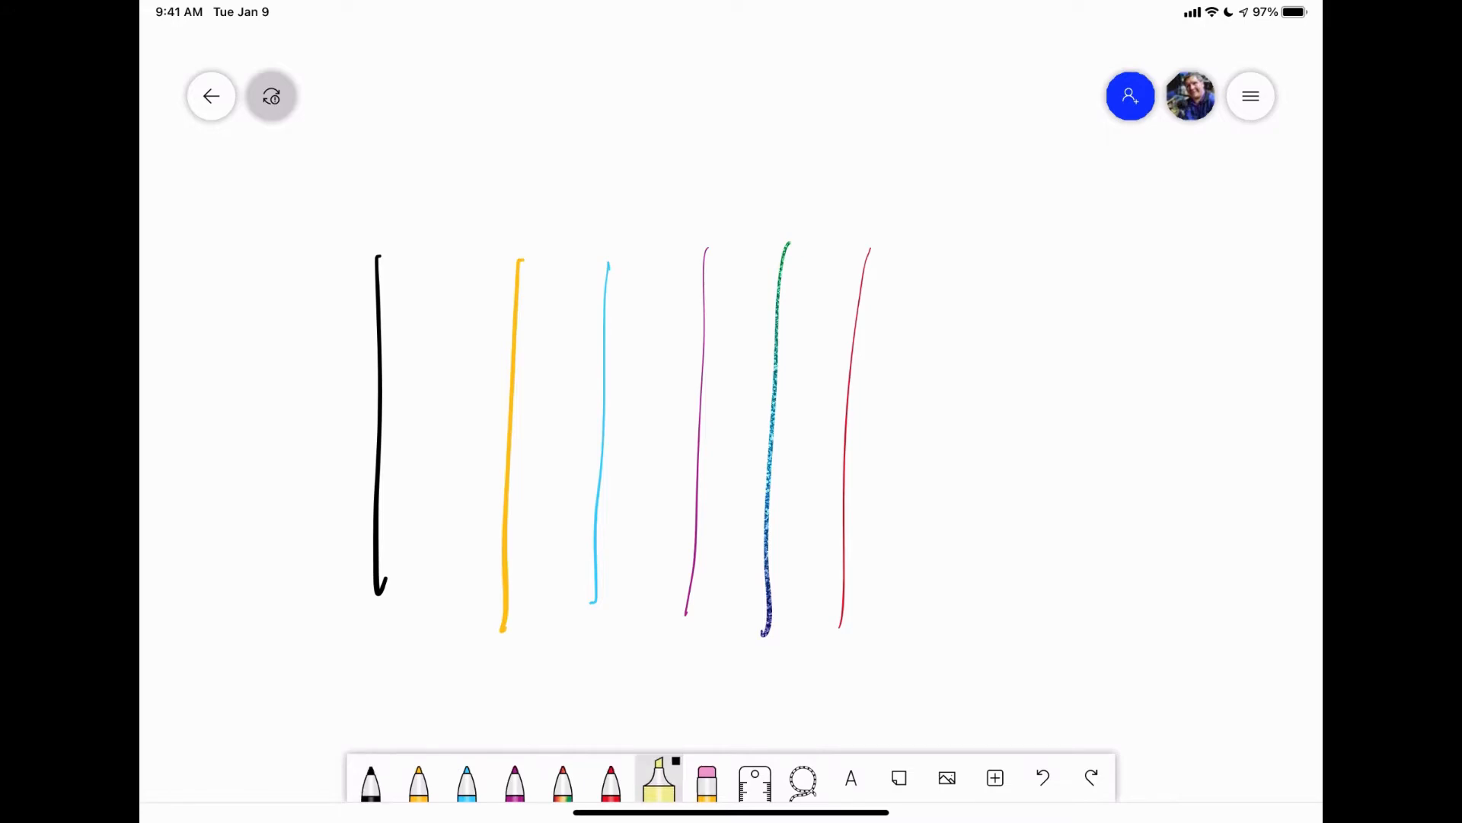
{"action": "left_click_drag", "start_coordinate": [941, 251], "coordinate": [928, 536]}
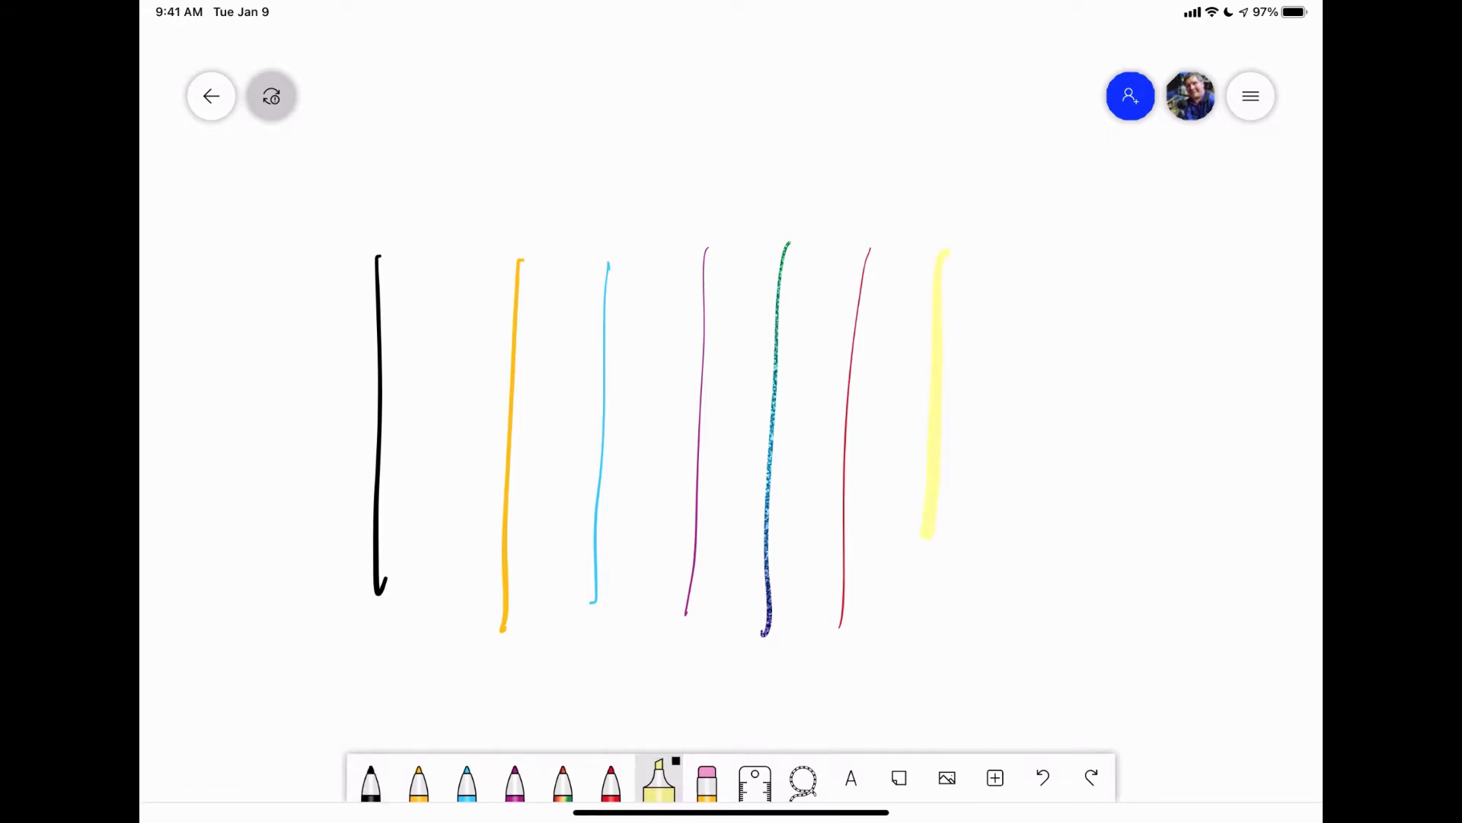
{"action": "left_click_drag", "start_coordinate": [932, 541], "coordinate": [923, 658]}
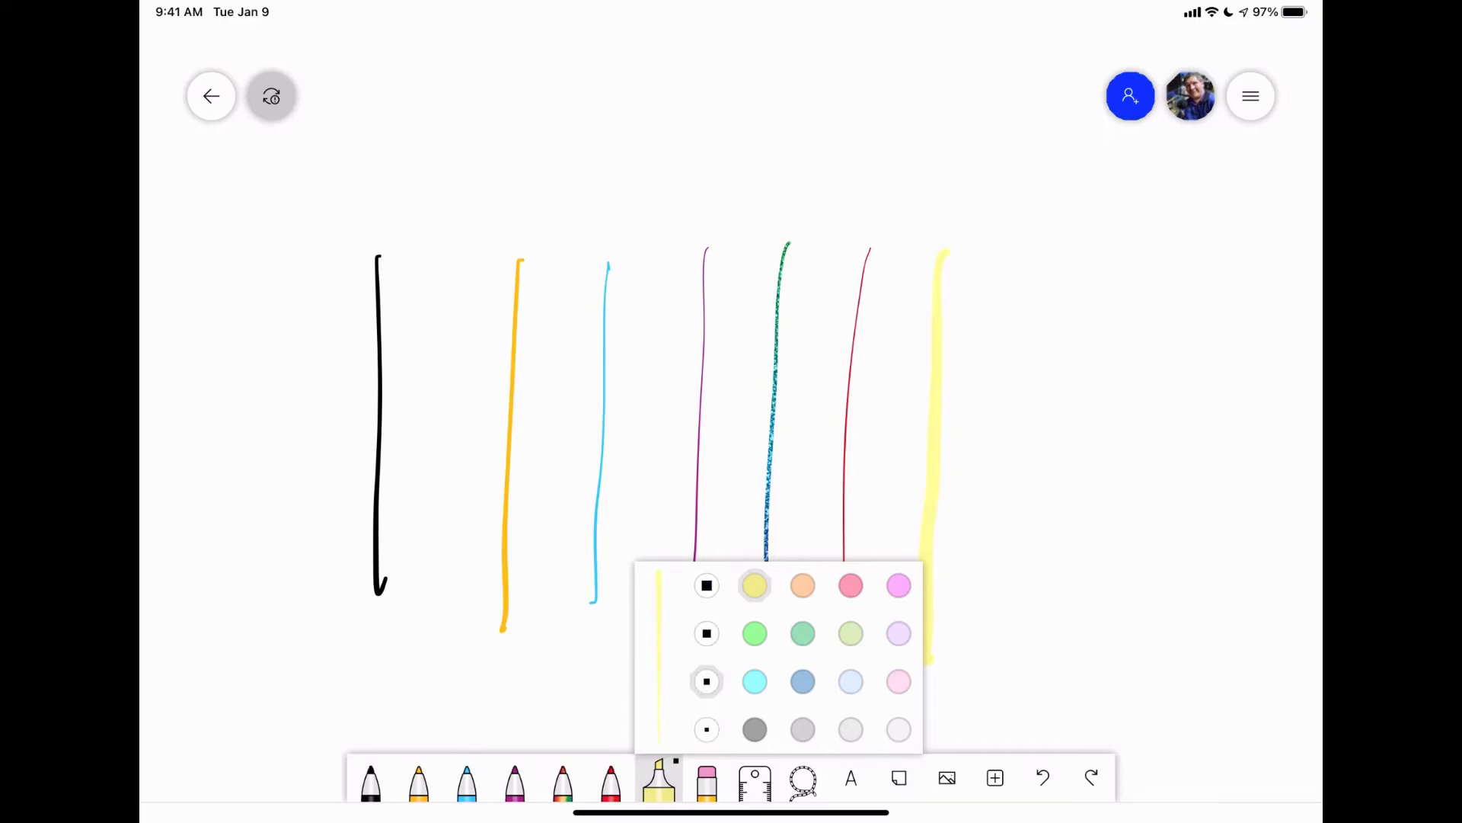
{"action": "left_click", "coordinate": [754, 634]}
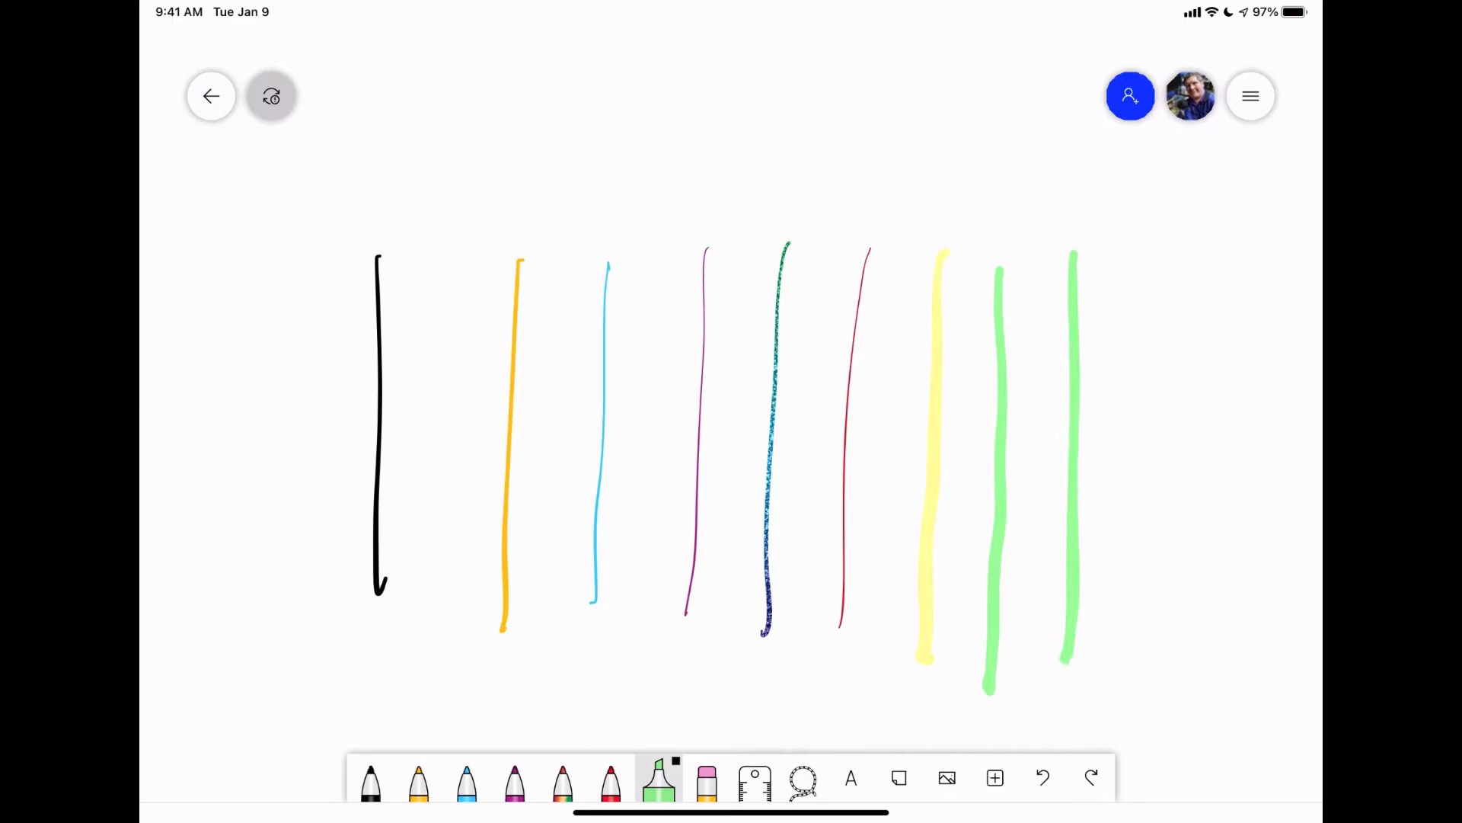
{"action": "left_click", "coordinate": [706, 779]}
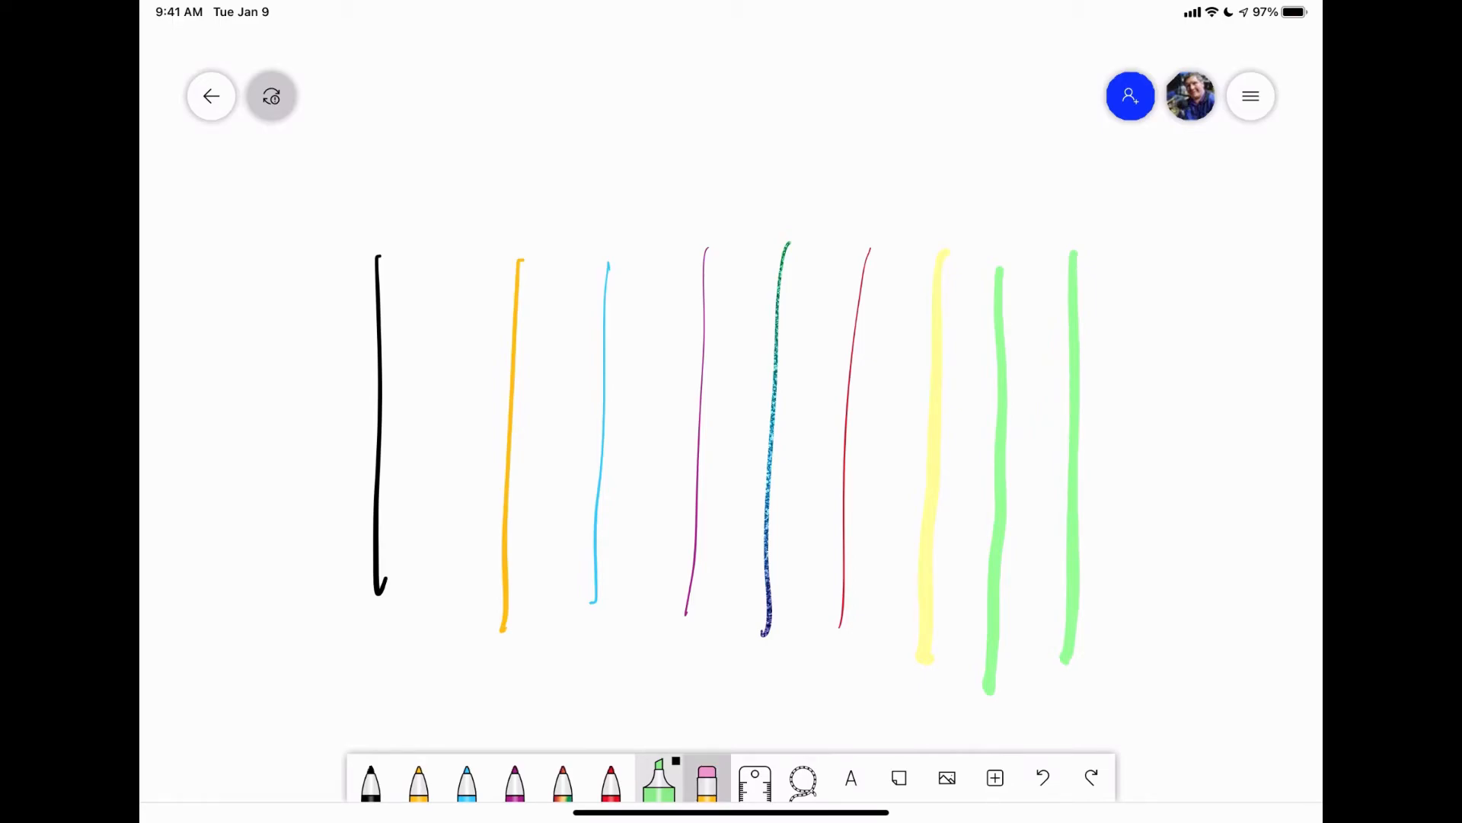
Clear the canvas, draw slanted coloured strokes, then clear every stroke again
{"action": "left_click", "coordinate": [704, 780]}
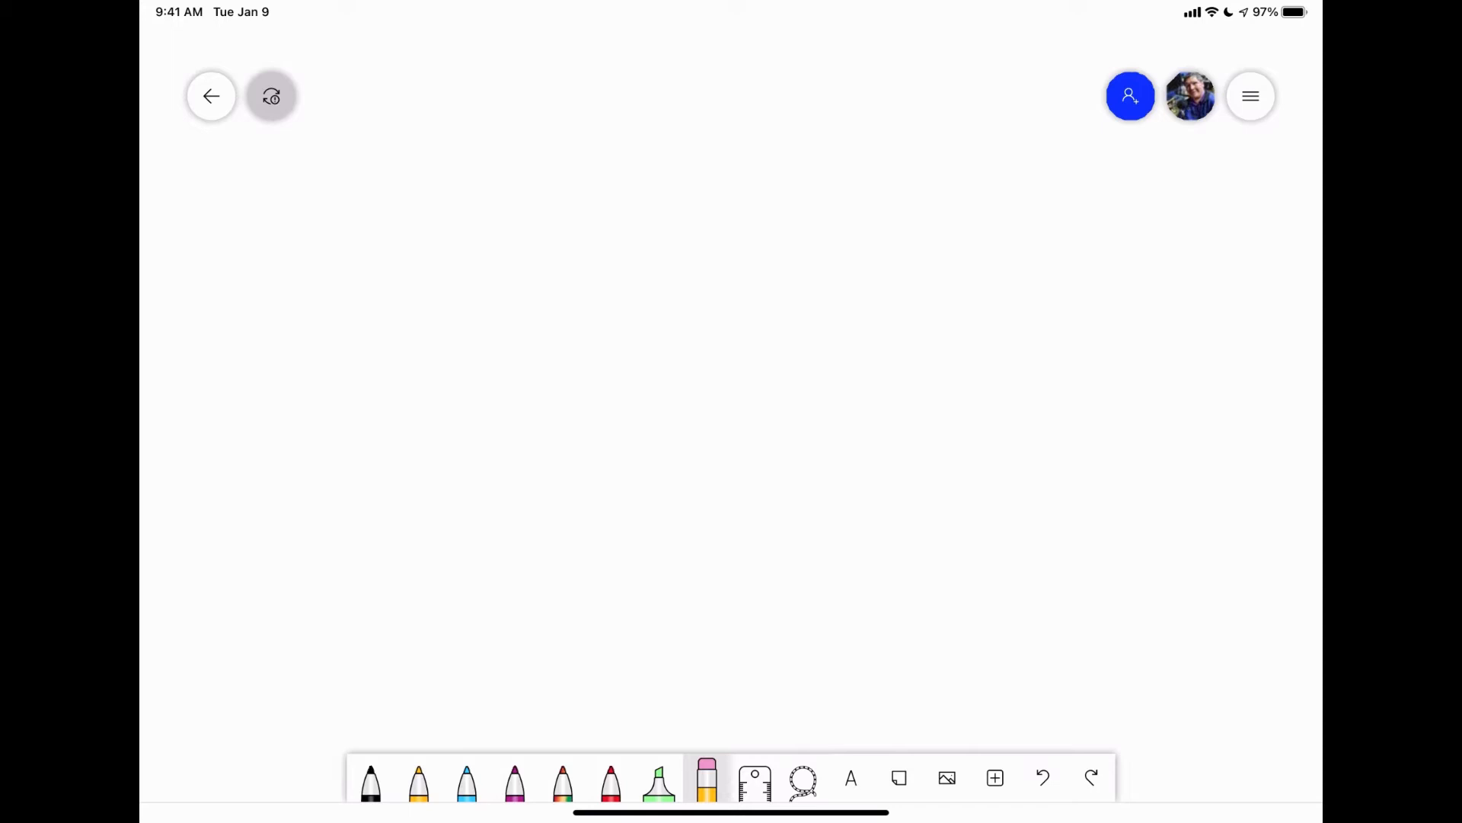
{"action": "left_click", "coordinate": [370, 781]}
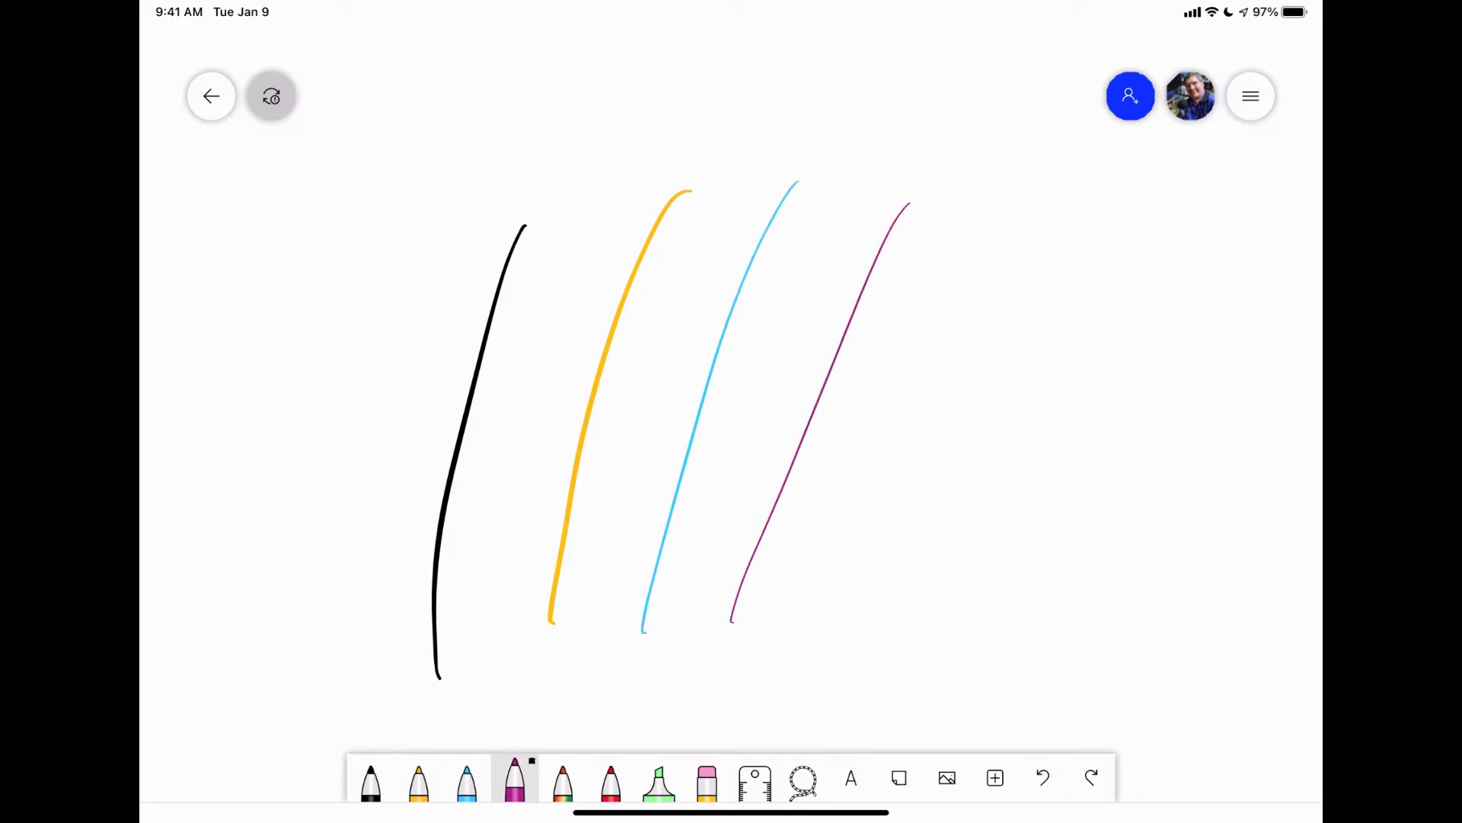
{"action": "left_click_drag", "start_coordinate": [821, 615], "coordinate": [1058, 167]}
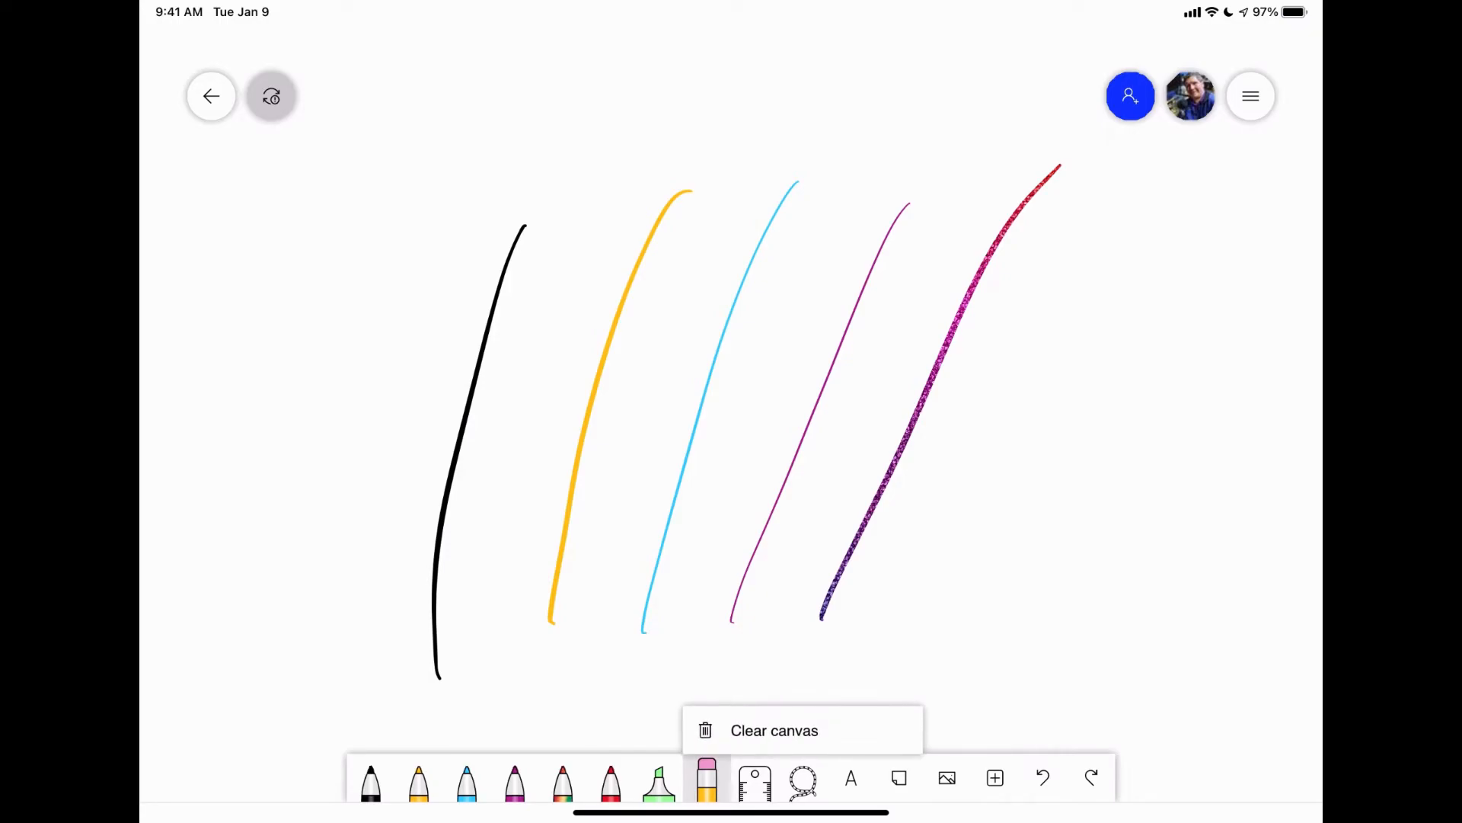
{"action": "left_click", "coordinate": [773, 730]}
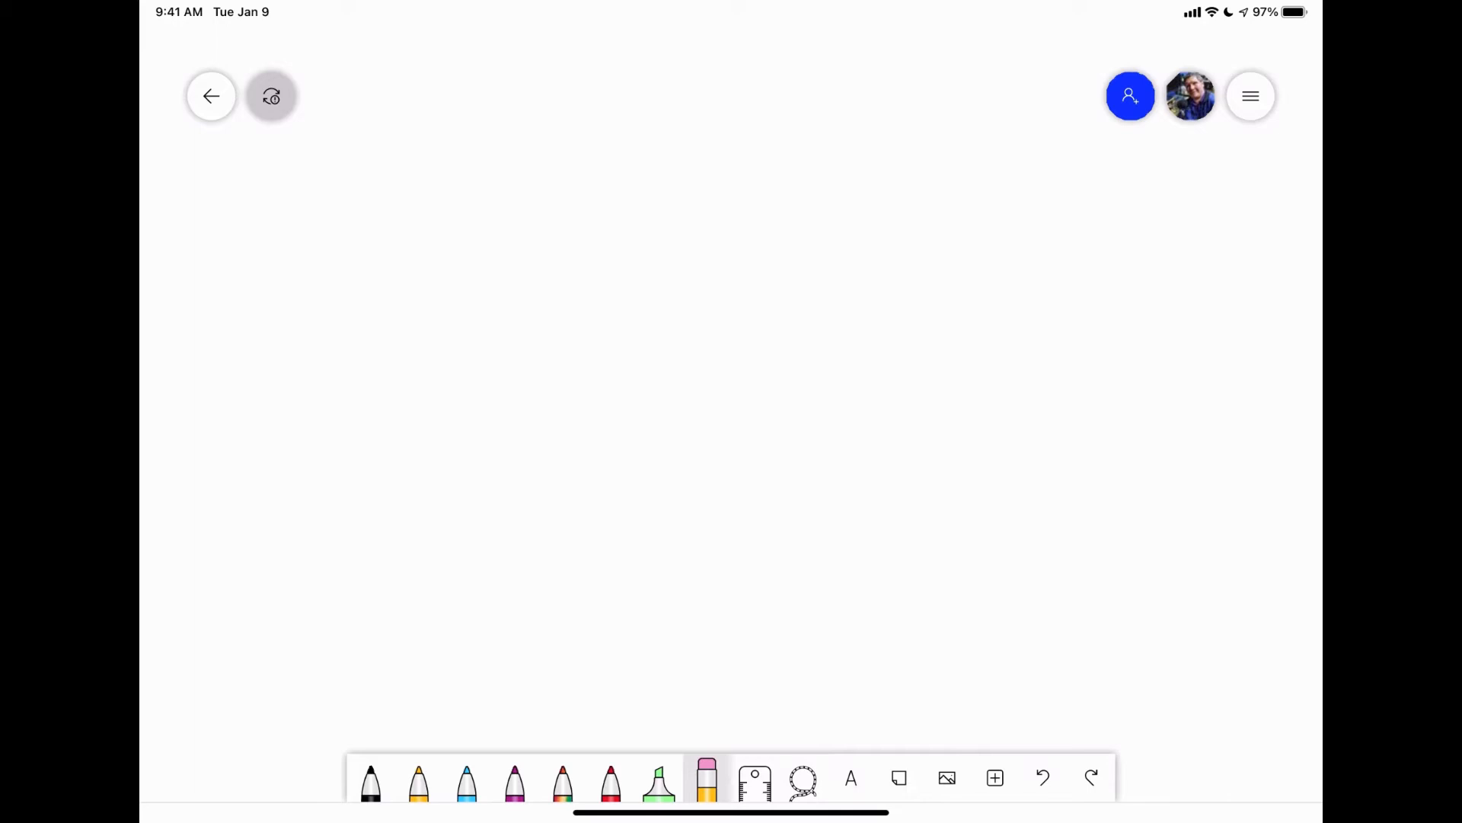
With the ruler, draw two near-horizontal straight lines and a diagonal line, then move the ruler aside
{"action": "left_click", "coordinate": [754, 780]}
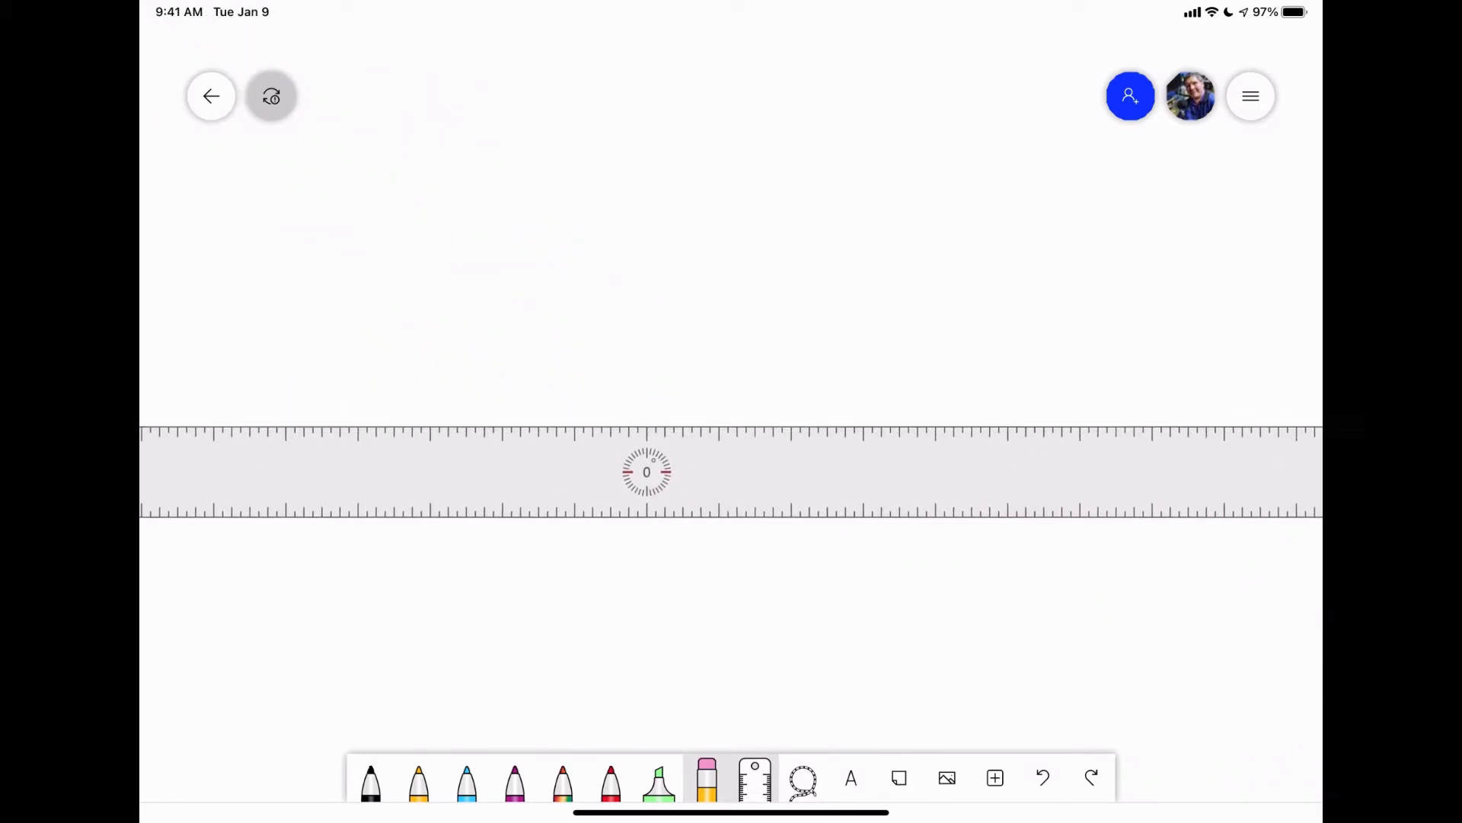
{"action": "left_click_drag", "start_coordinate": [646, 472], "coordinate": [1010, 472]}
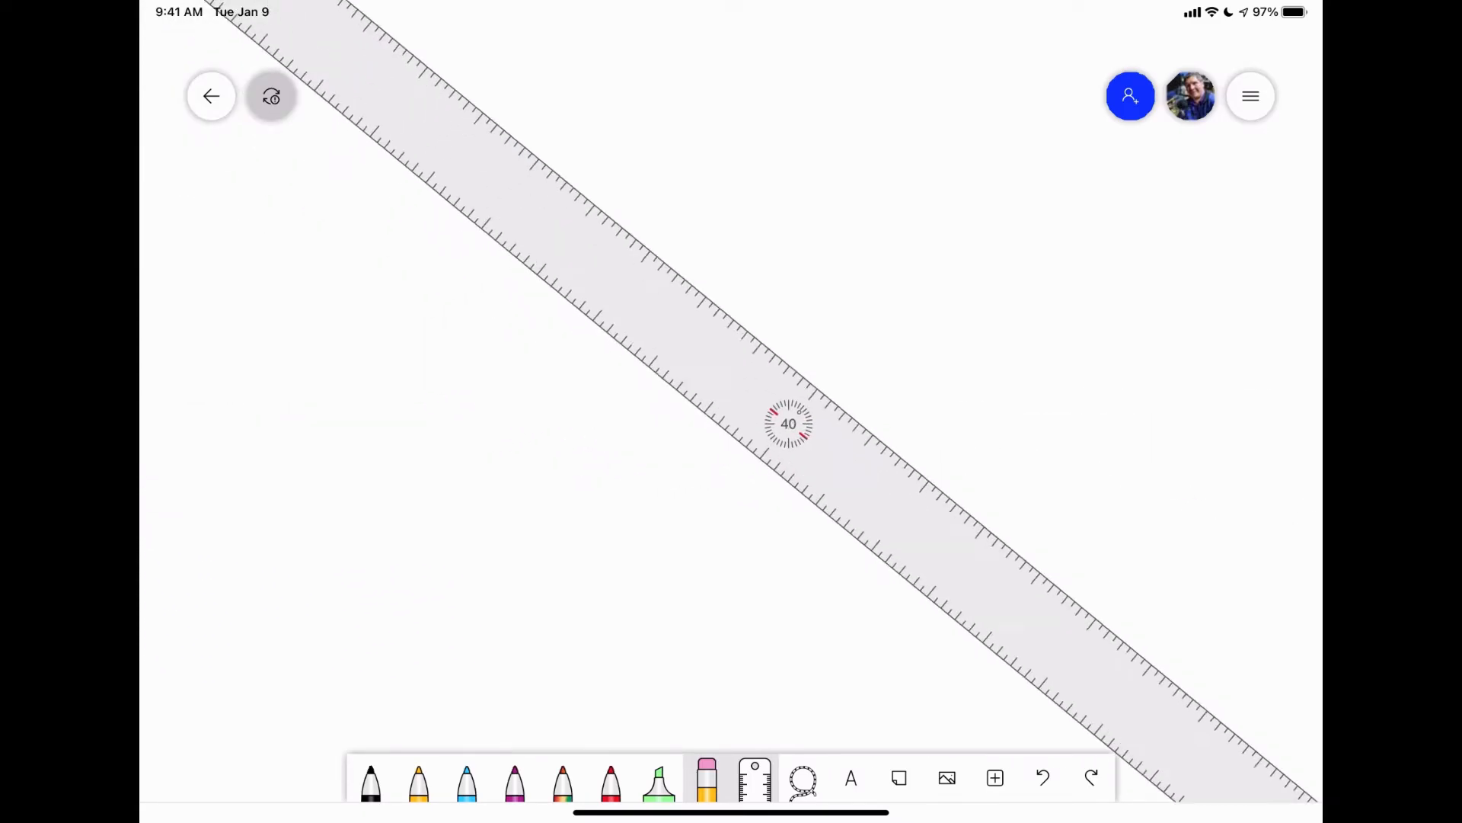
{"action": "left_click_drag", "start_coordinate": [788, 422], "coordinate": [740, 401]}
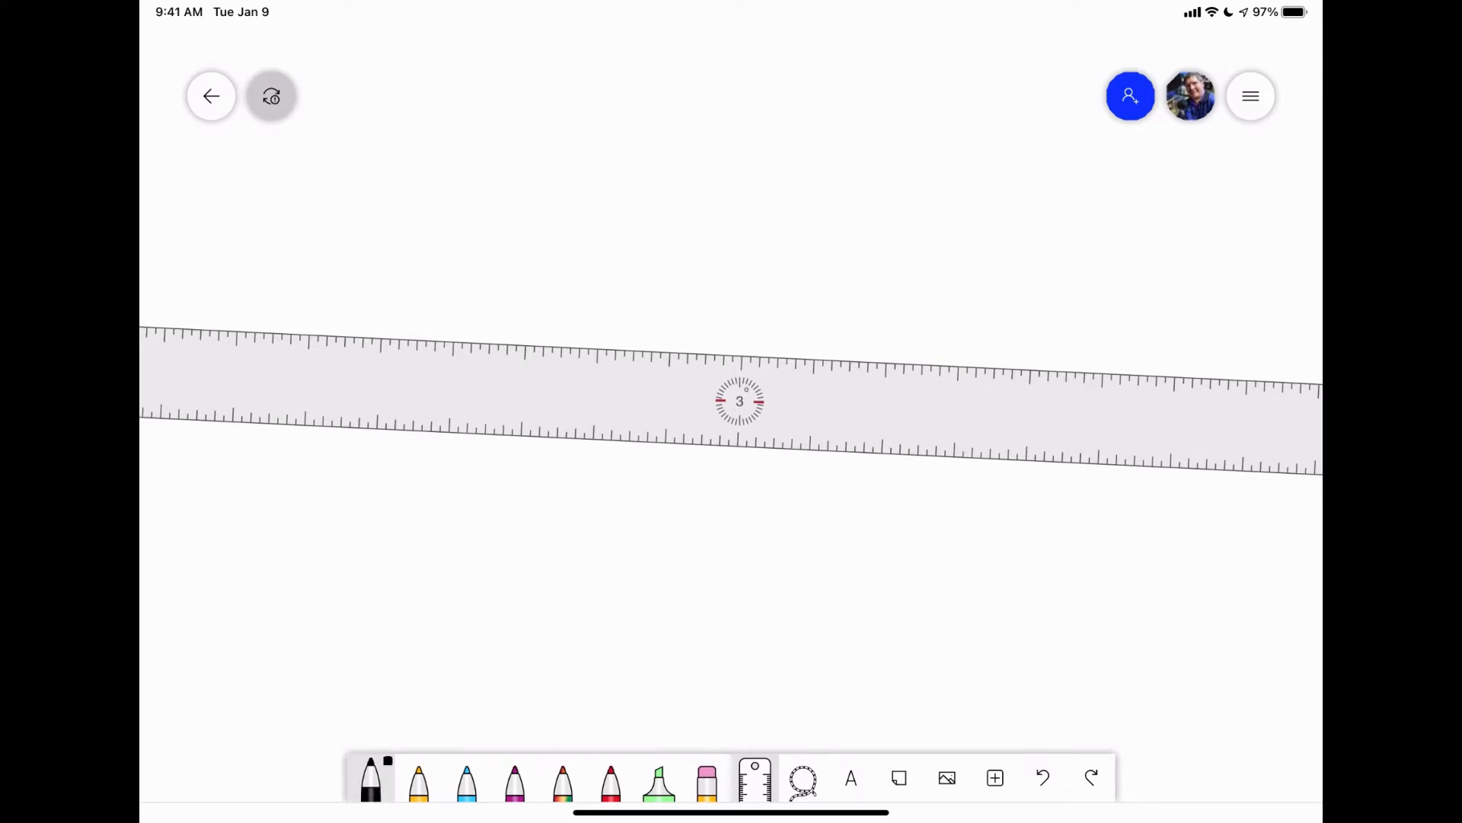
{"action": "left_click_drag", "start_coordinate": [421, 342], "coordinate": [942, 364]}
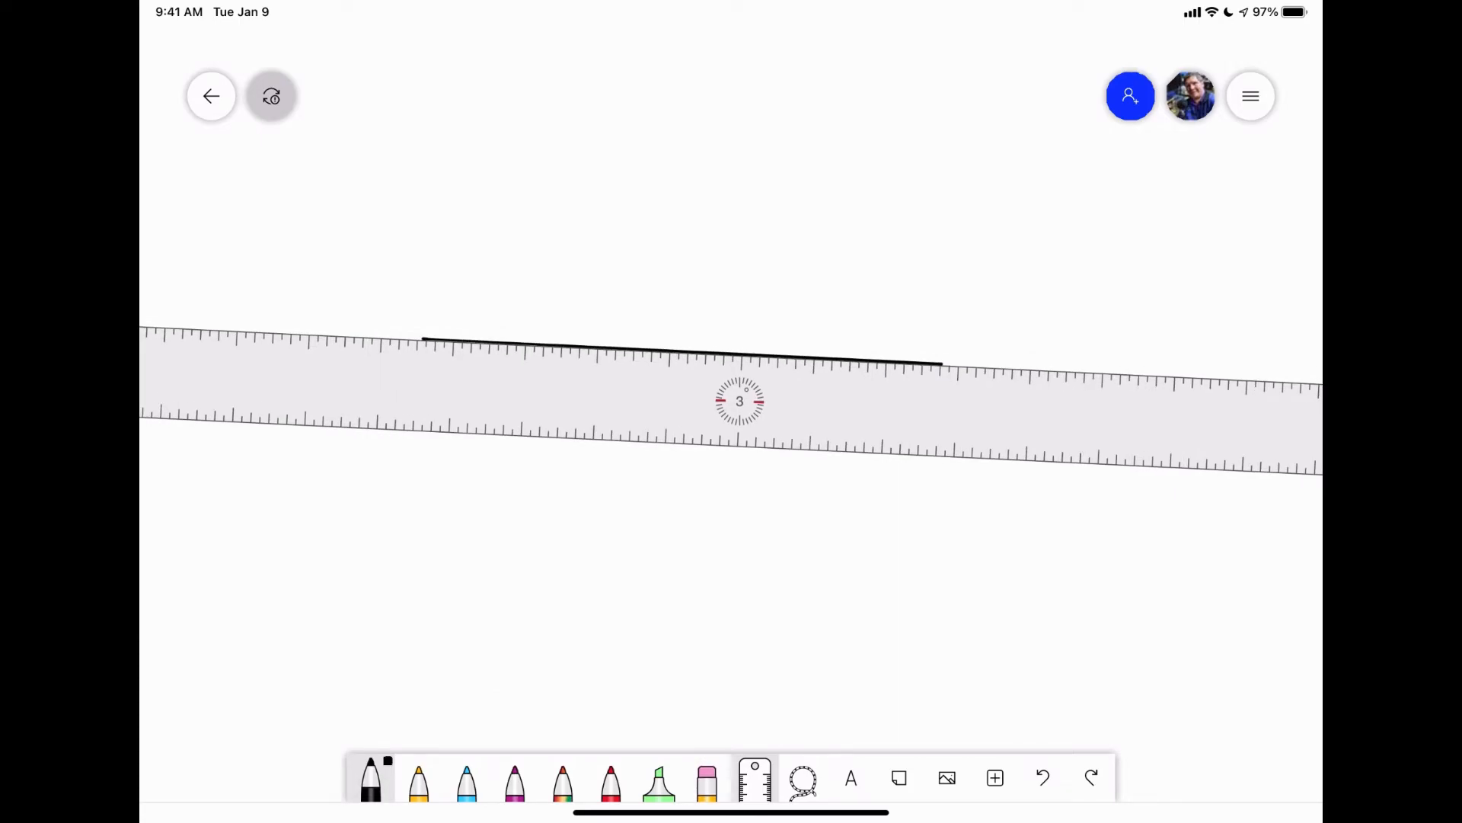
{"action": "left_click_drag", "start_coordinate": [434, 436], "coordinate": [997, 460]}
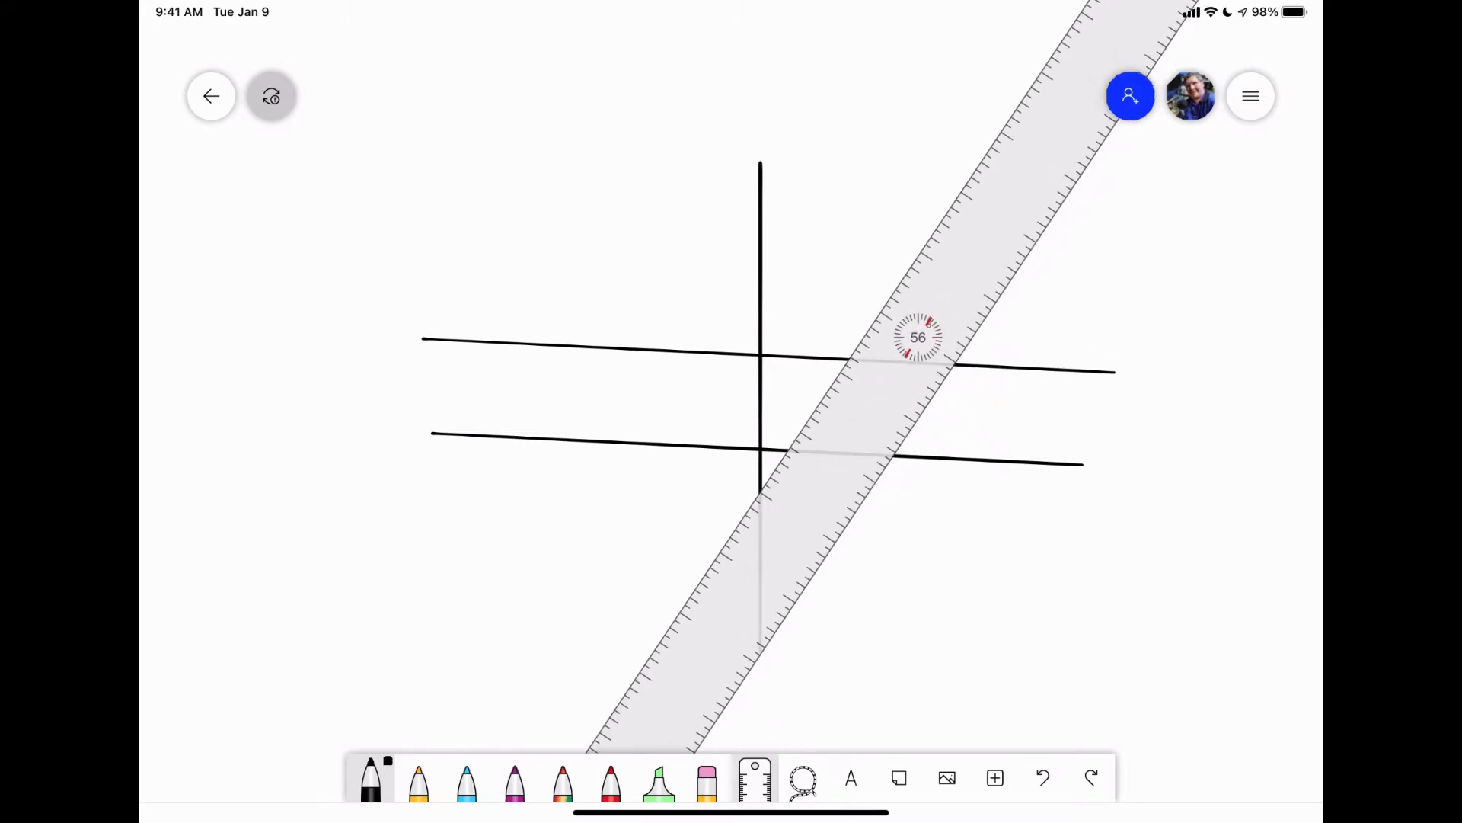
{"action": "left_click_drag", "start_coordinate": [957, 371], "coordinate": [1095, 172]}
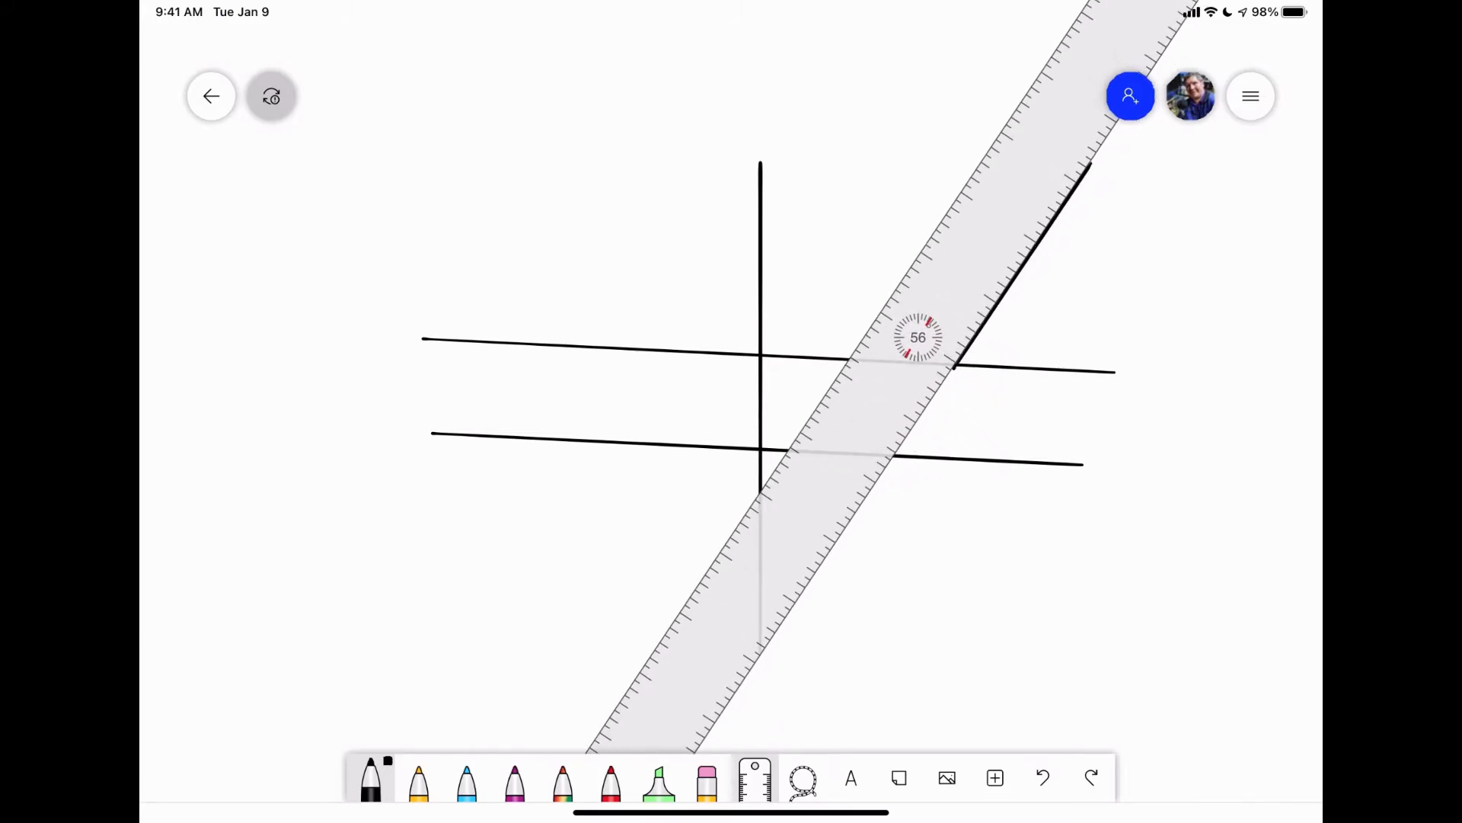
{"action": "left_click_drag", "start_coordinate": [918, 335], "coordinate": [658, 383]}
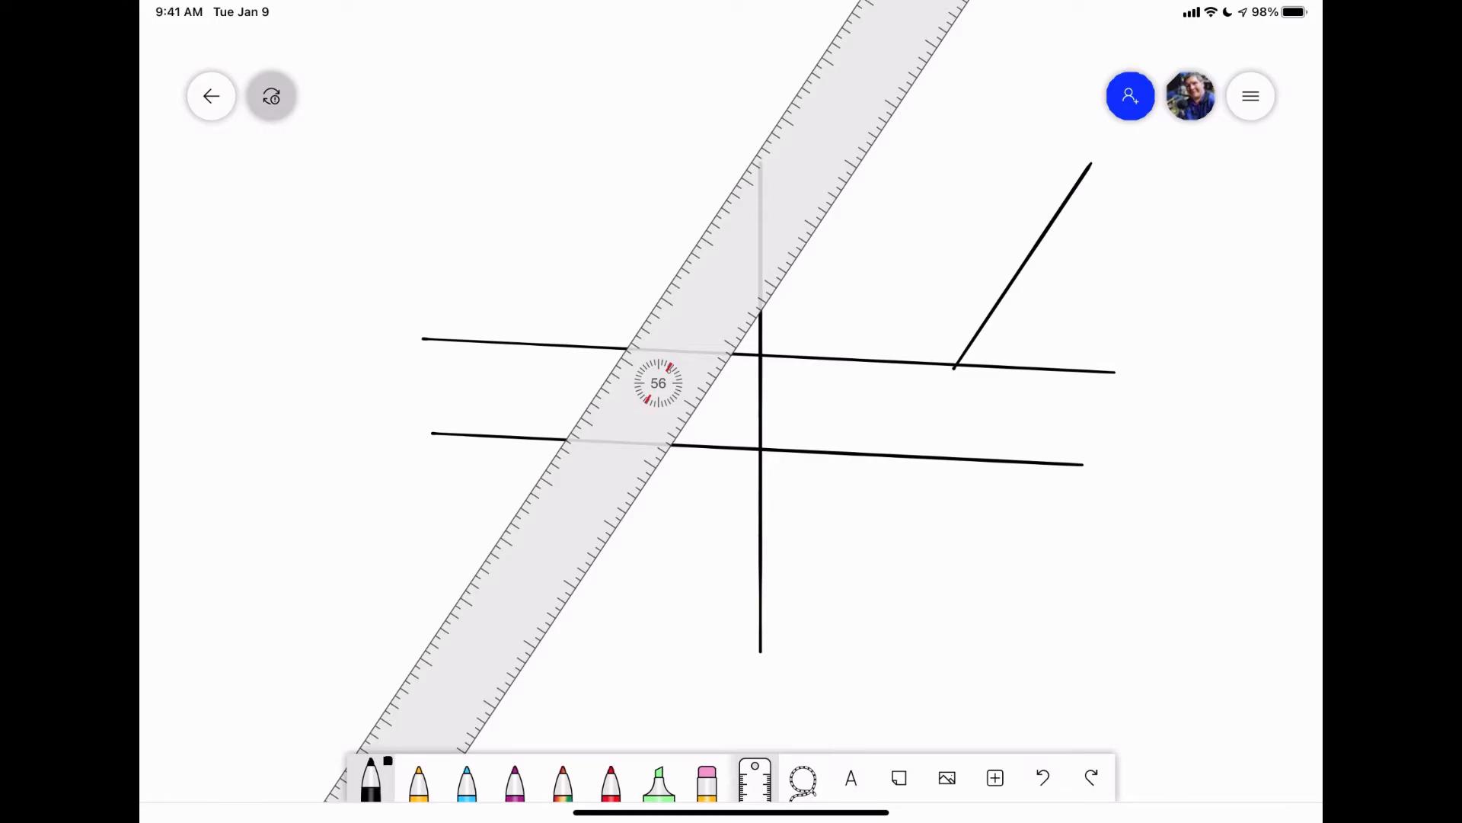
Put the ruler away, cut the lassoed diagonal line and paste it back
{"action": "left_click", "coordinate": [754, 779]}
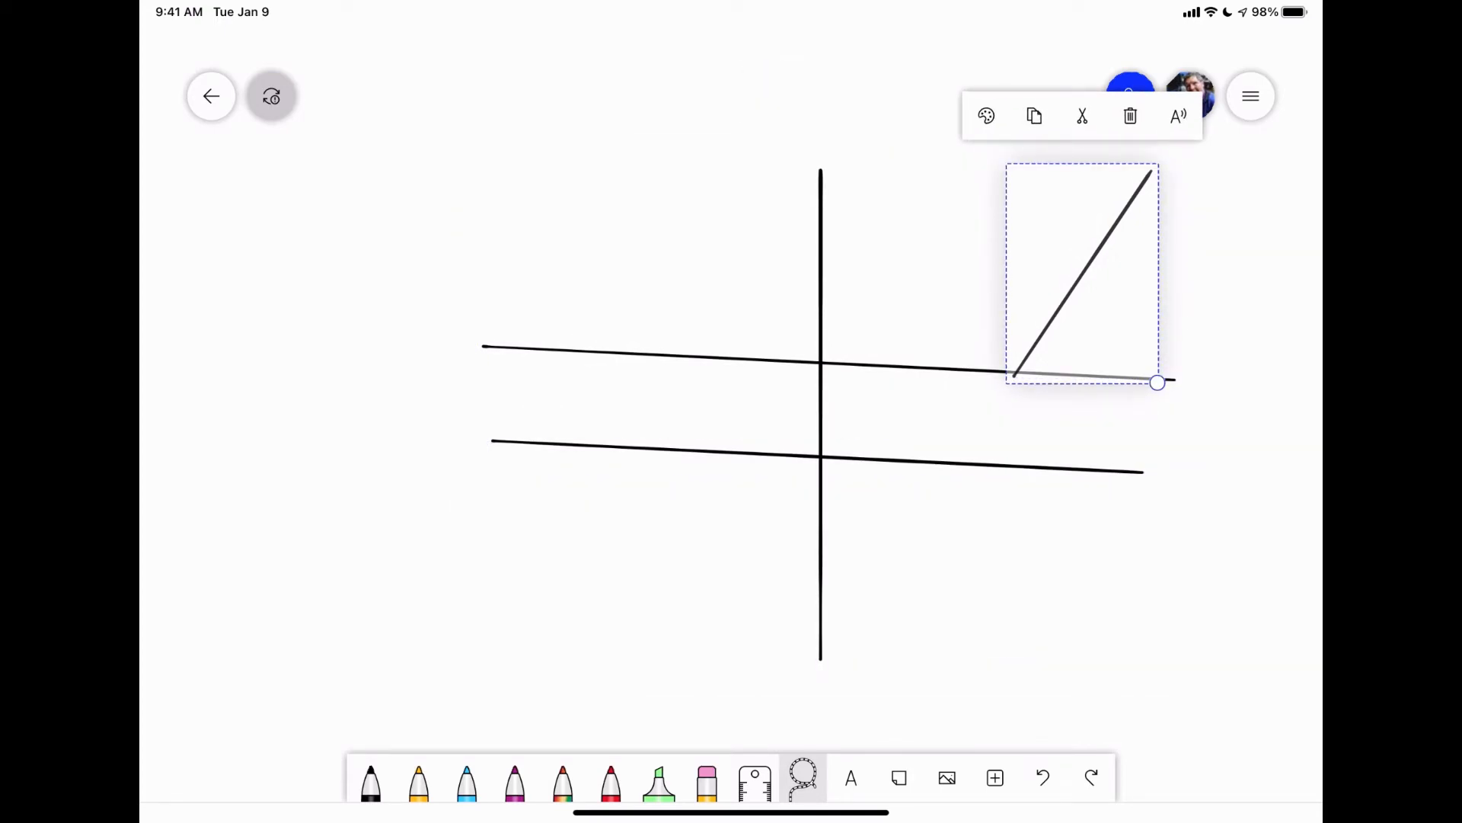
{"action": "left_click", "coordinate": [1130, 115]}
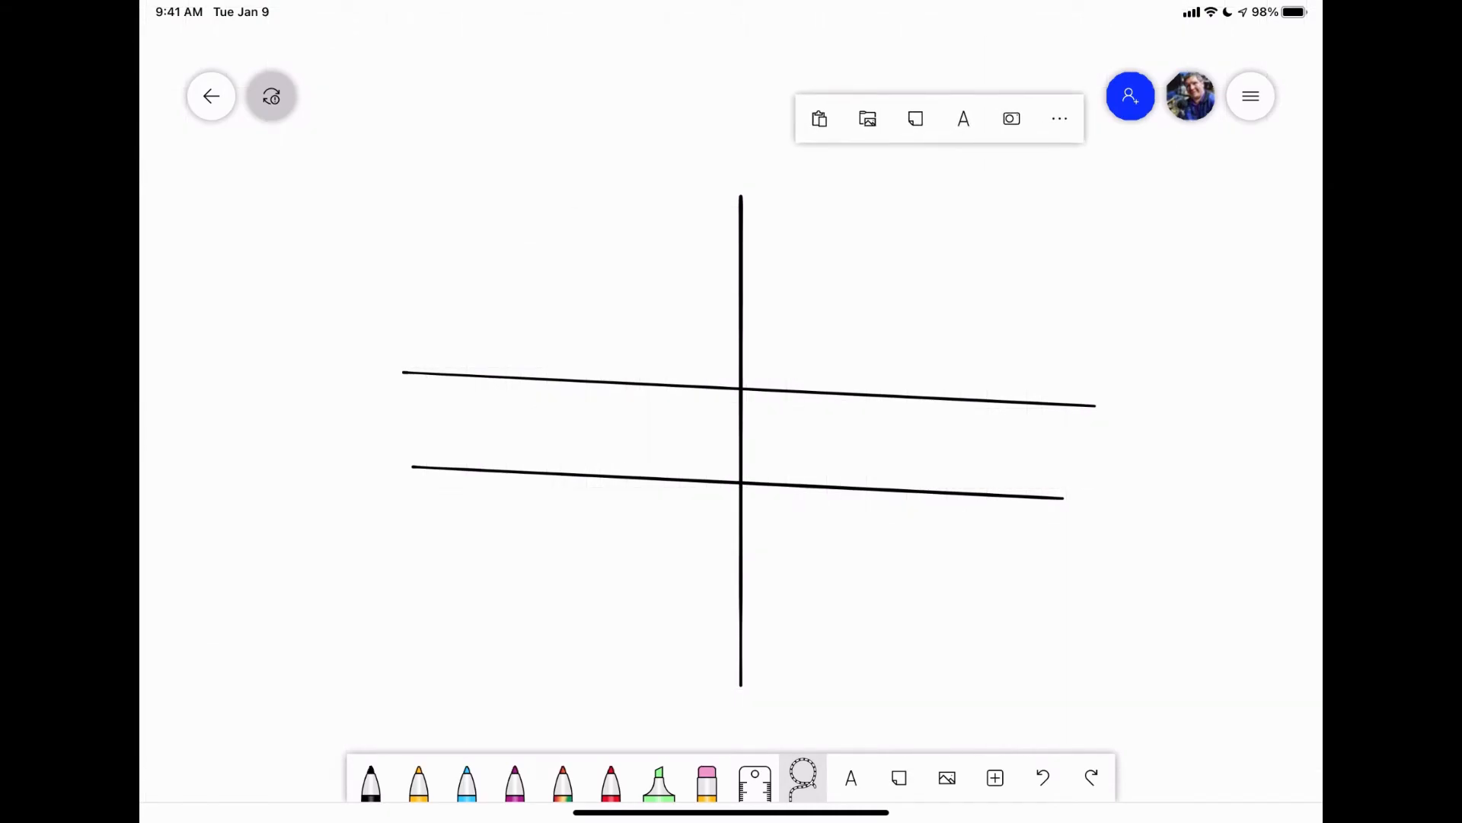
{"action": "left_click", "coordinate": [1059, 118]}
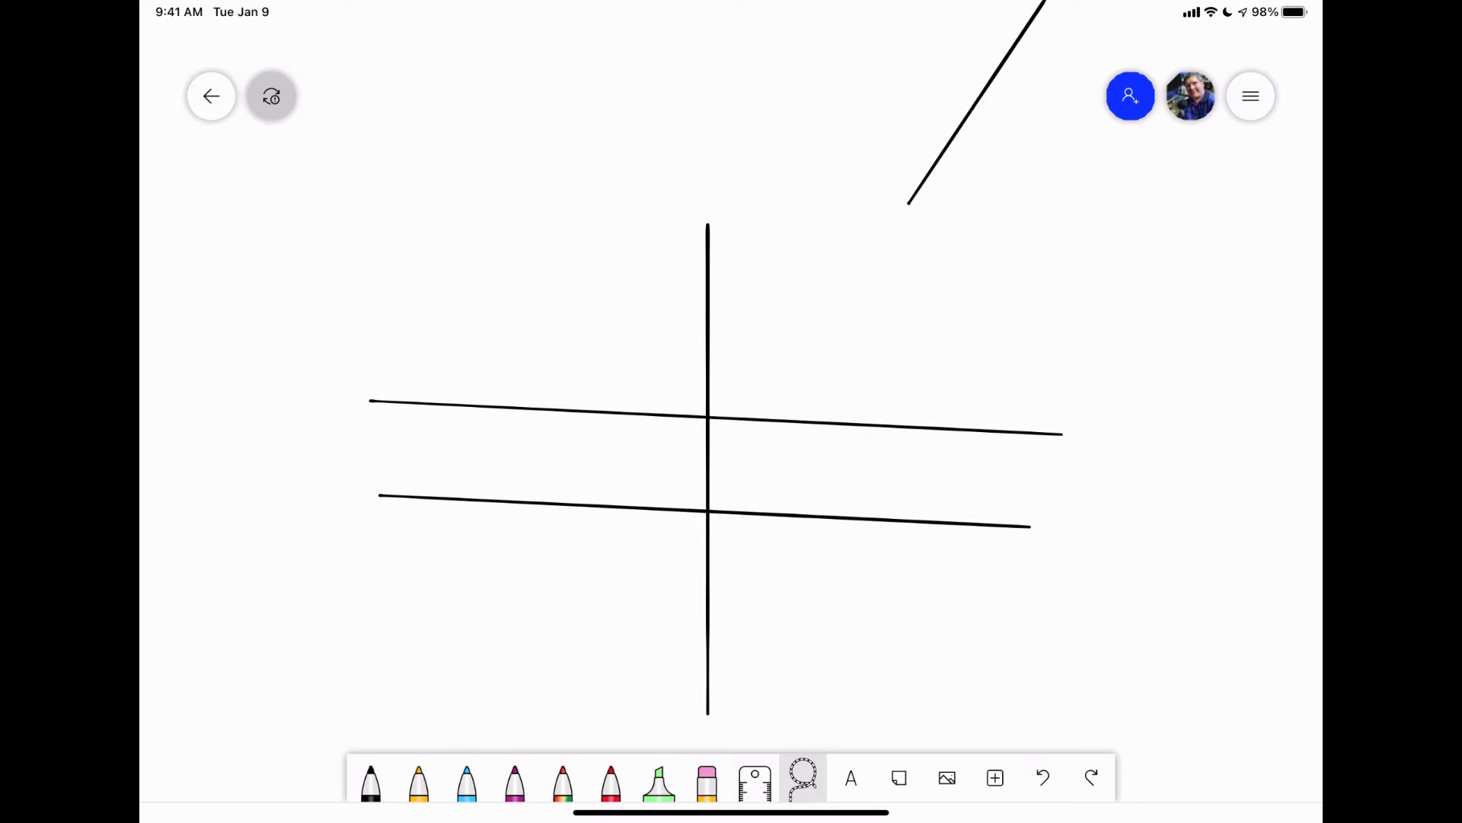
Lasso the crossing grid lines and delete them, leaving the board blank
{"action": "left_click_drag", "start_coordinate": [382, 335], "coordinate": [1025, 578]}
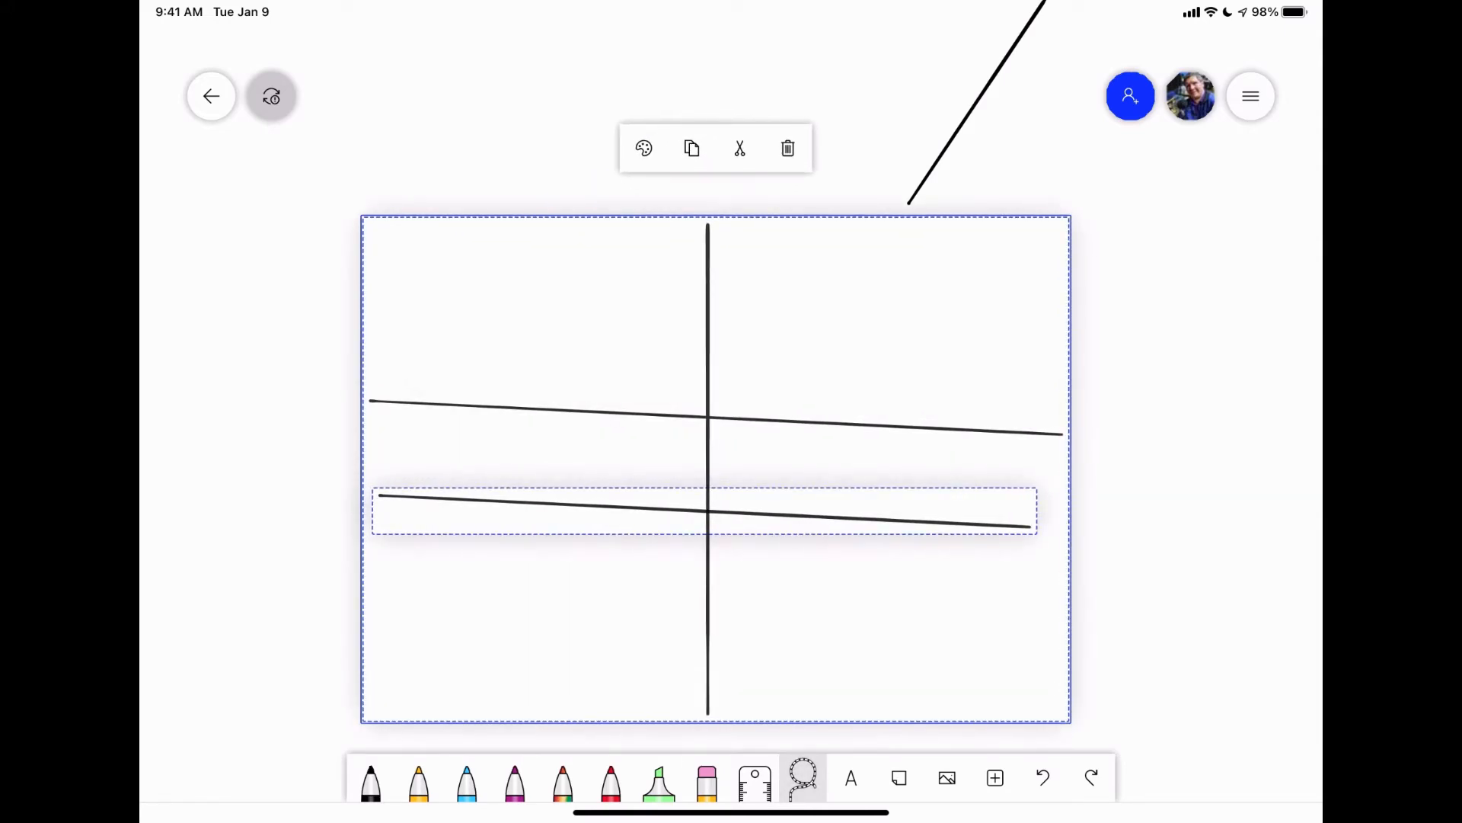
{"action": "left_click", "coordinate": [787, 148]}
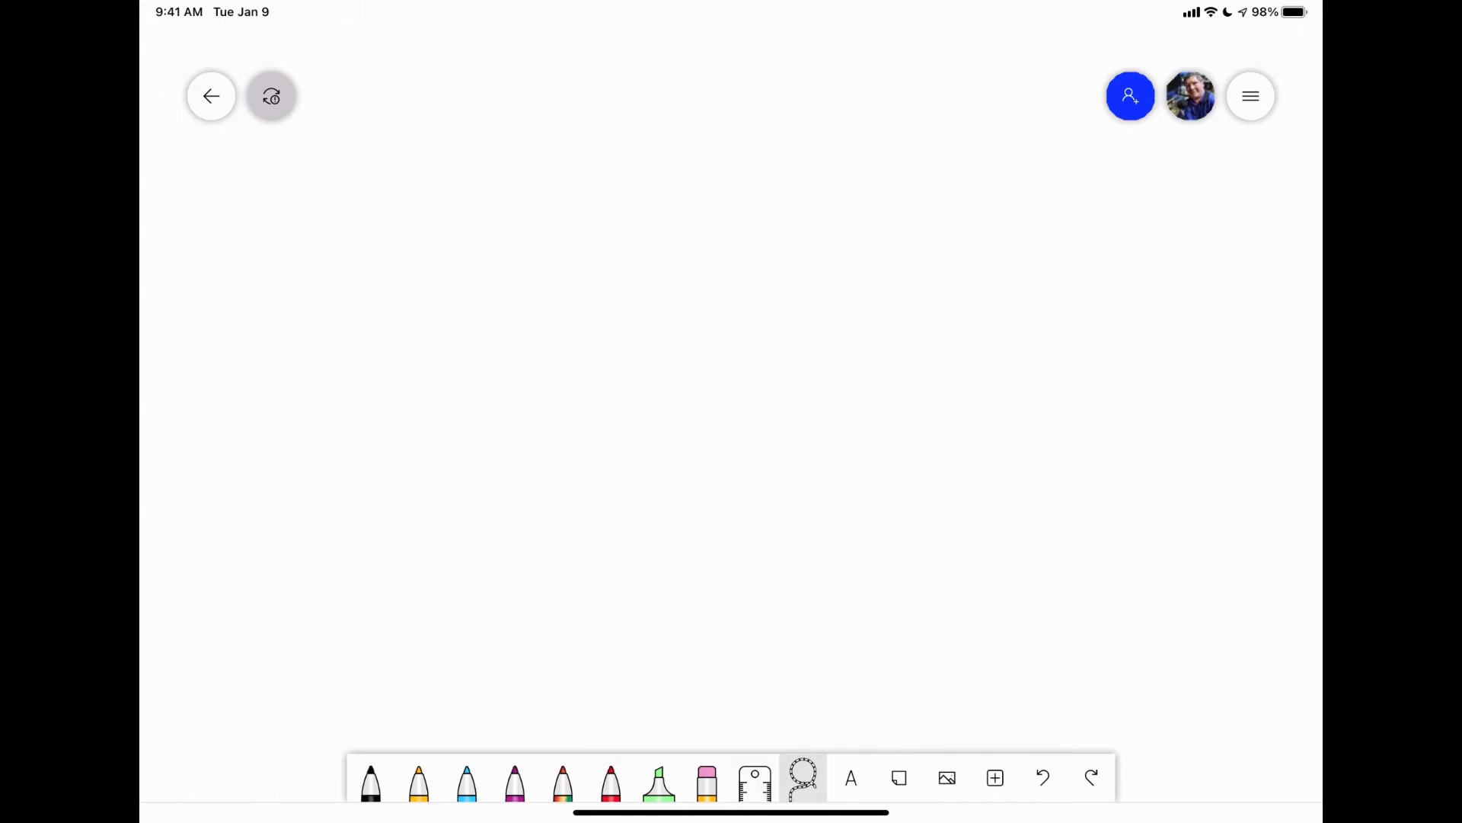
{"action": "left_click", "coordinate": [850, 777]}
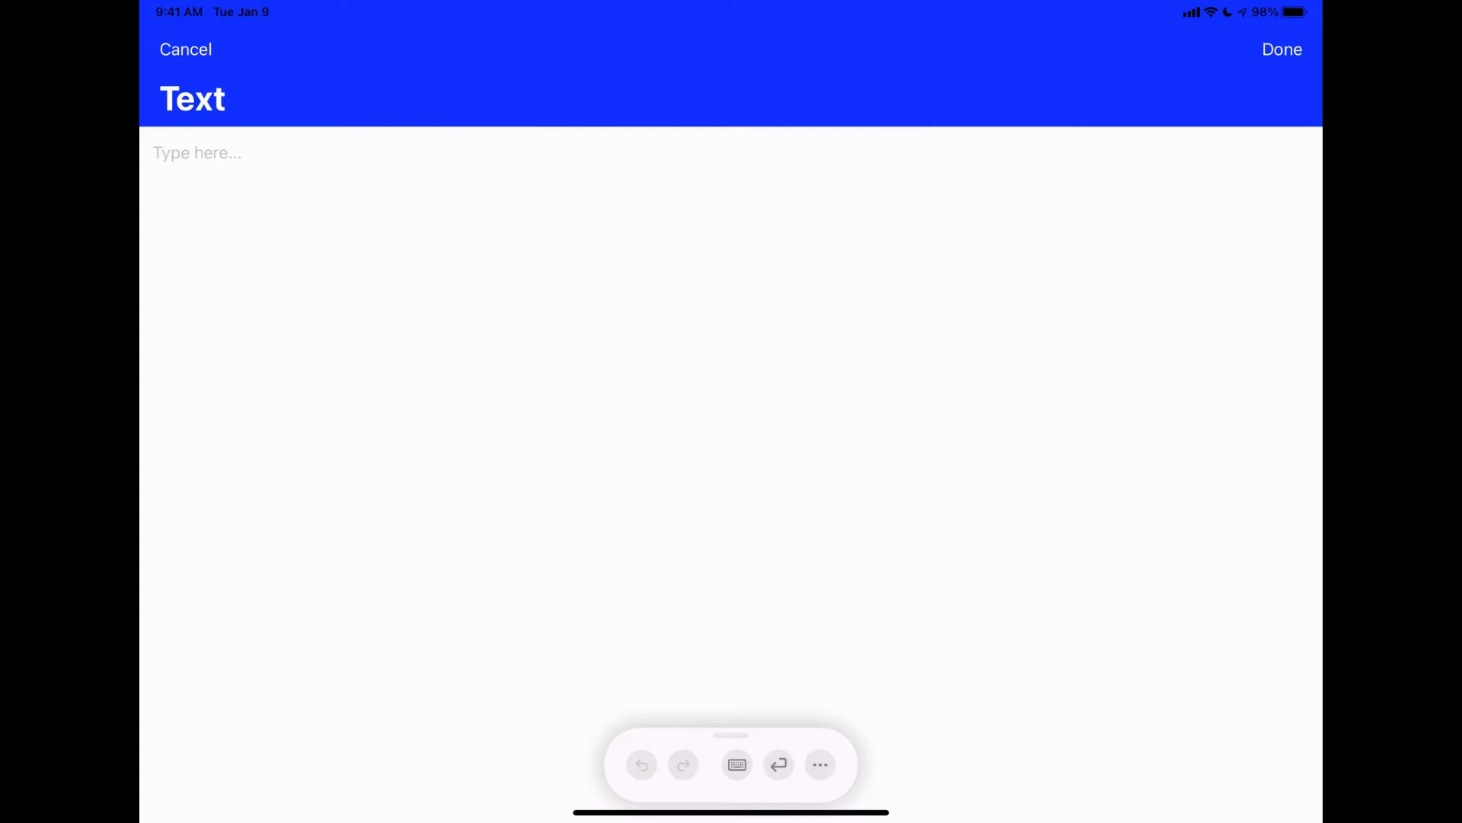
Enter the text 'I am just testing this outthink out' and finish with Done
{"action": "left_click", "coordinate": [197, 152]}
{"action": "type", "text": "I am"}
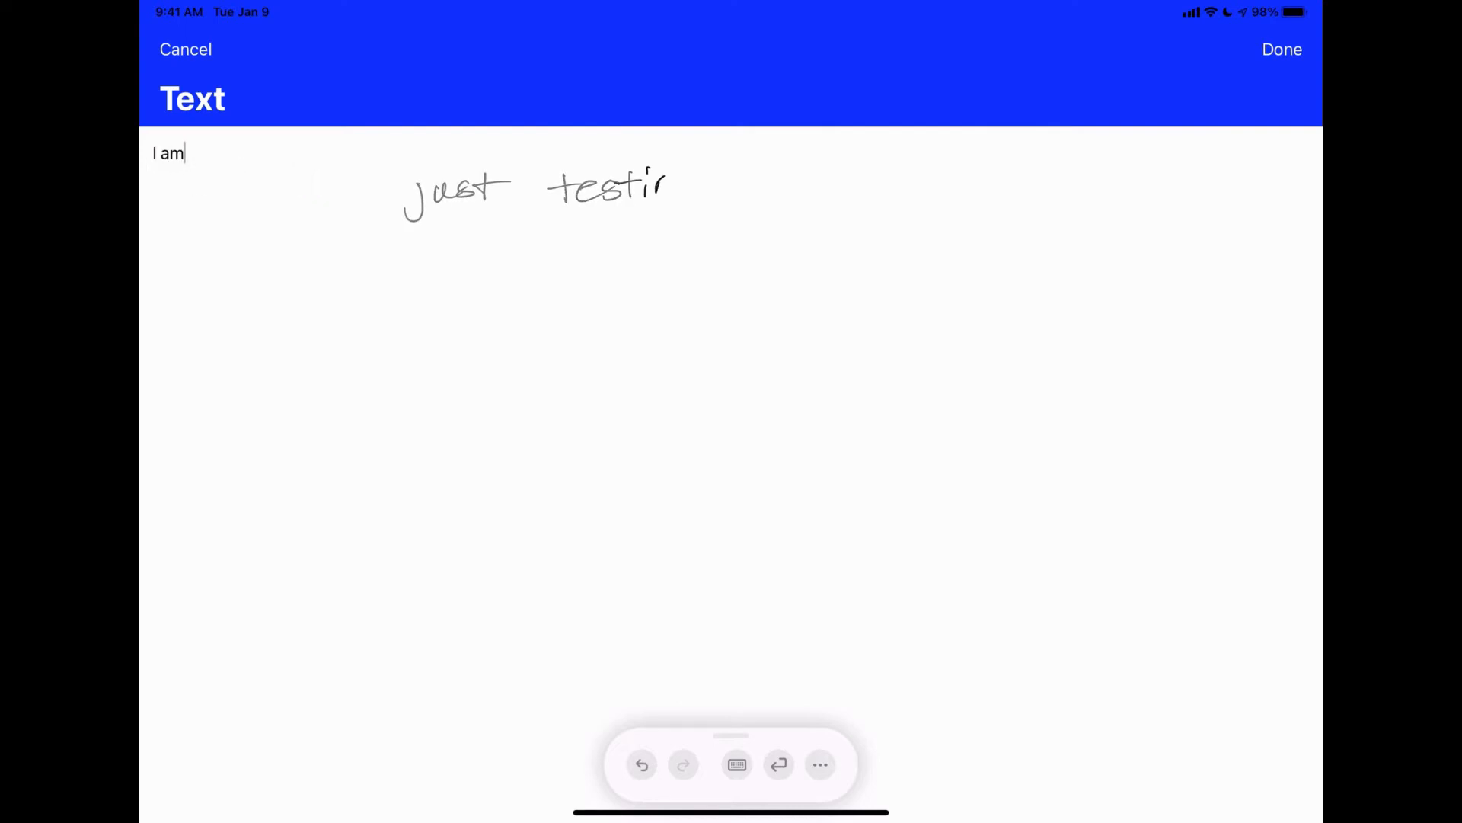
{"action": "type", "text": "just"}
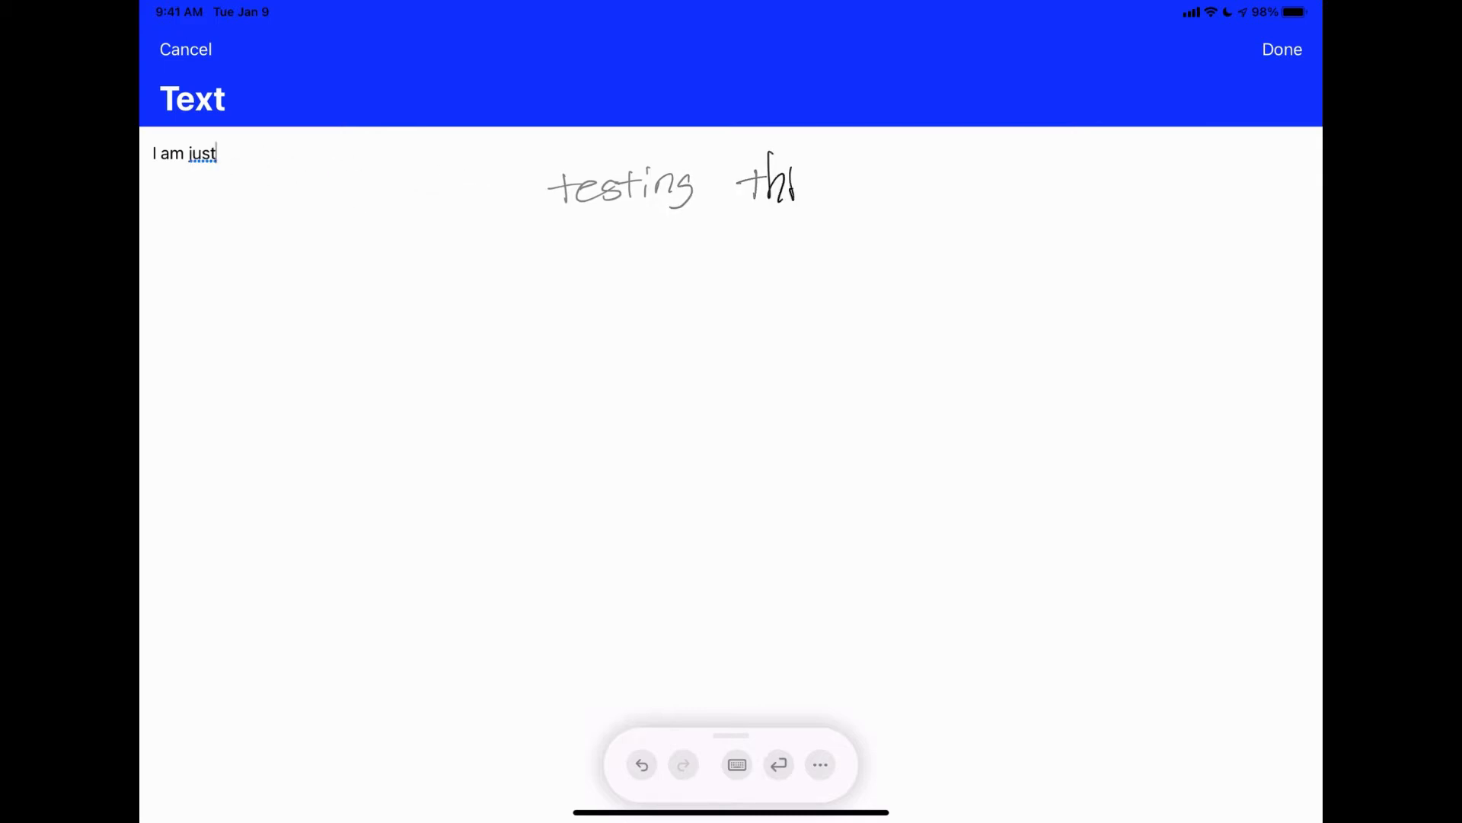
{"action": "type", "text": "testing this outthink out"}
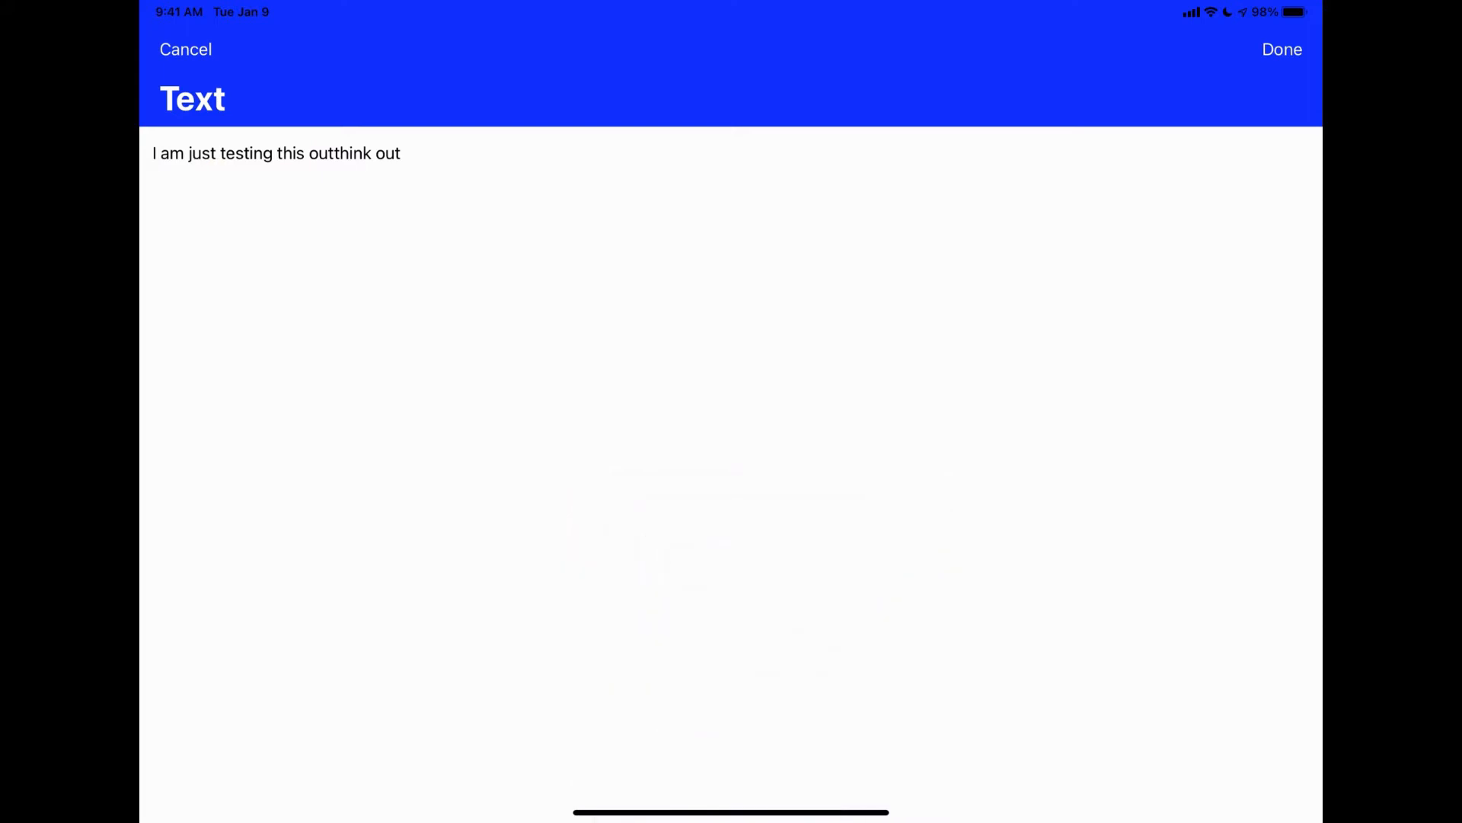
{"action": "left_click", "coordinate": [1282, 49]}
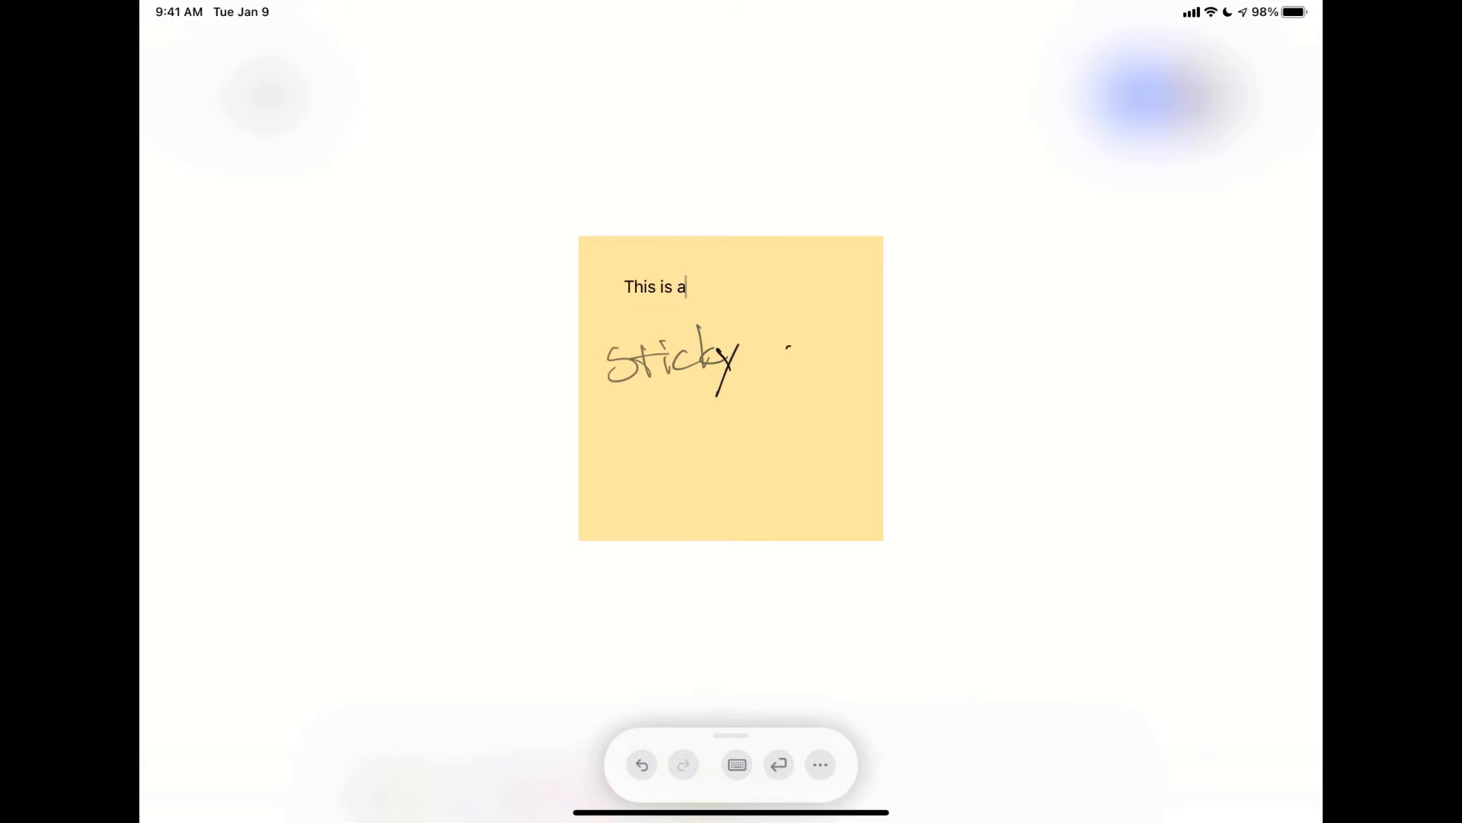
Complete the note as 'This is a sticky note' and drag it toward the top of the board
{"action": "type", "text": "sticky"}
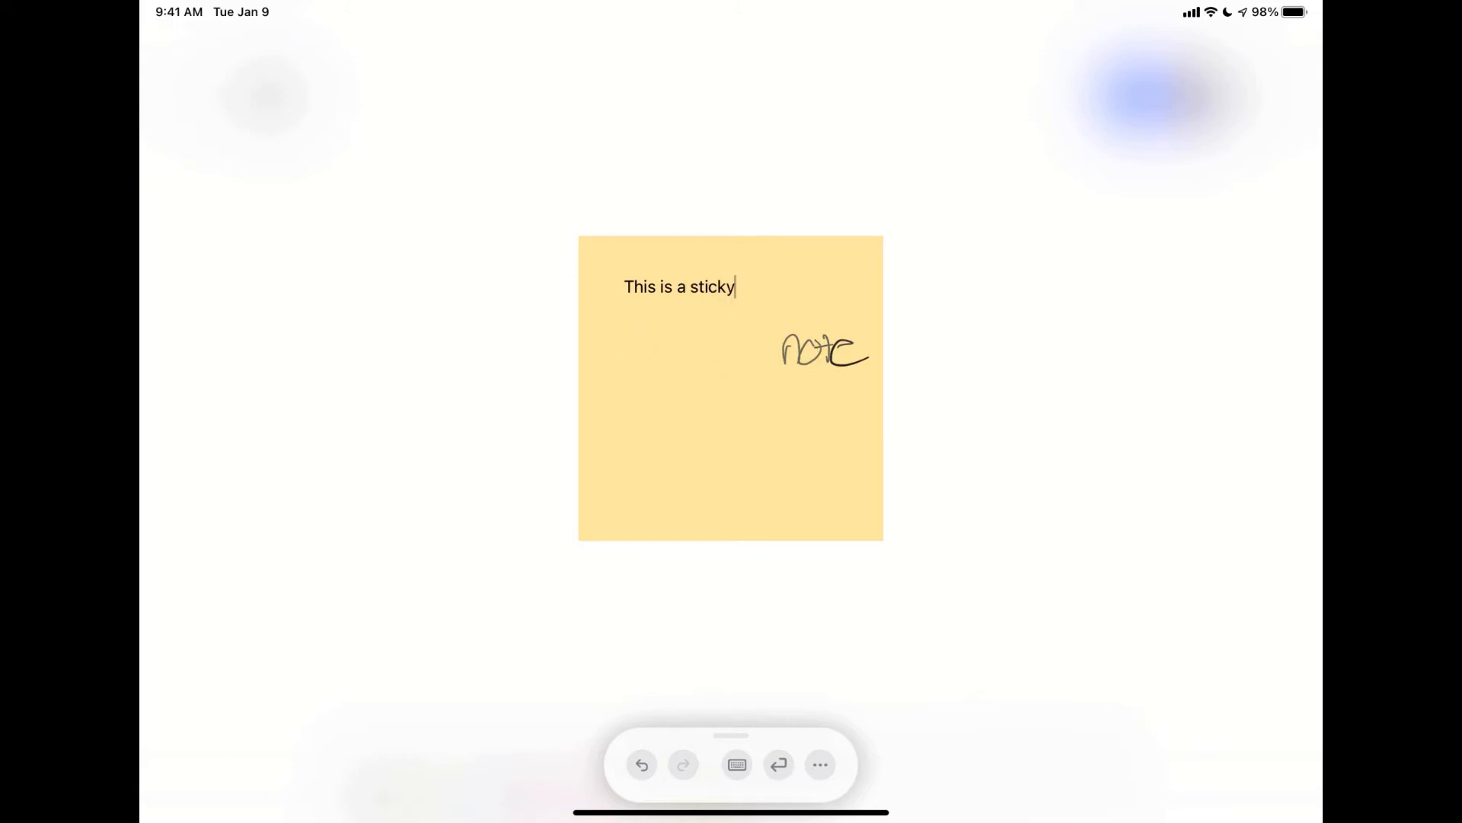
{"action": "type", "text": "note"}
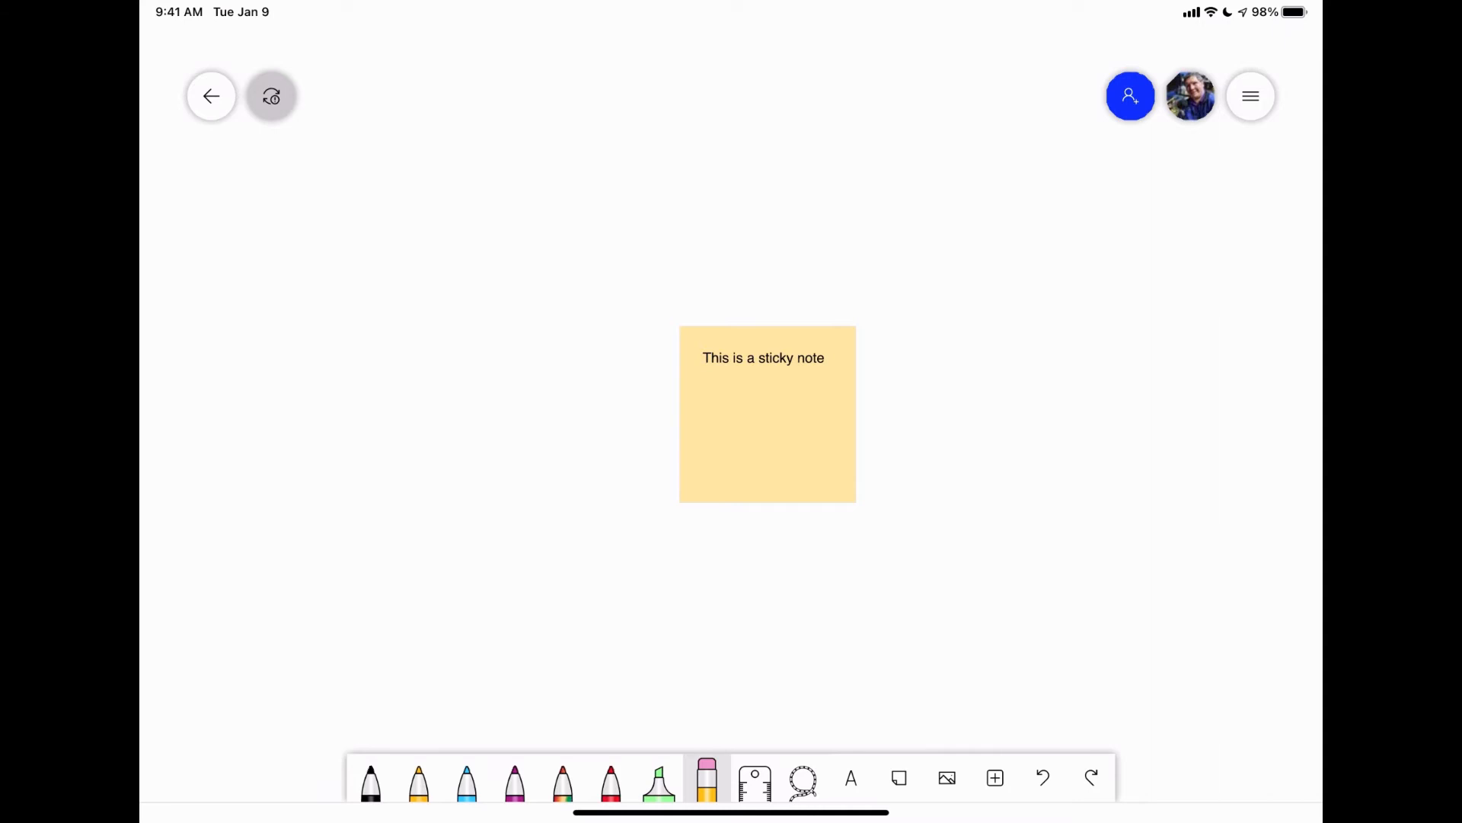
{"action": "left_click_drag", "start_coordinate": [767, 415], "coordinate": [618, 184]}
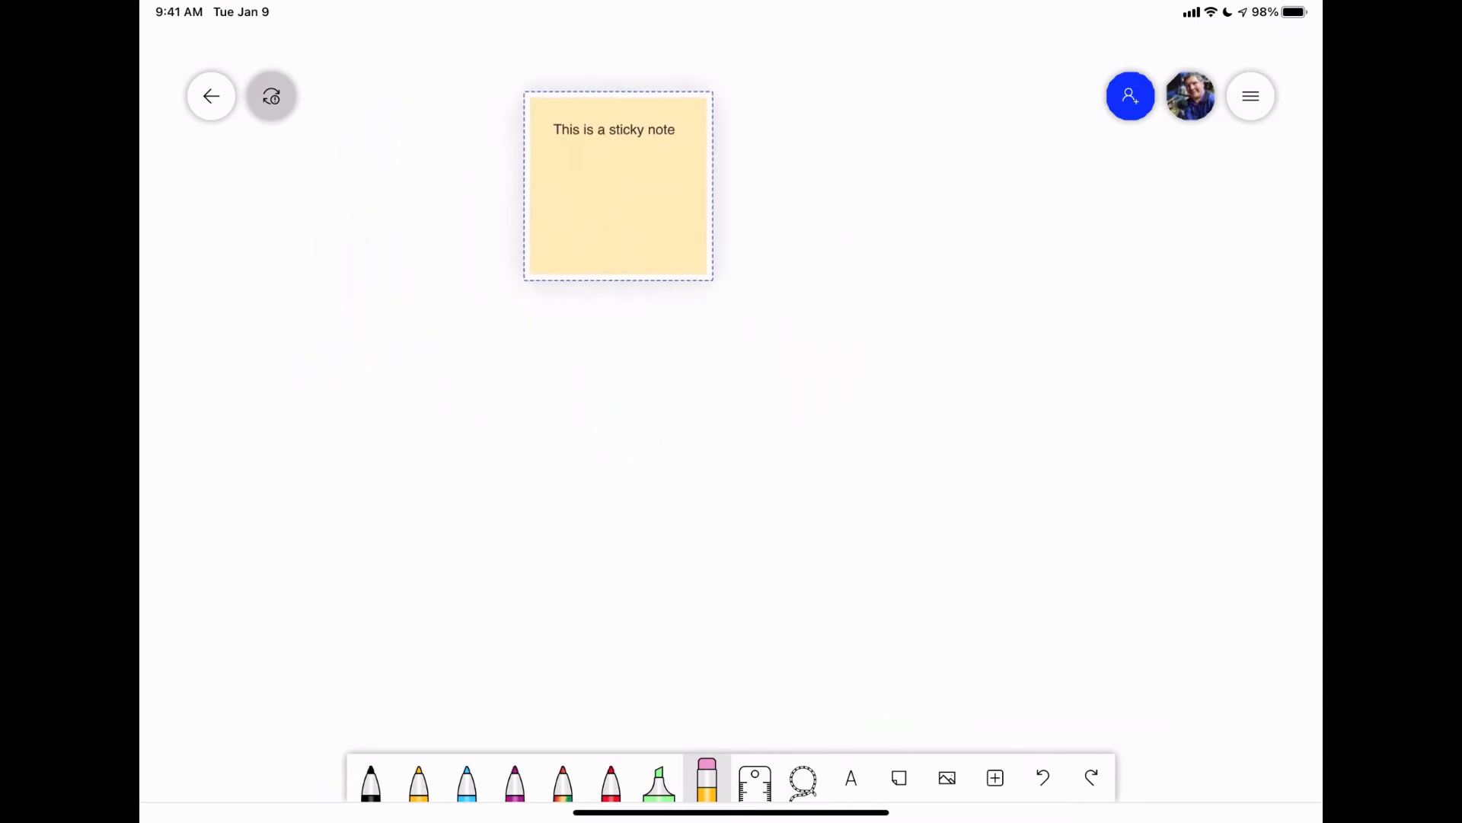
Resize and tilt the sticky note, ending smaller and upright
{"action": "left_click_drag", "start_coordinate": [618, 184], "coordinate": [734, 441]}
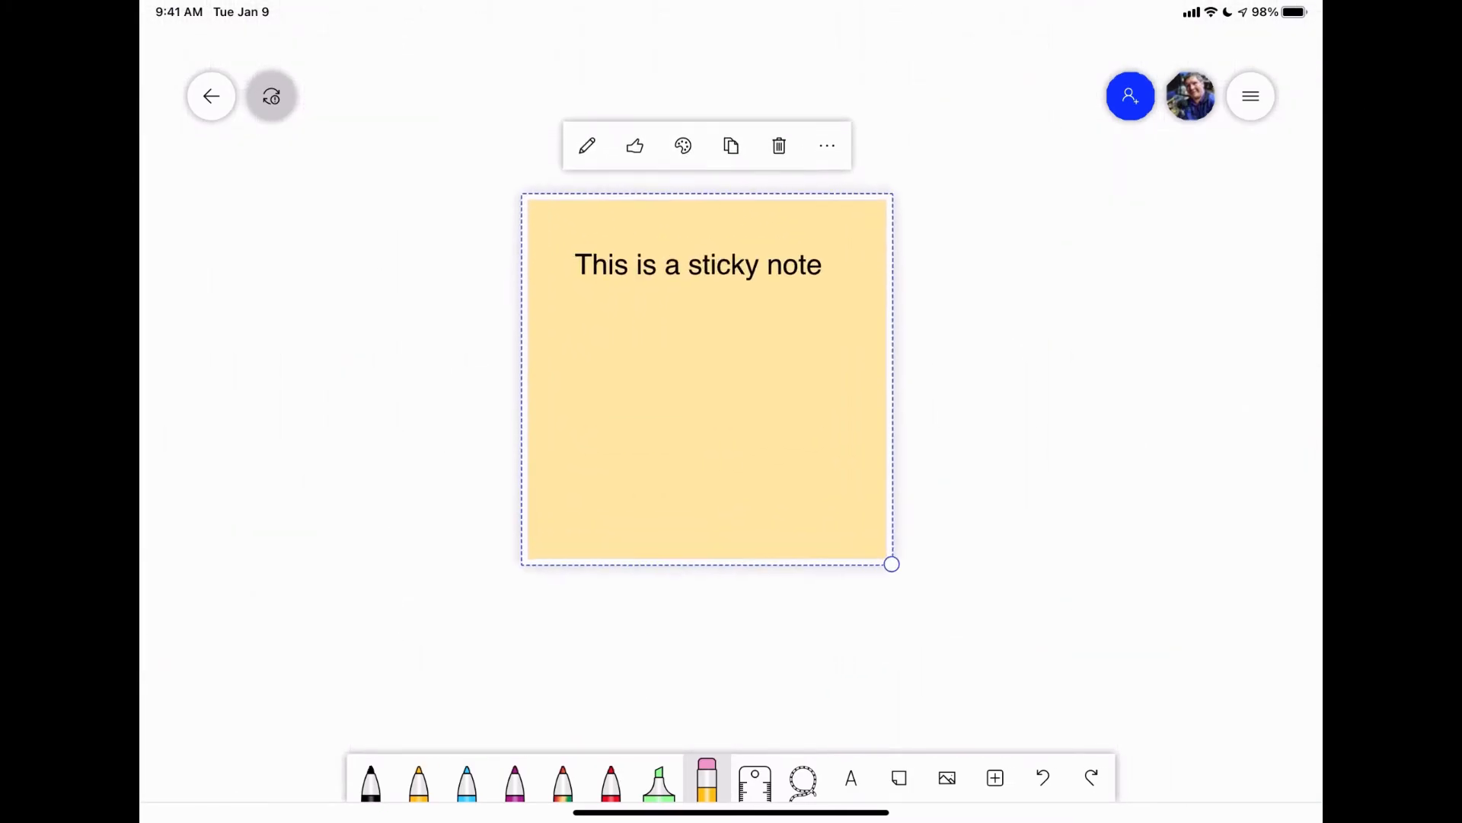
{"action": "left_click_drag", "start_coordinate": [891, 564], "coordinate": [655, 454]}
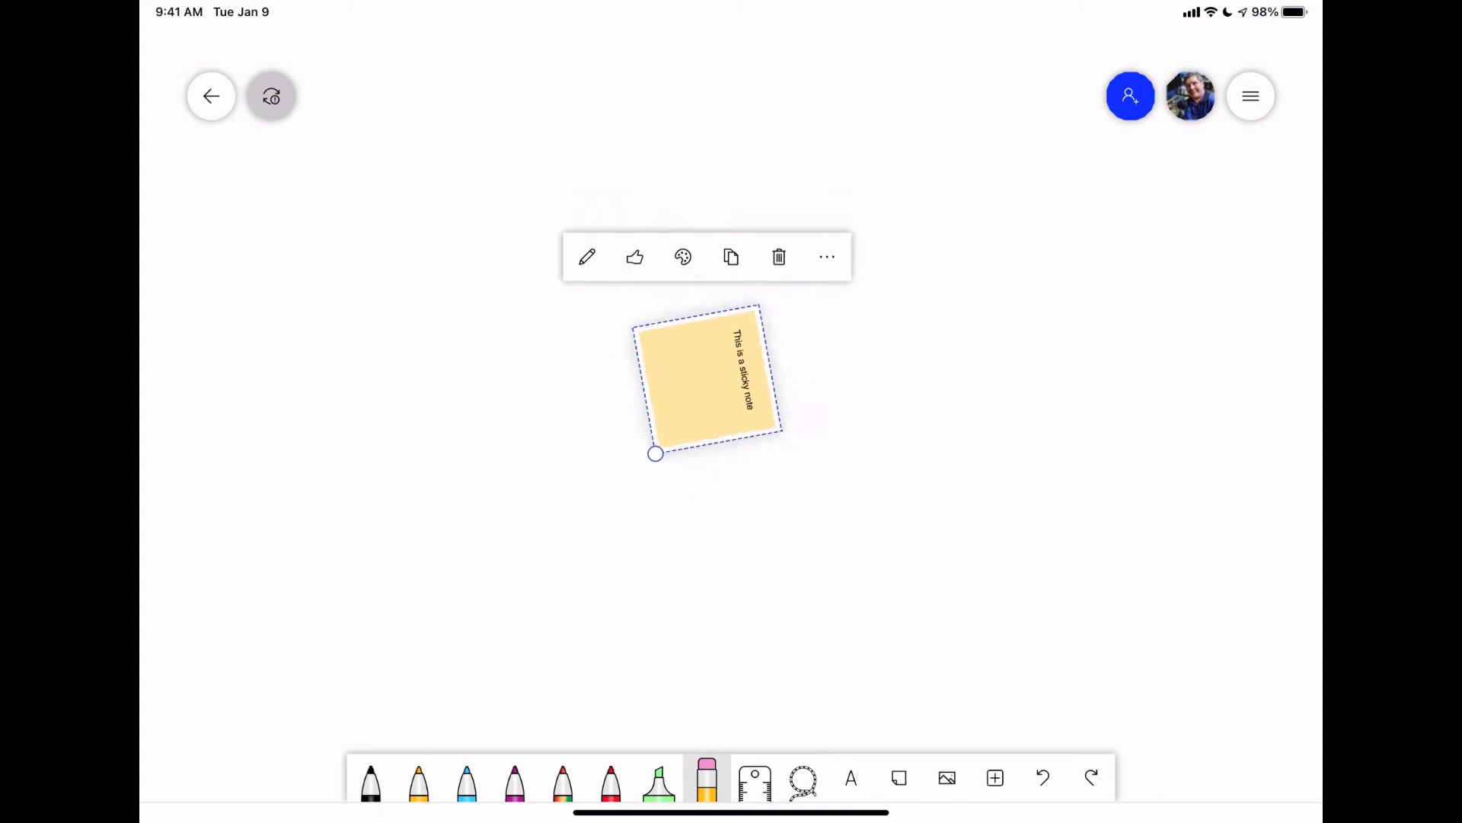
{"action": "left_click_drag", "start_coordinate": [655, 454], "coordinate": [929, 549]}
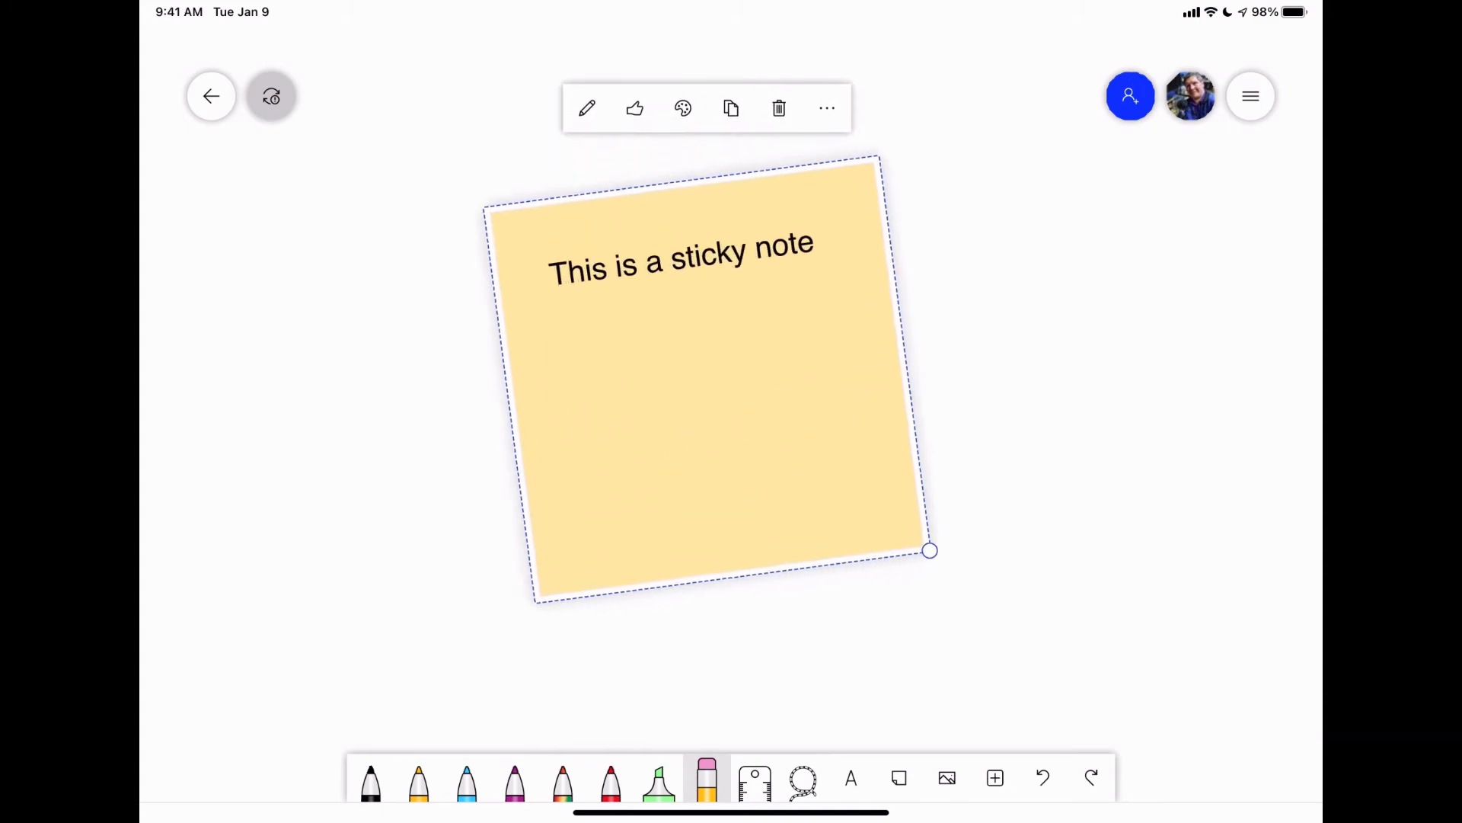
{"action": "left_click_drag", "start_coordinate": [929, 550], "coordinate": [807, 478]}
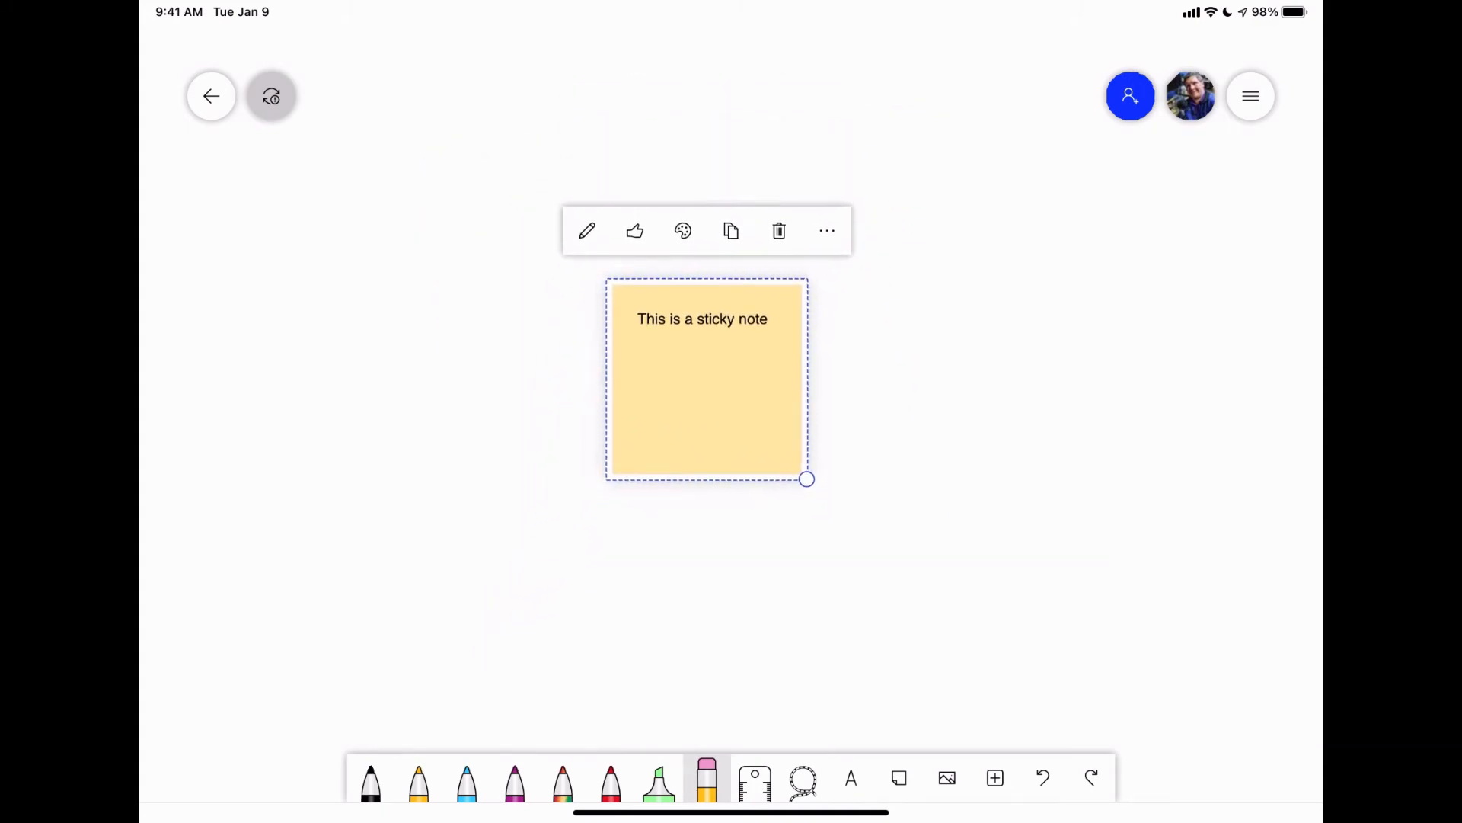
Like and unlike the note, recolour it purple, then cut it from the board
{"action": "left_click", "coordinate": [634, 230]}
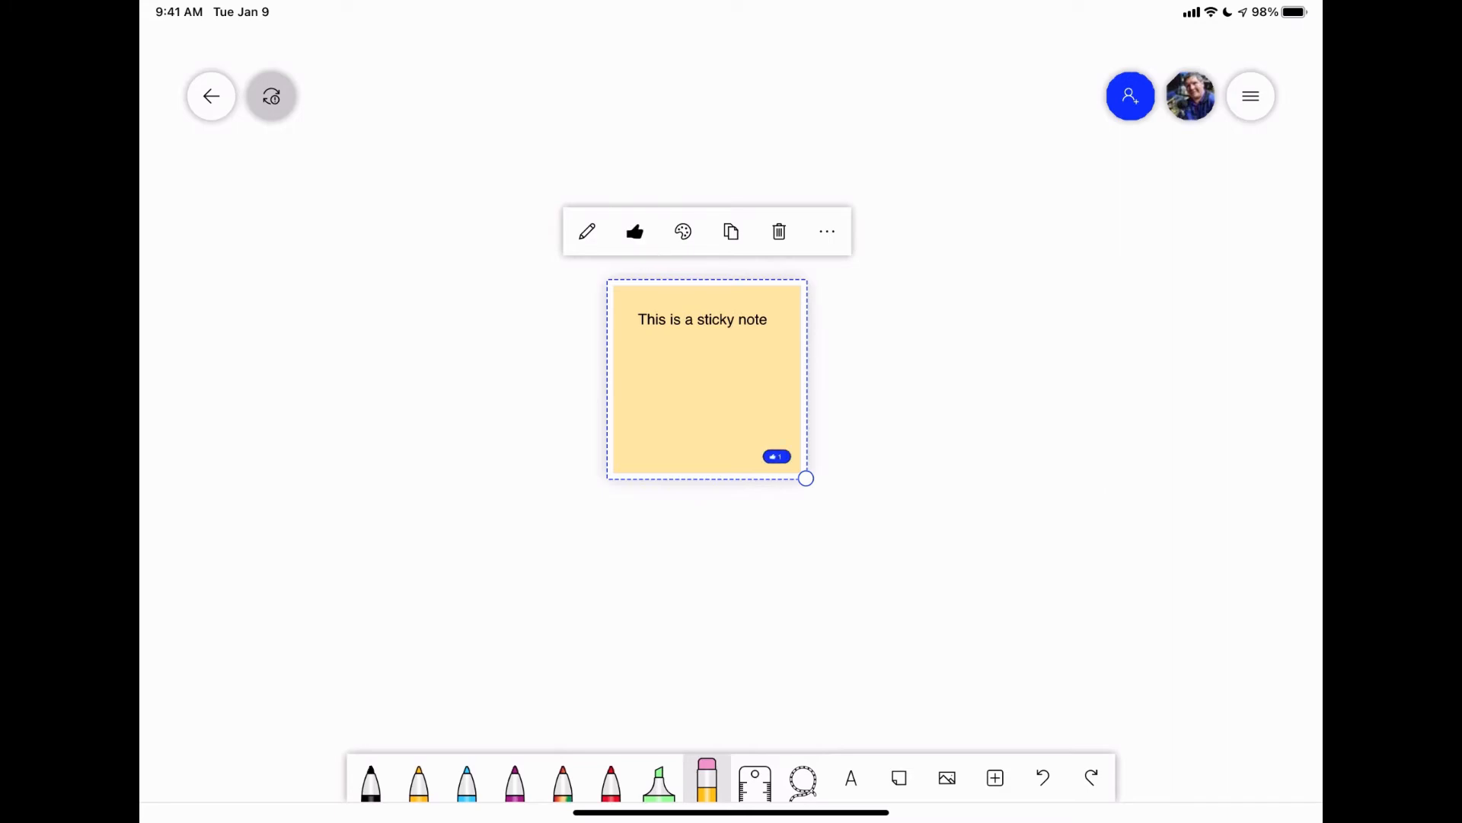
{"action": "left_click", "coordinate": [634, 231]}
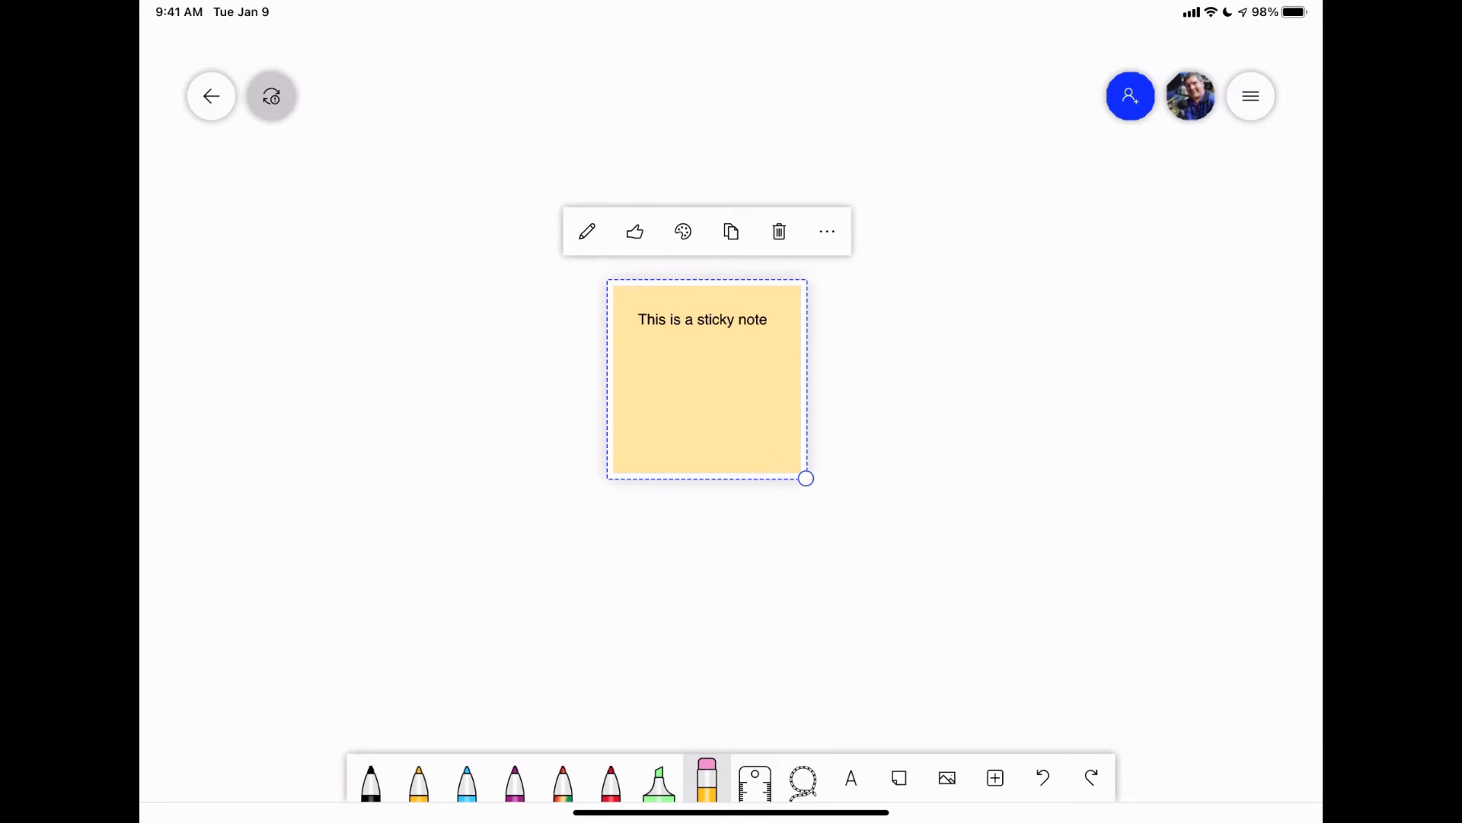
{"action": "left_click", "coordinate": [683, 232]}
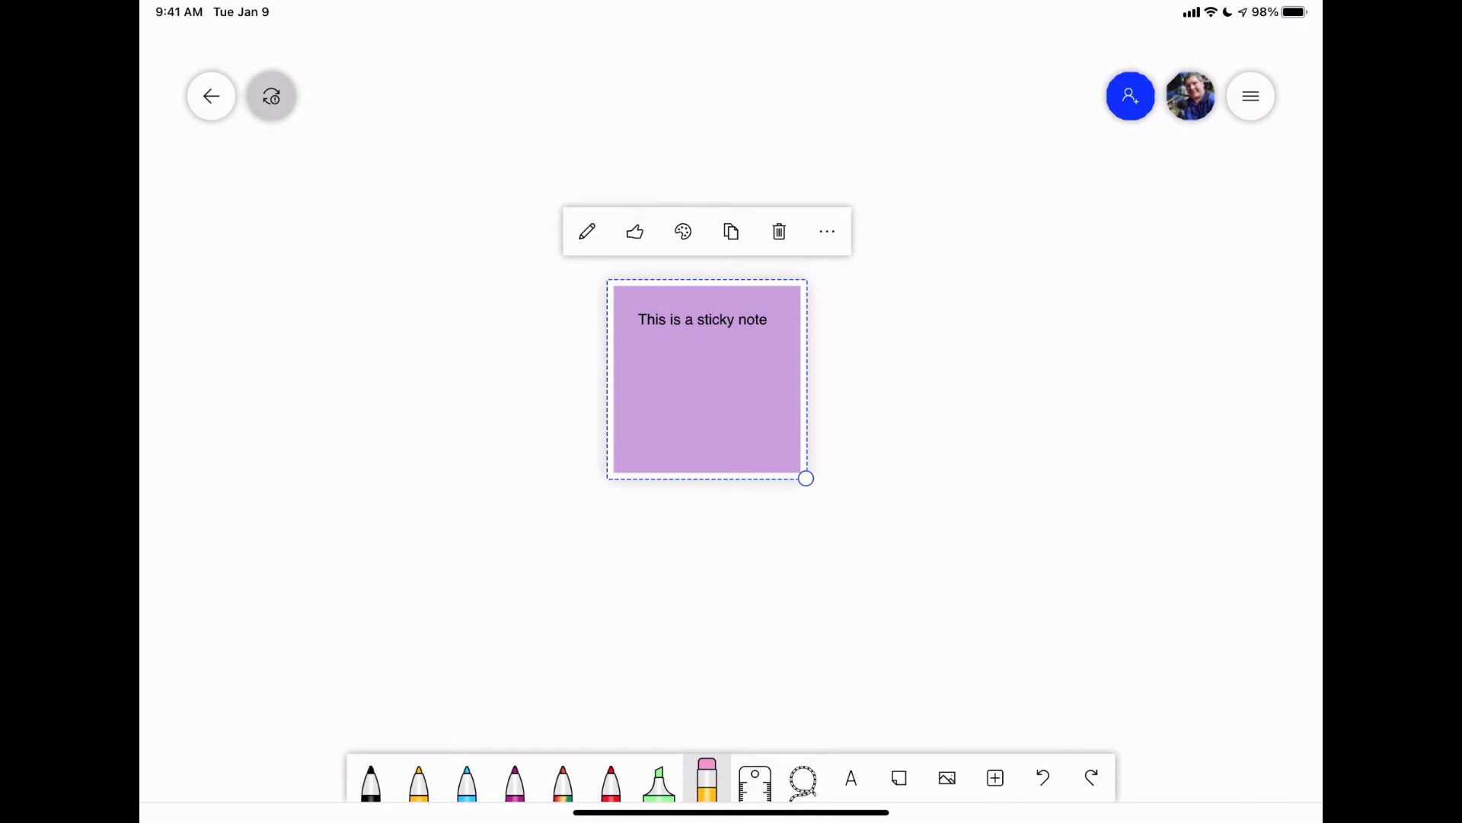
{"action": "left_click", "coordinate": [825, 232]}
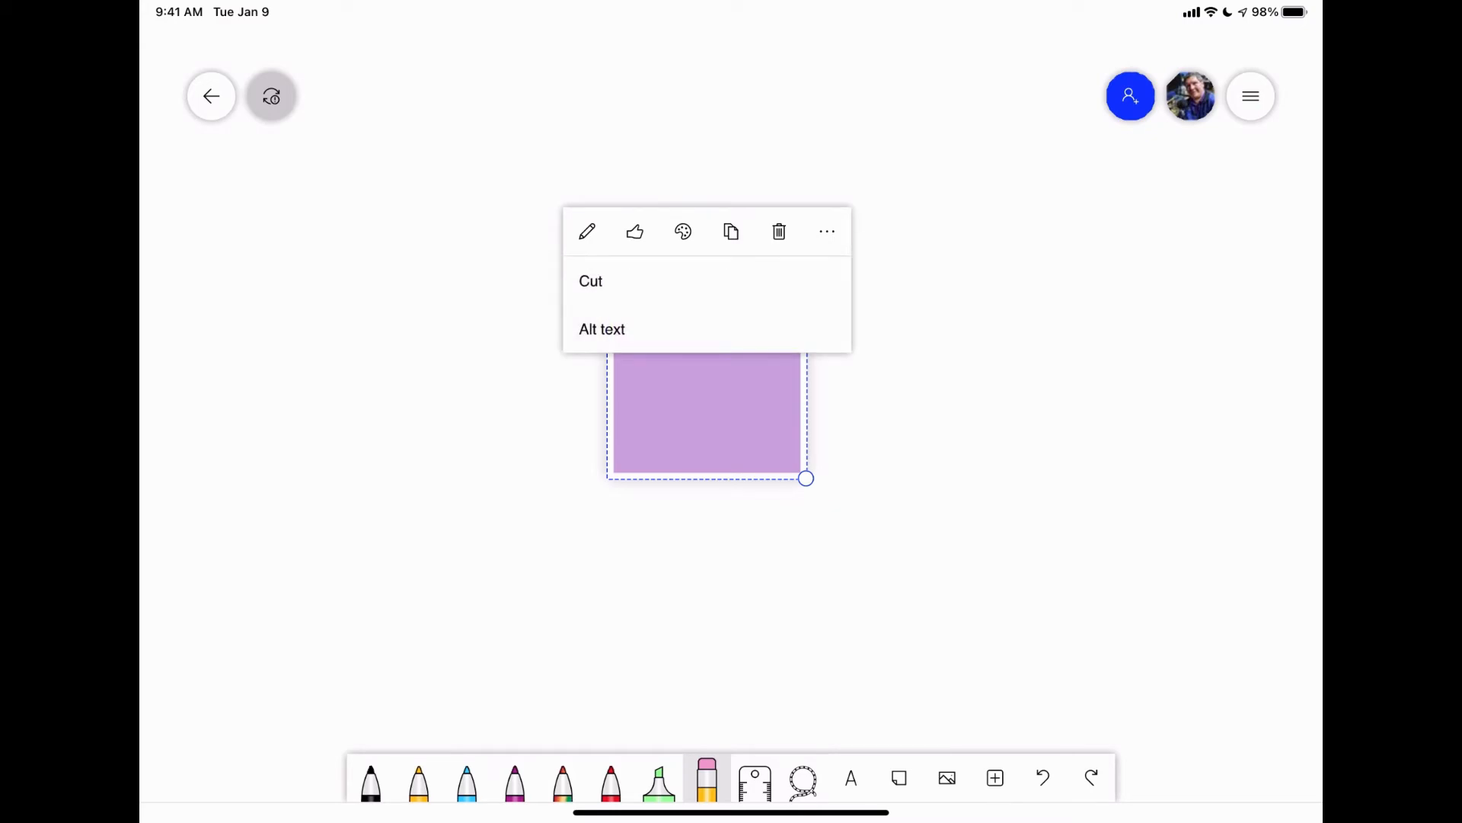
{"action": "left_click", "coordinate": [778, 232]}
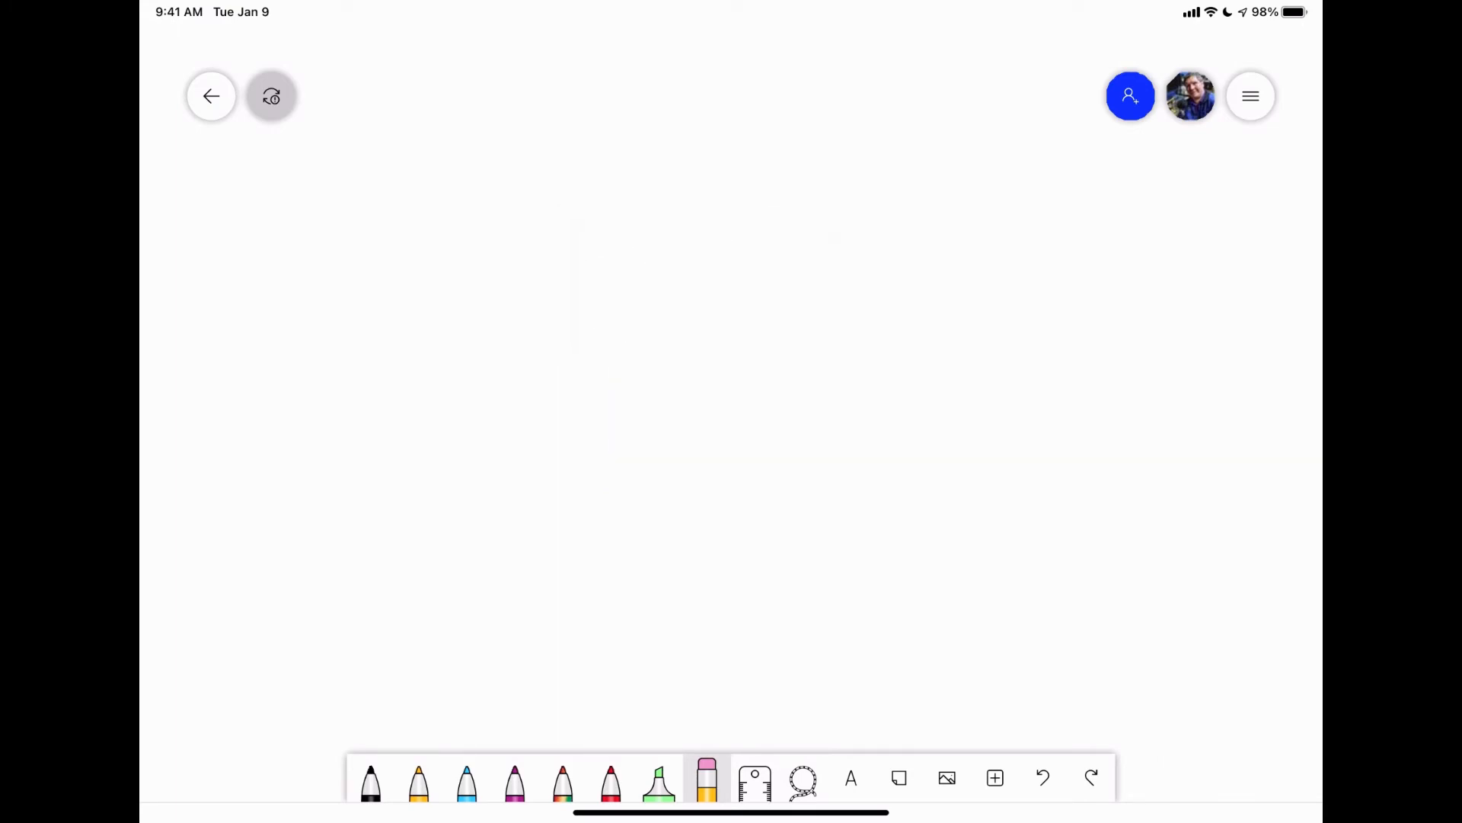
{"action": "left_click", "coordinate": [946, 778]}
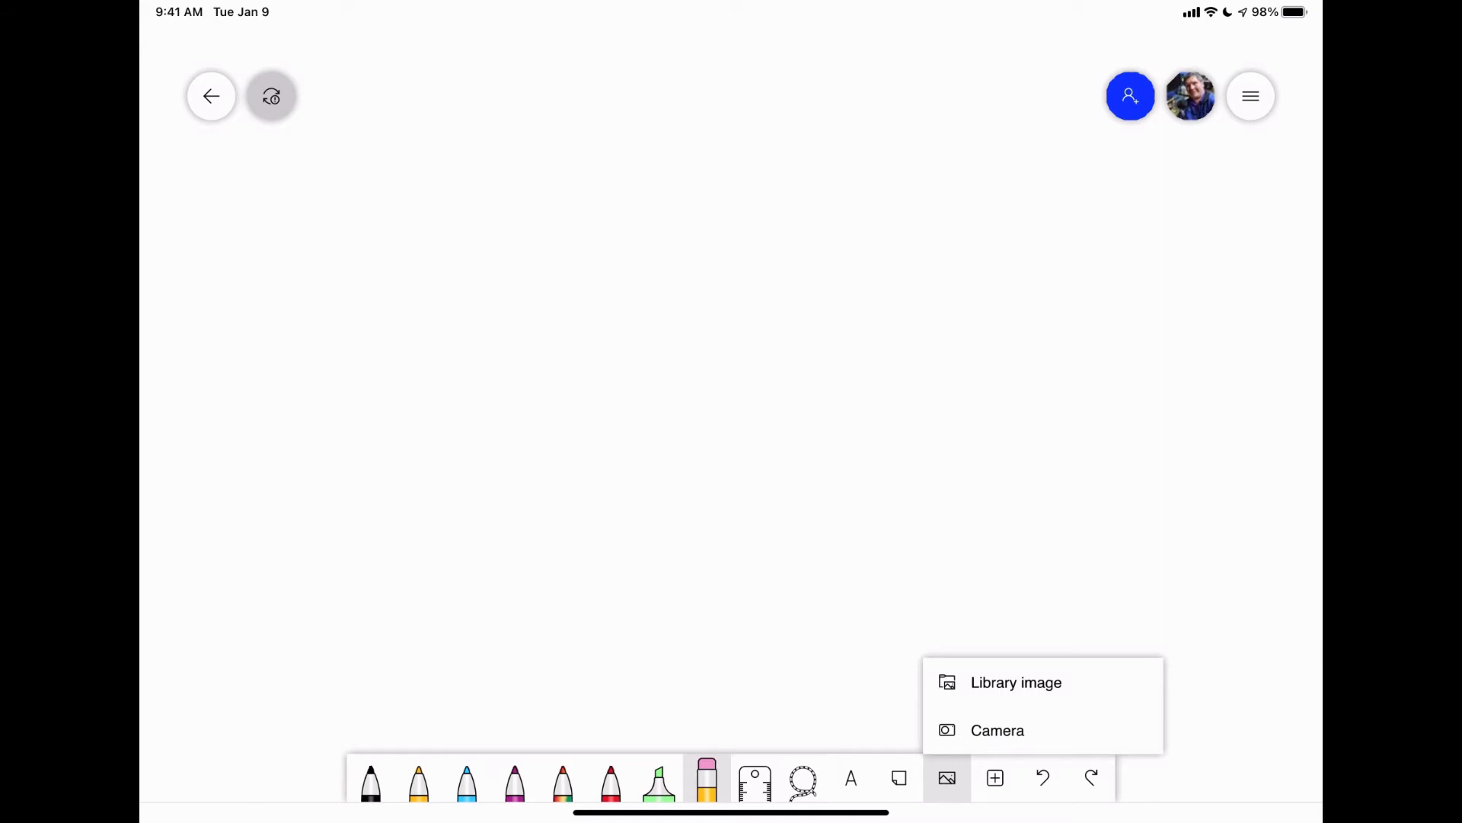
{"action": "left_click", "coordinate": [996, 730]}
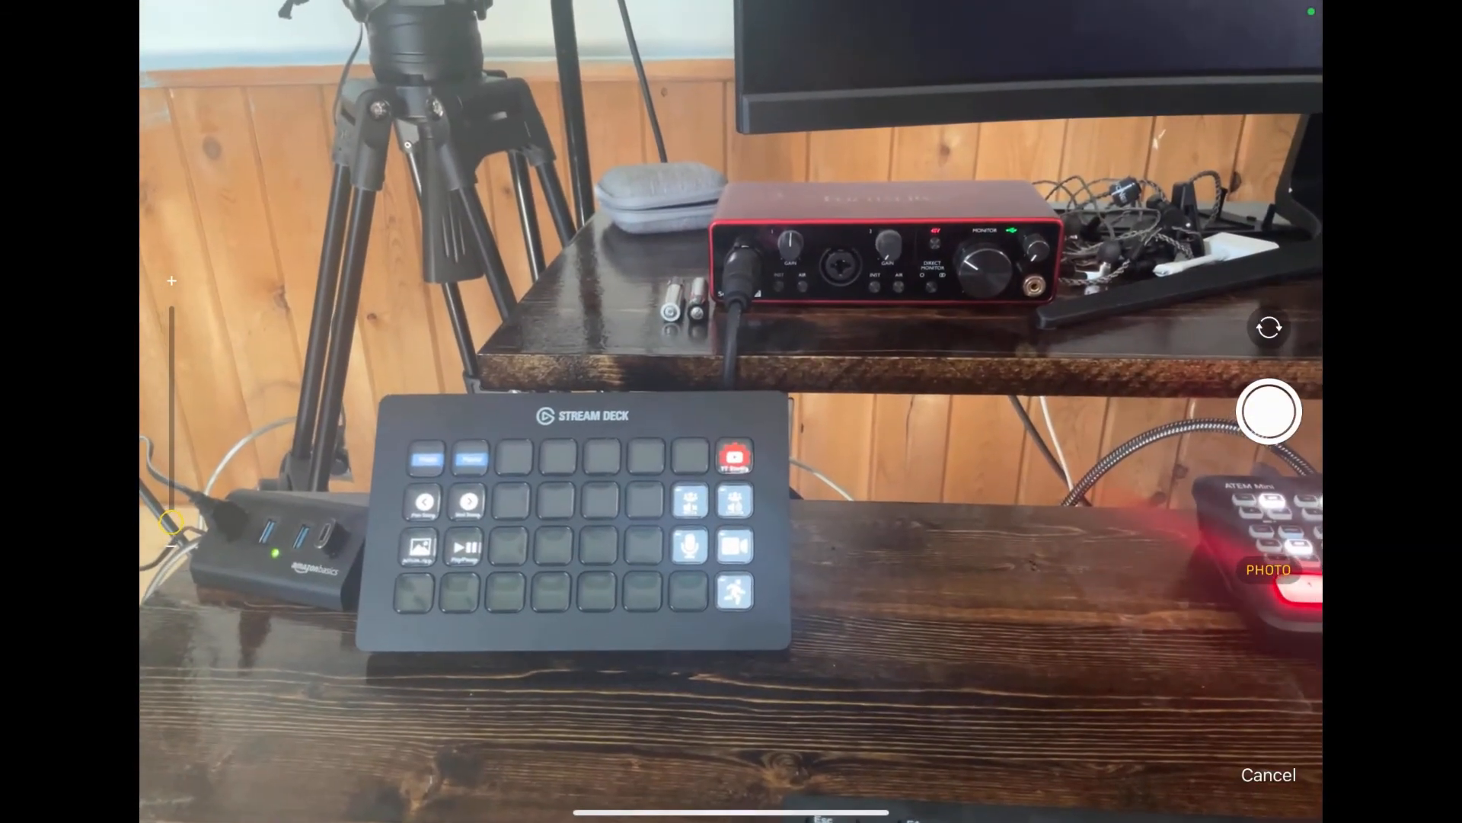
{"action": "left_click", "coordinate": [1269, 411]}
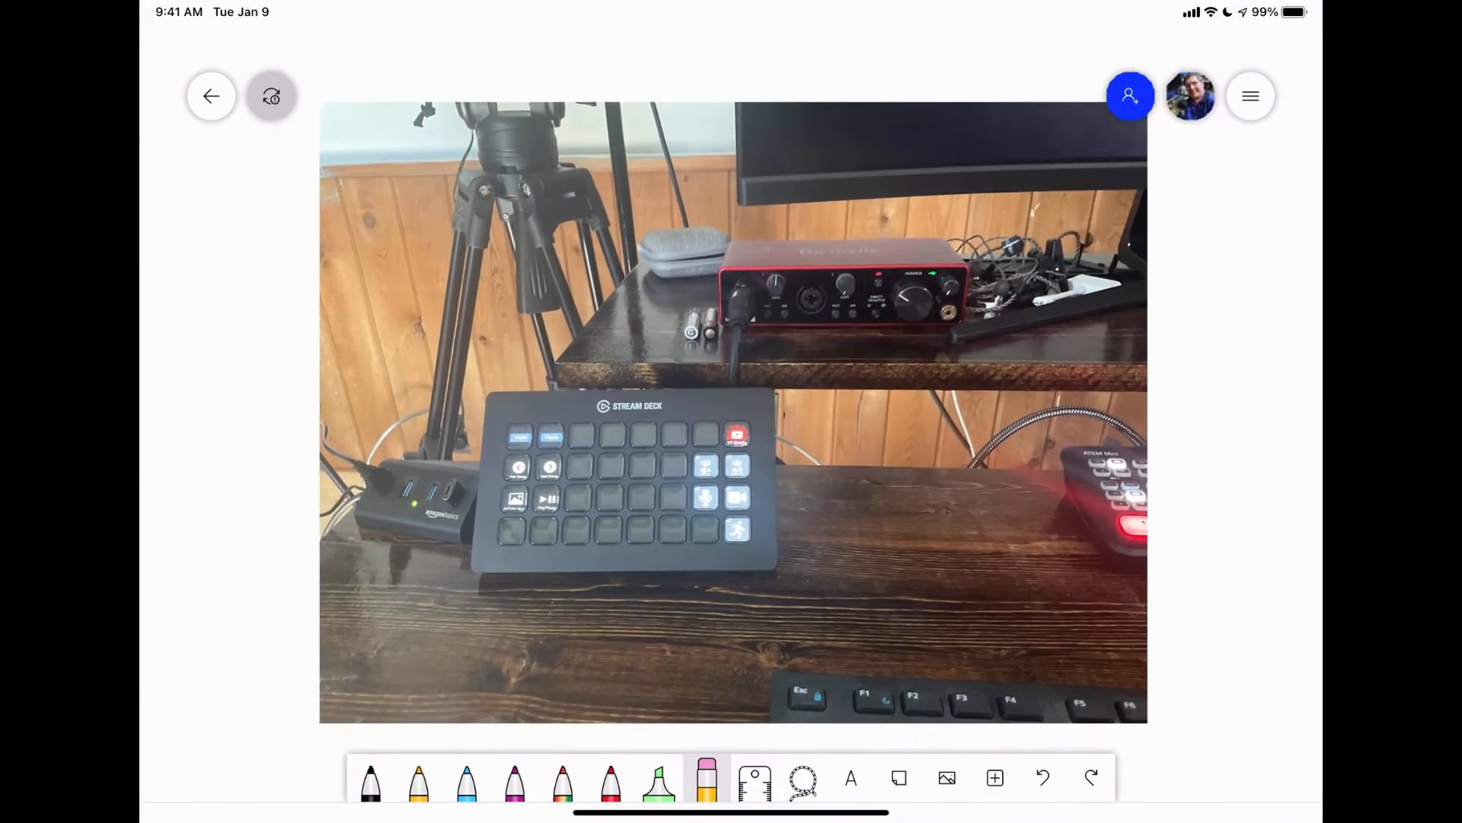
{"action": "left_click", "coordinate": [611, 778]}
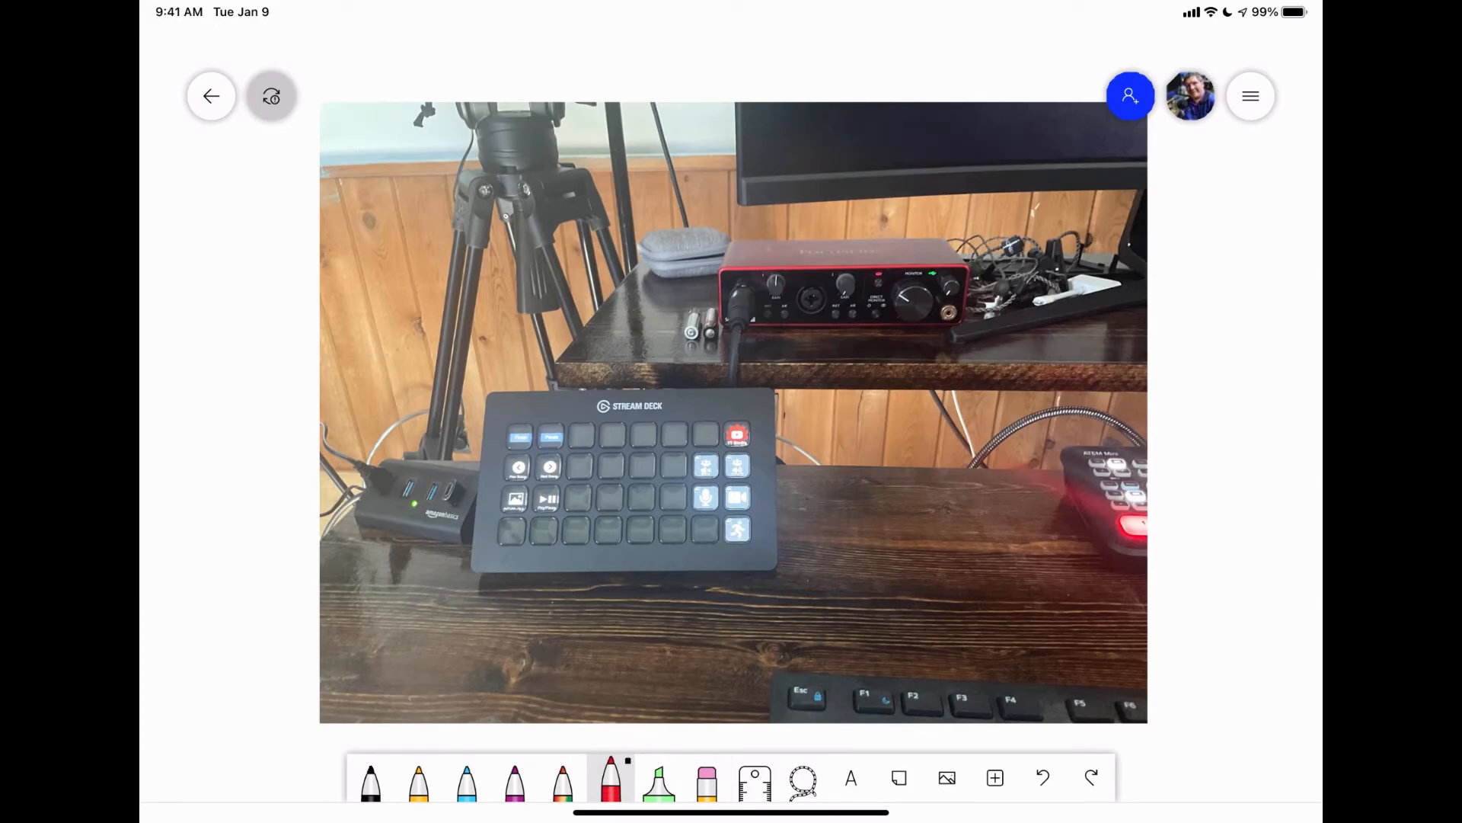
{"action": "left_click", "coordinate": [728, 409]}
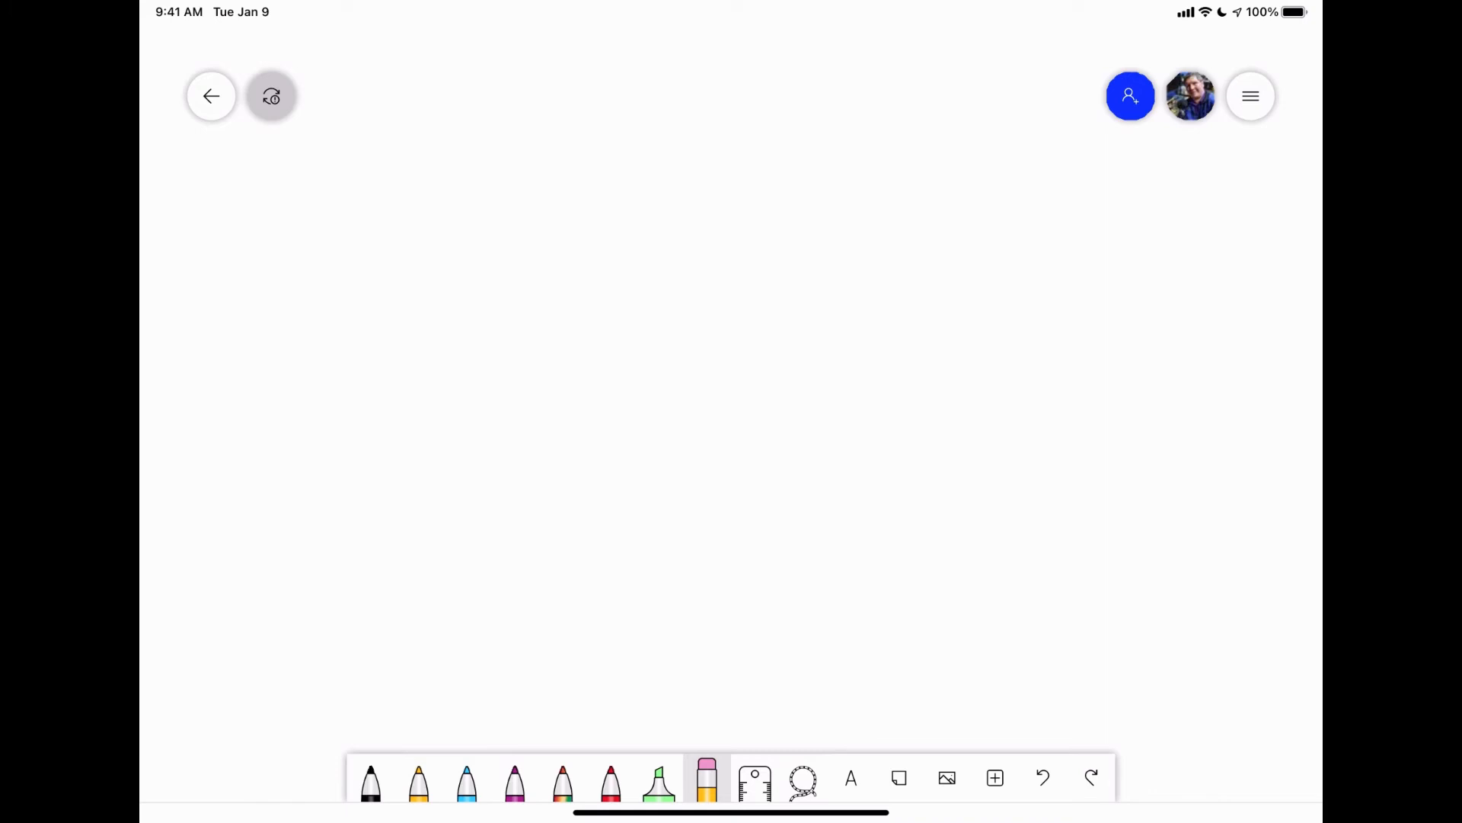
Insert a note grid and then a List onto the board from the insert menu
{"action": "left_click", "coordinate": [994, 777]}
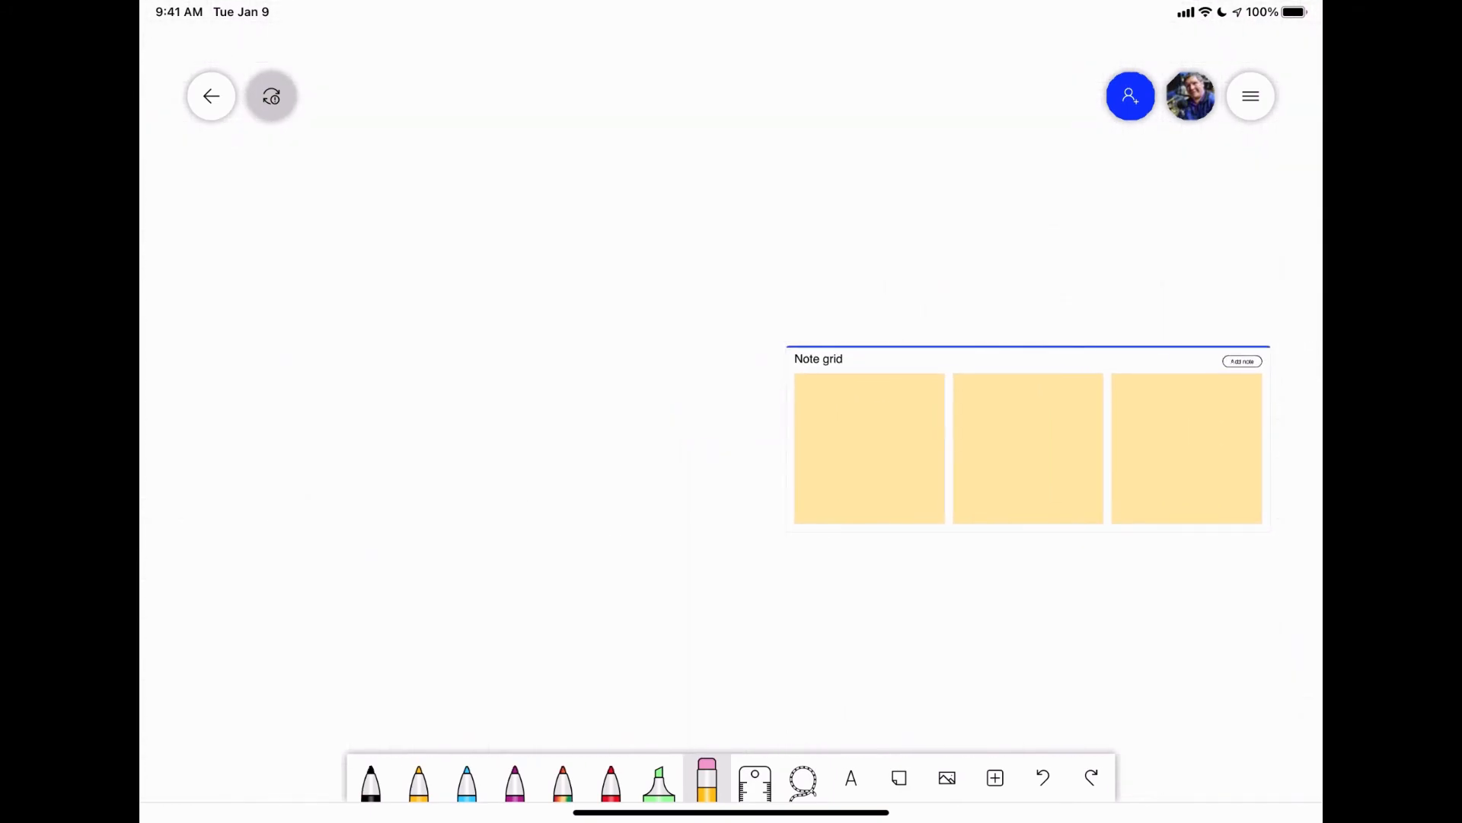
{"action": "left_click", "coordinate": [995, 778]}
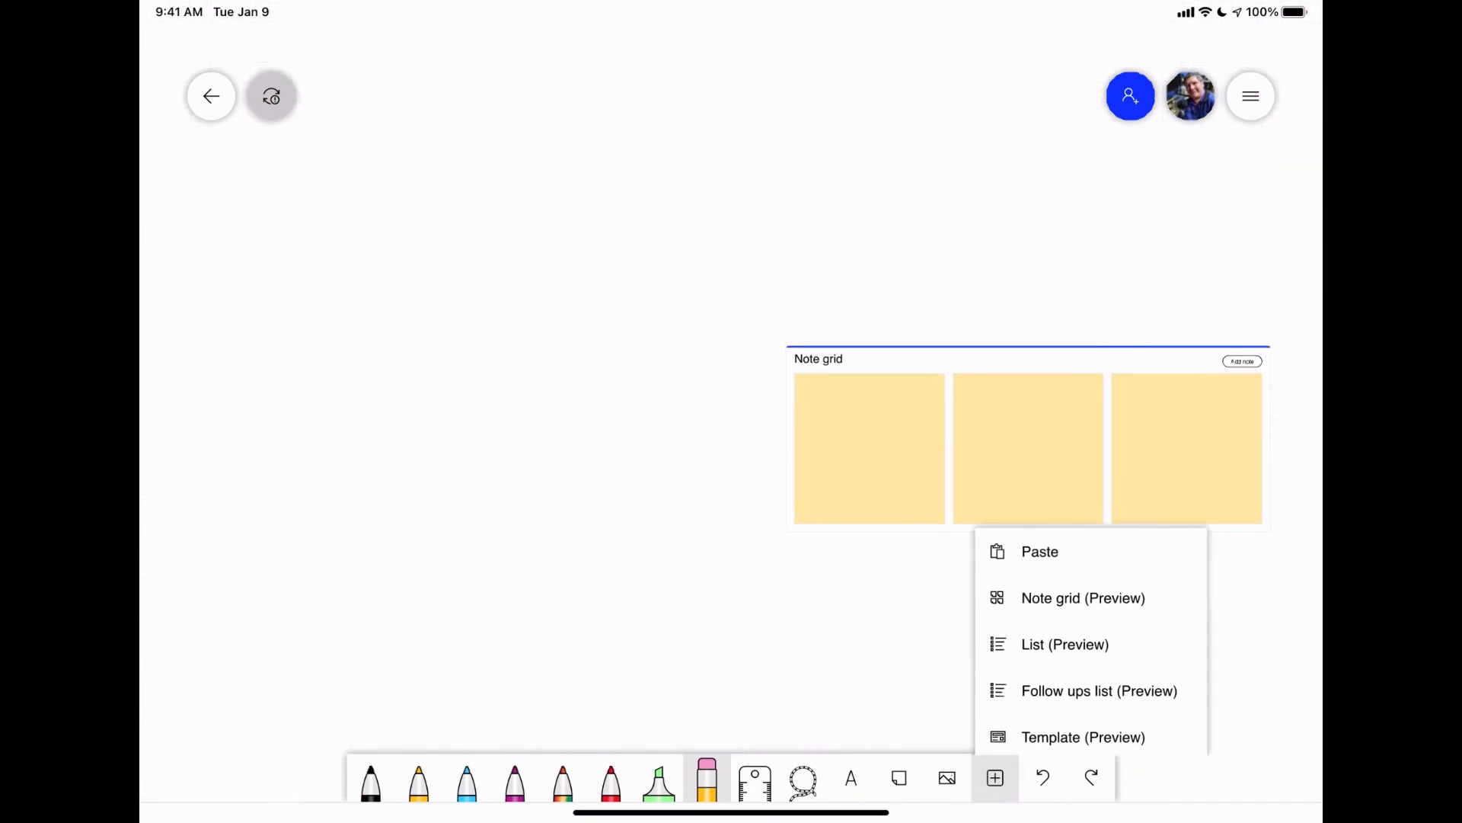
{"action": "left_click", "coordinate": [1065, 643]}
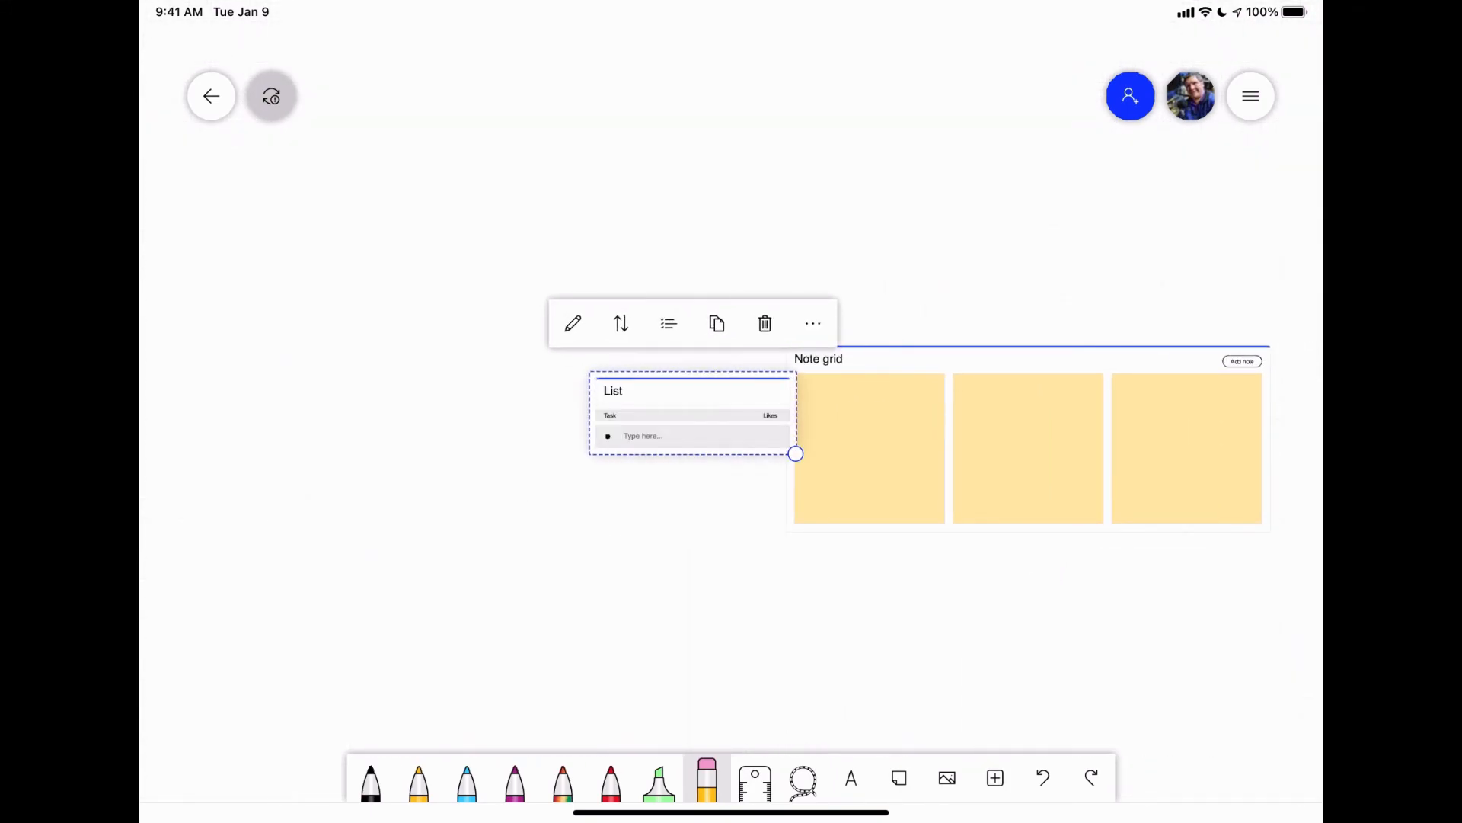
Insert a Follow Ups list, then bring up the Template (Preview) gallery
{"action": "left_click", "coordinate": [995, 777]}
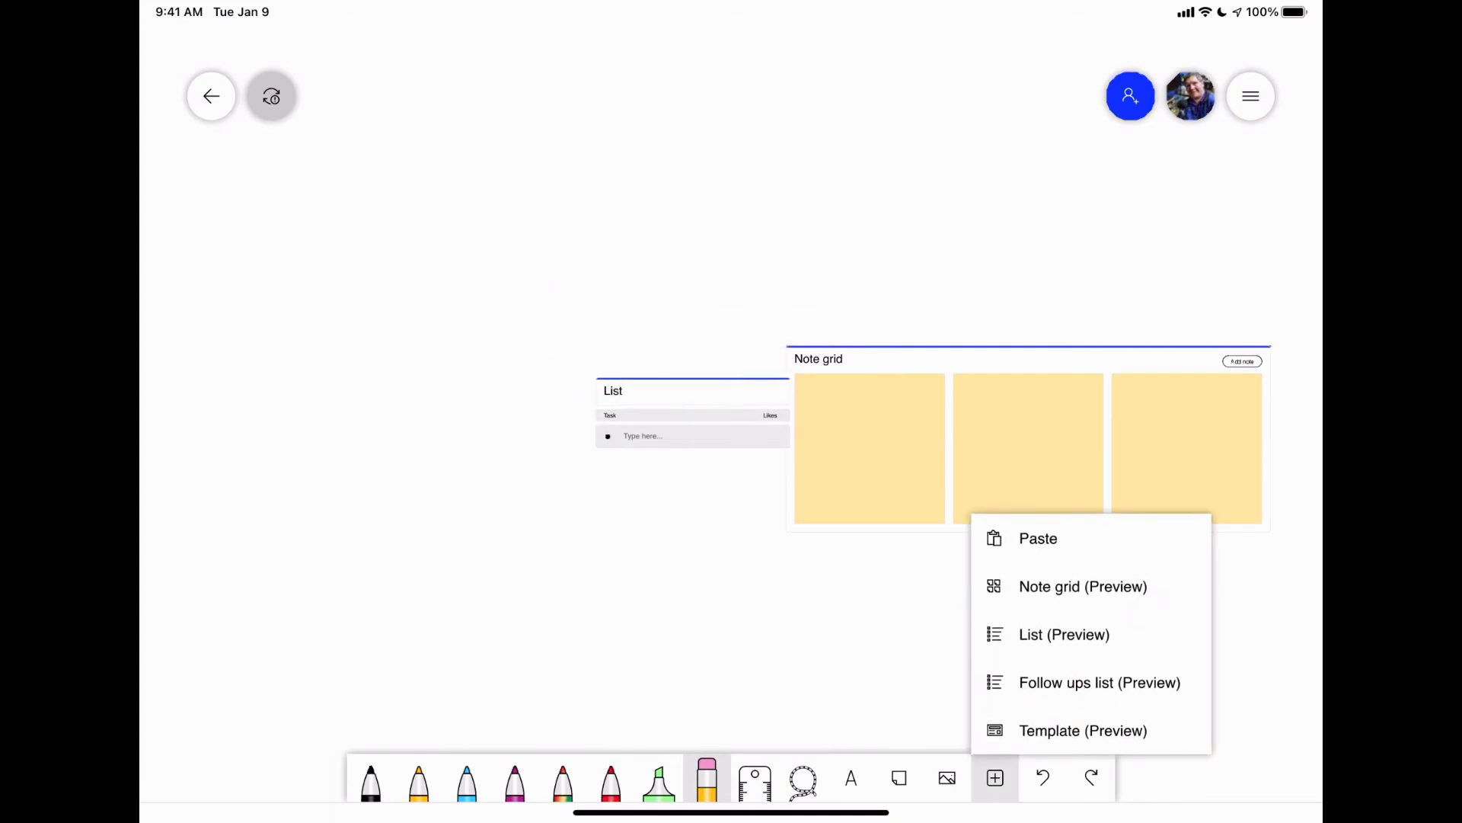
{"action": "left_click", "coordinate": [1100, 683]}
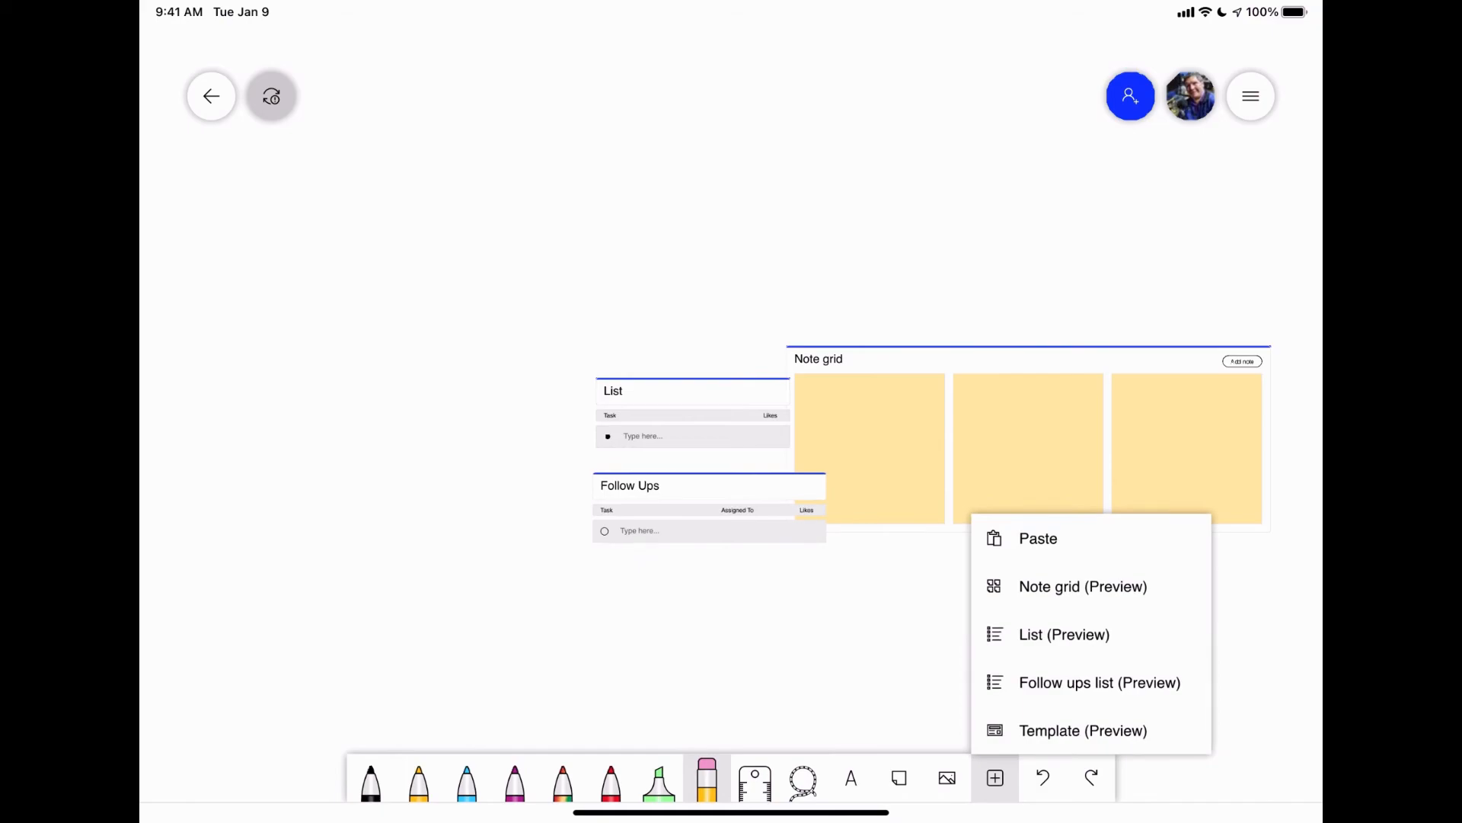
{"action": "left_click", "coordinate": [1083, 730]}
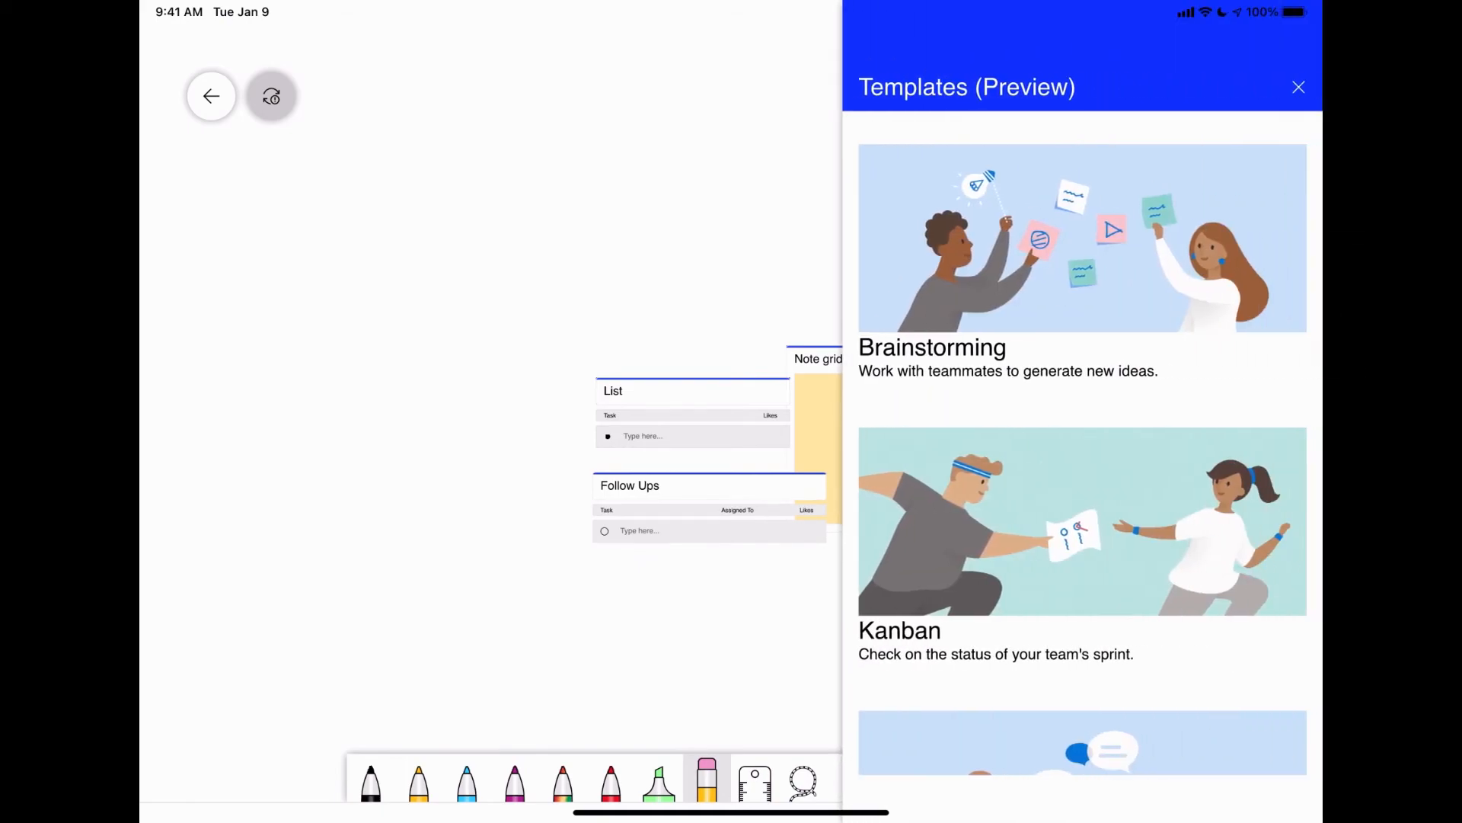
Insert the Project Planning template and shift the Item 1 note within the Out of Scope grid
{"action": "scroll", "scroll_direction": "down", "scroll_amount": 3}
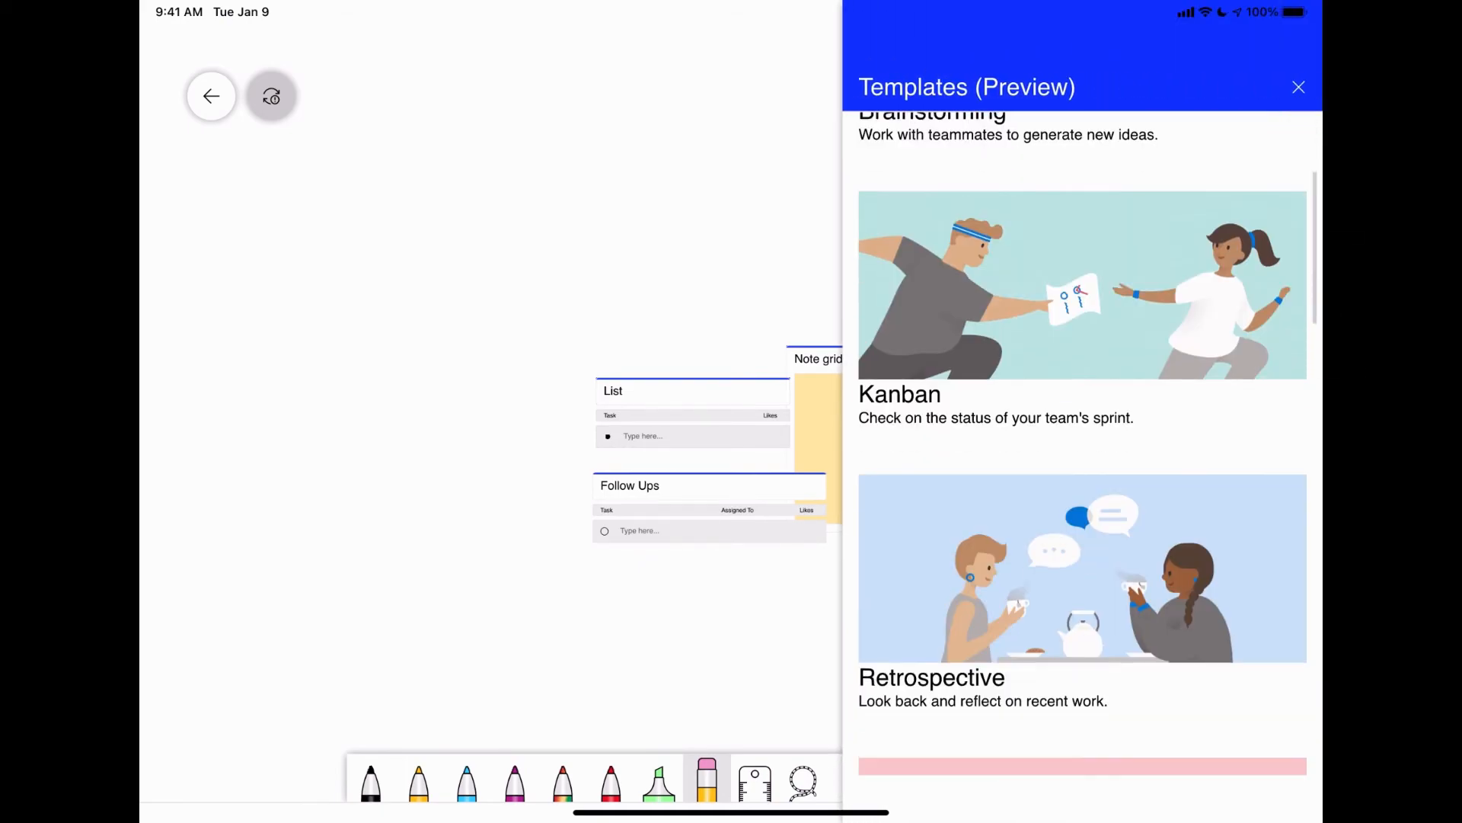
{"action": "scroll", "scroll_direction": "down", "scroll_amount": 3}
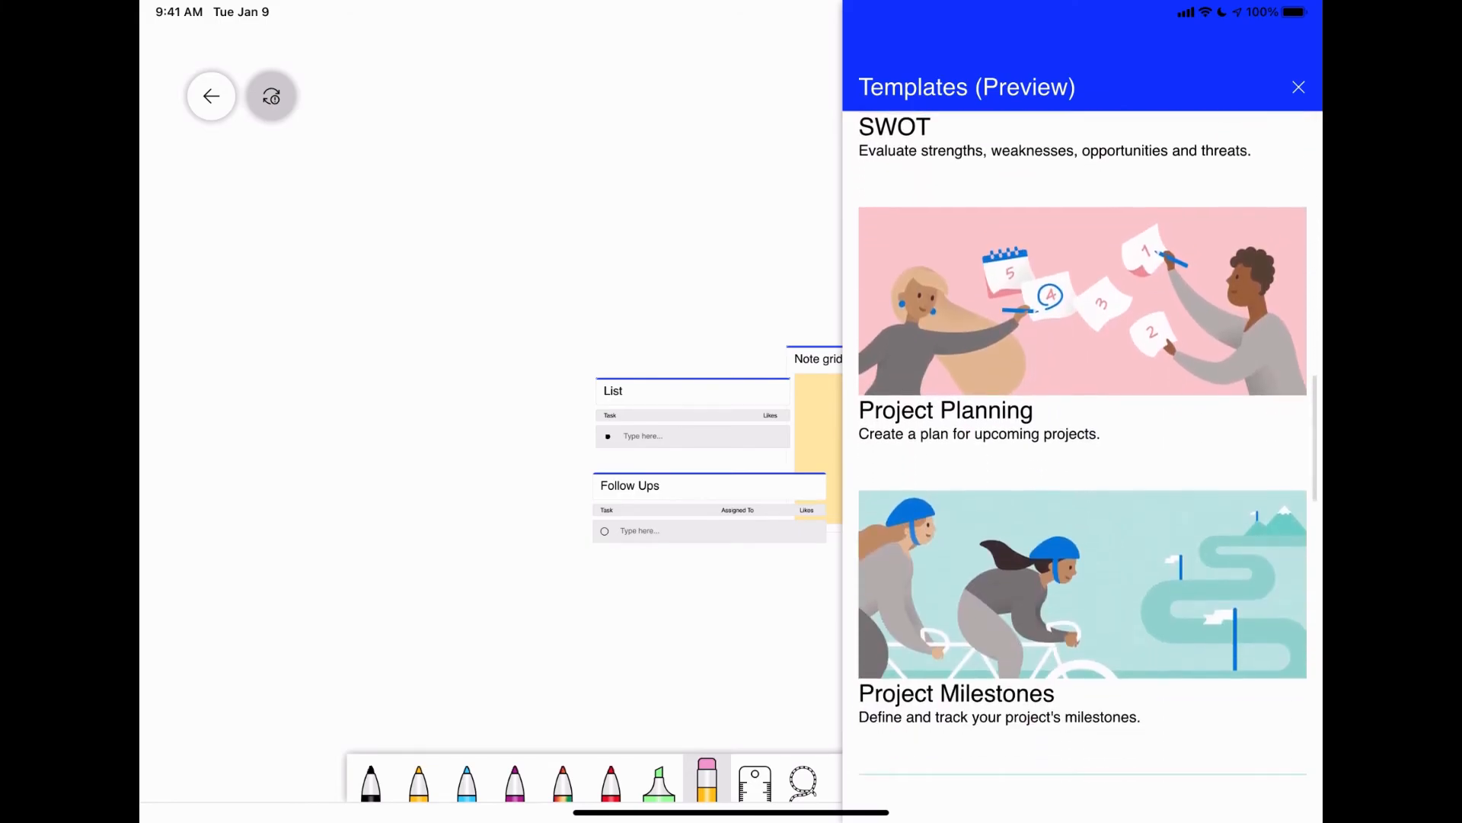
{"action": "left_click", "coordinate": [945, 410]}
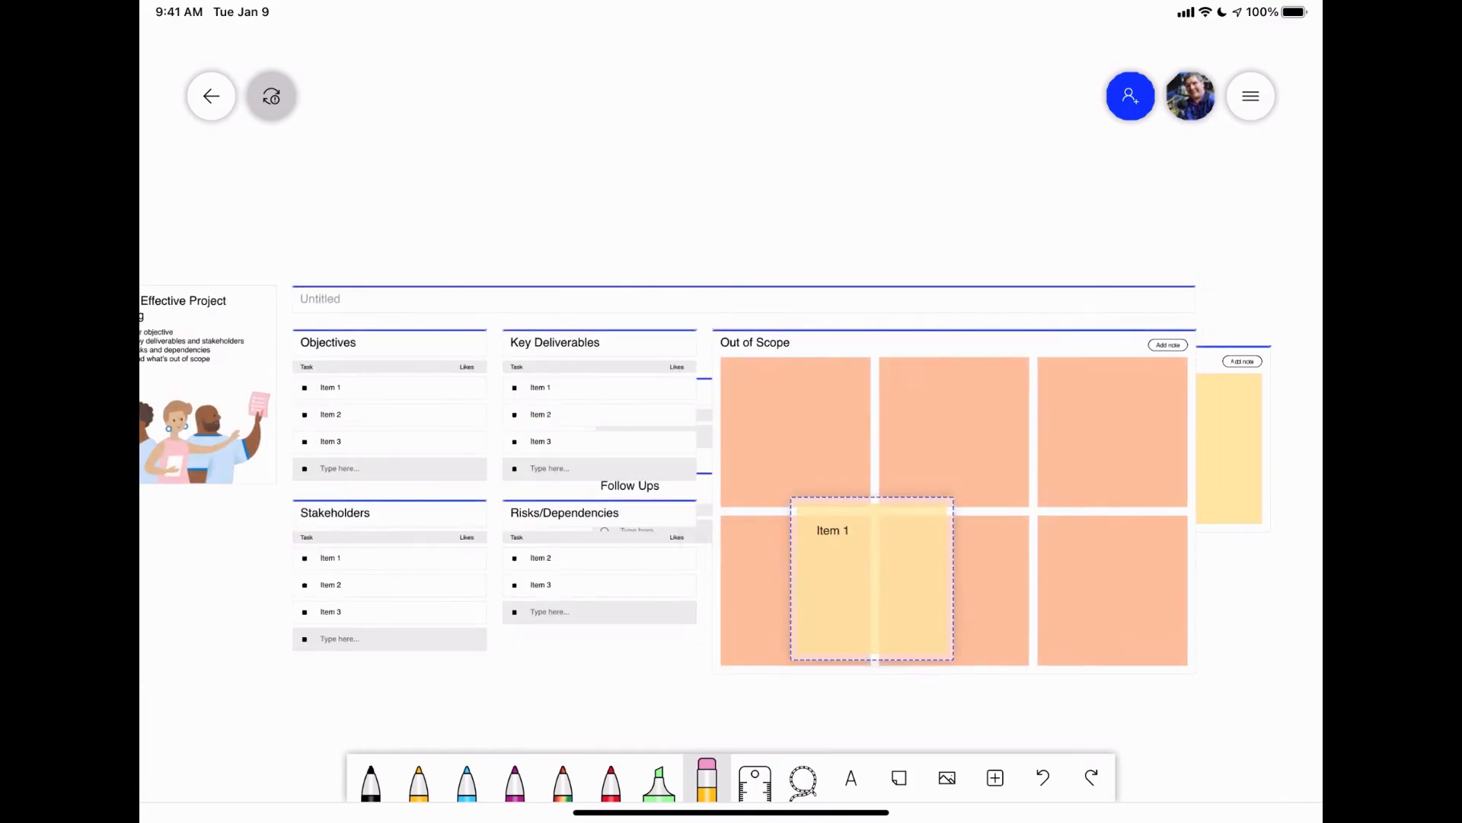
{"action": "left_click_drag", "start_coordinate": [832, 578], "coordinate": [756, 701]}
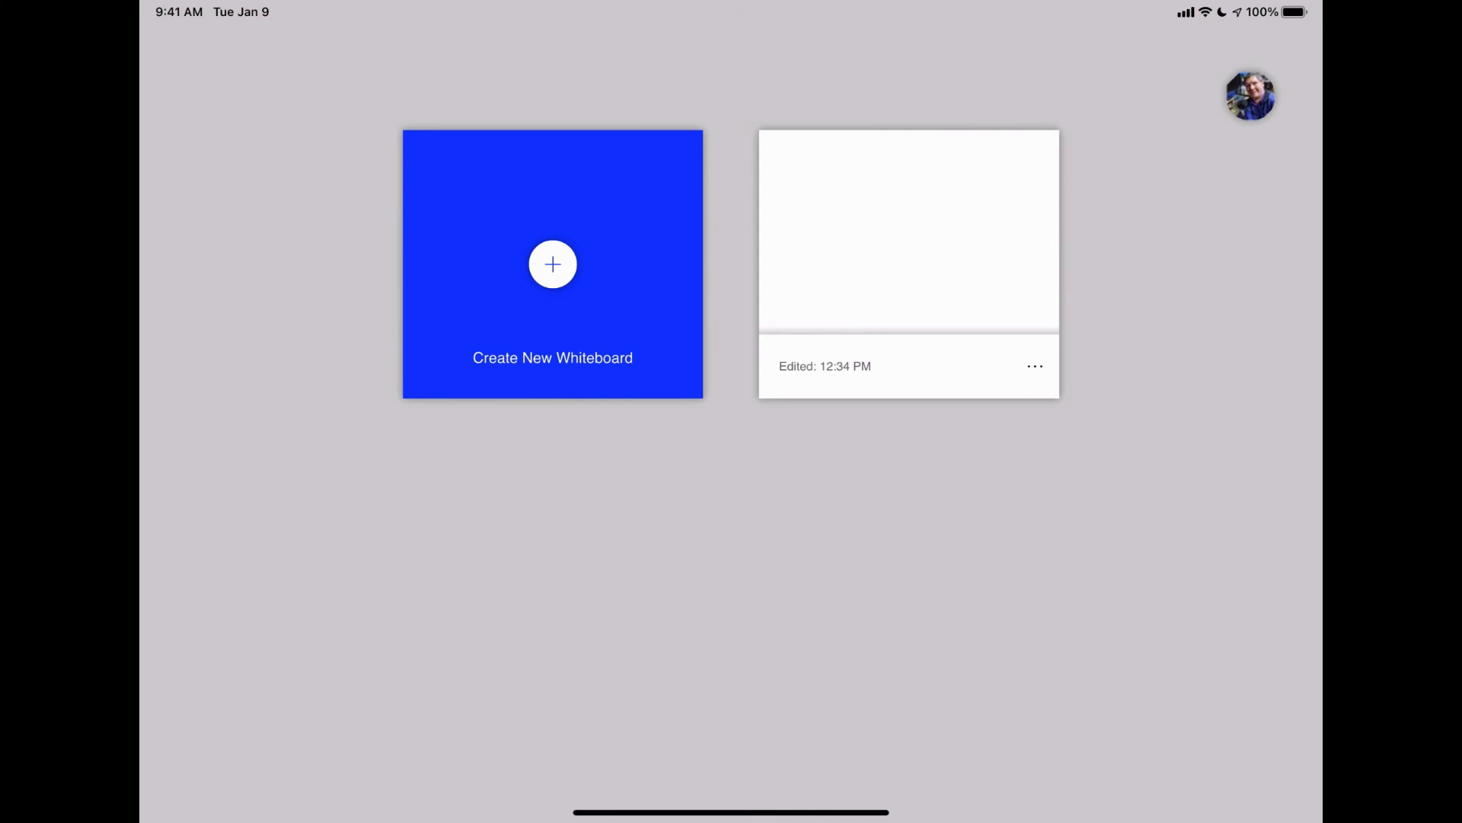
Show the saved whiteboard's ••• menu with invite, export, delete and report options
{"action": "left_click", "coordinate": [1035, 365]}
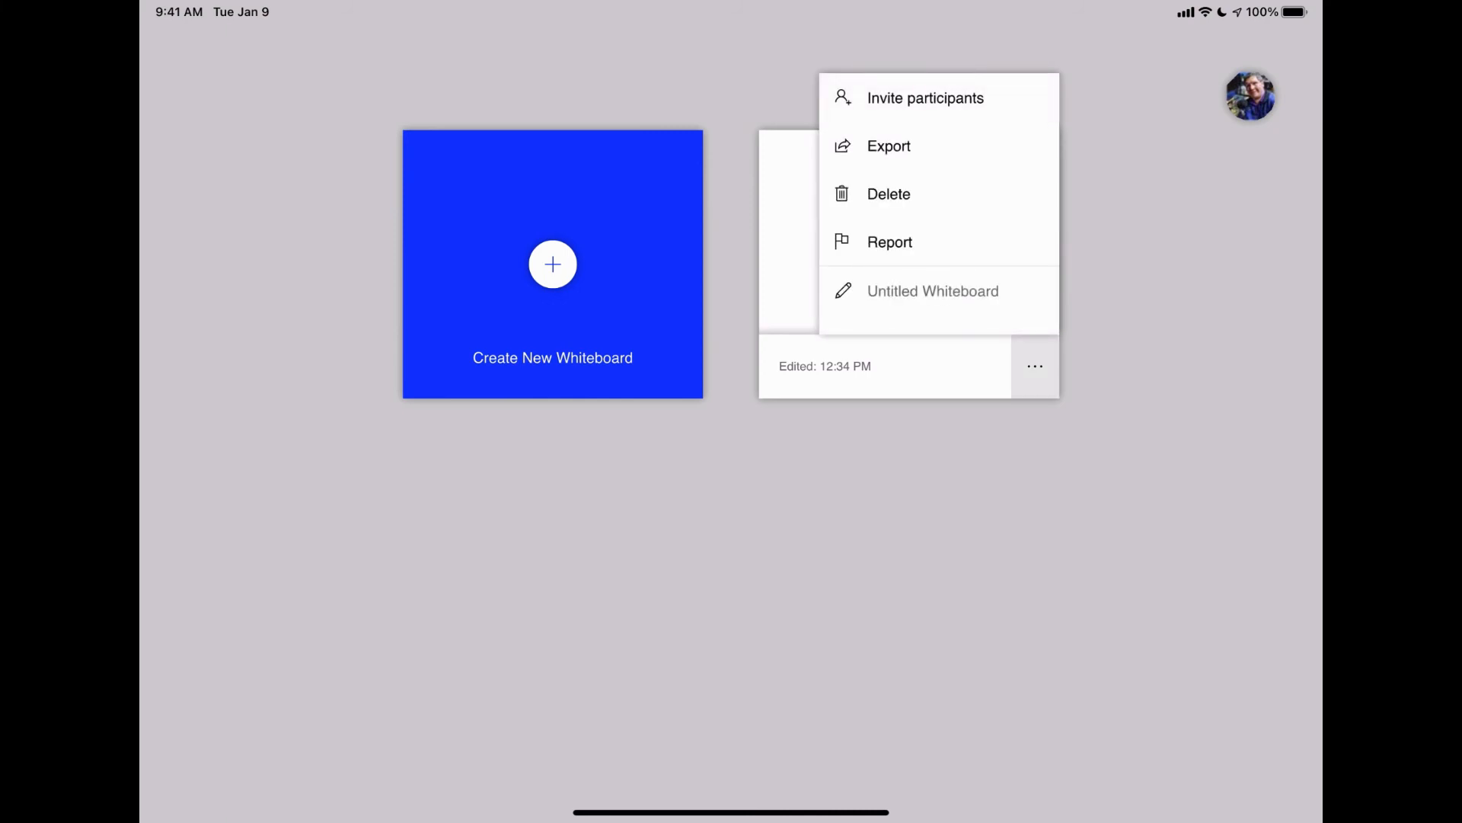